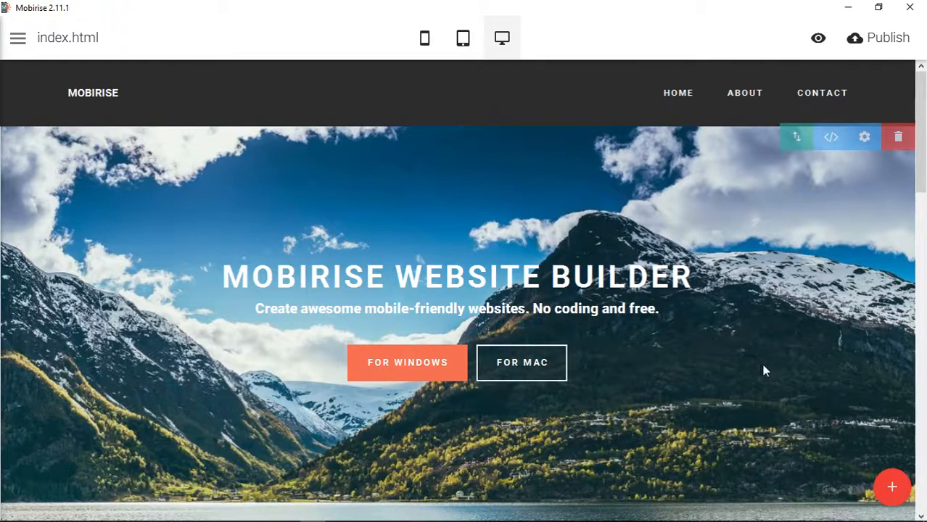
Add a full-screen hero block with the man-on-stone-wall background photo to the page
scroll(down, 3)
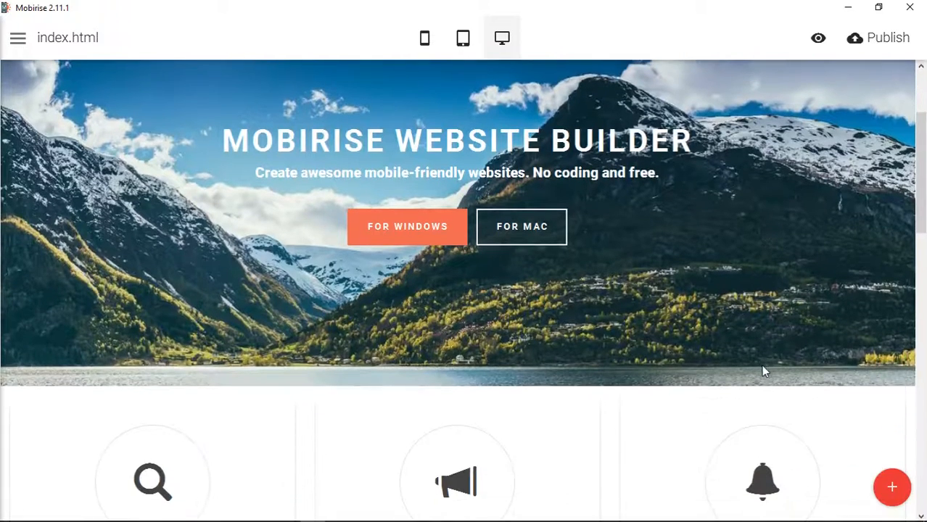
scroll(down, 3)
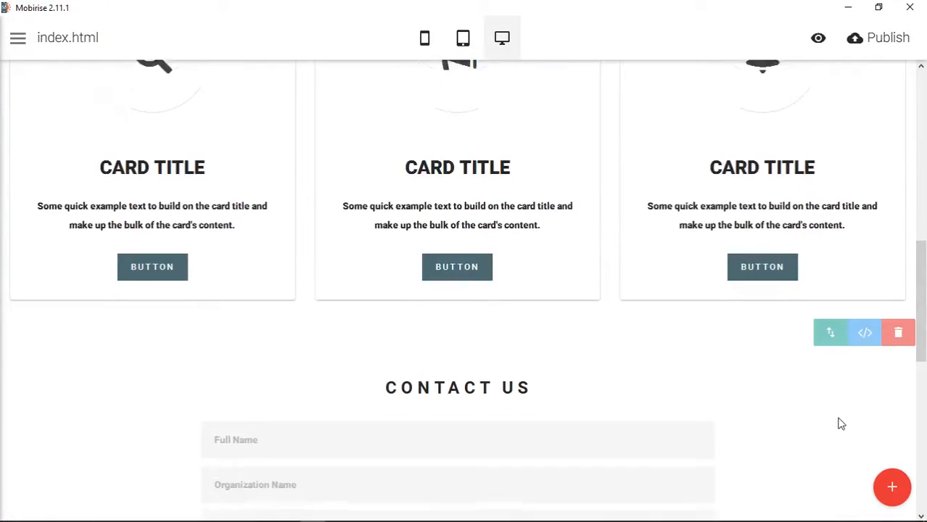
click(890, 487)
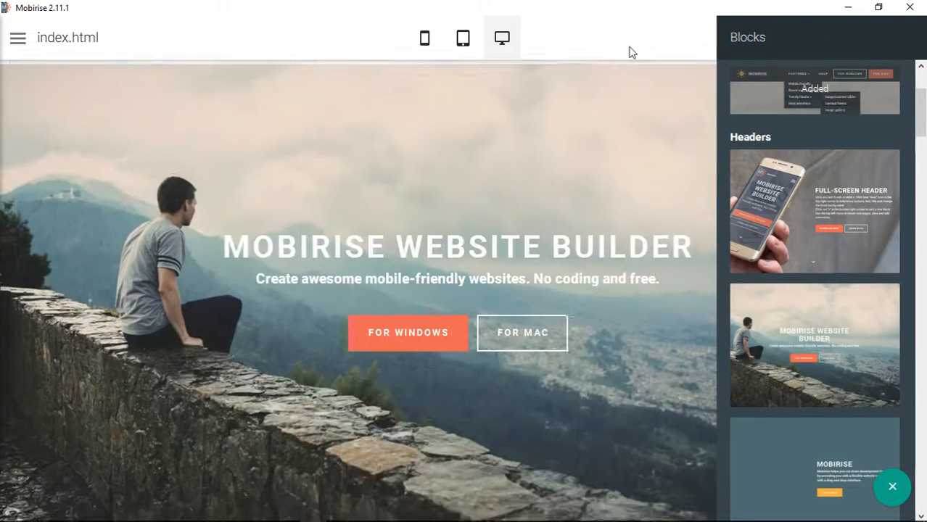
click(893, 487)
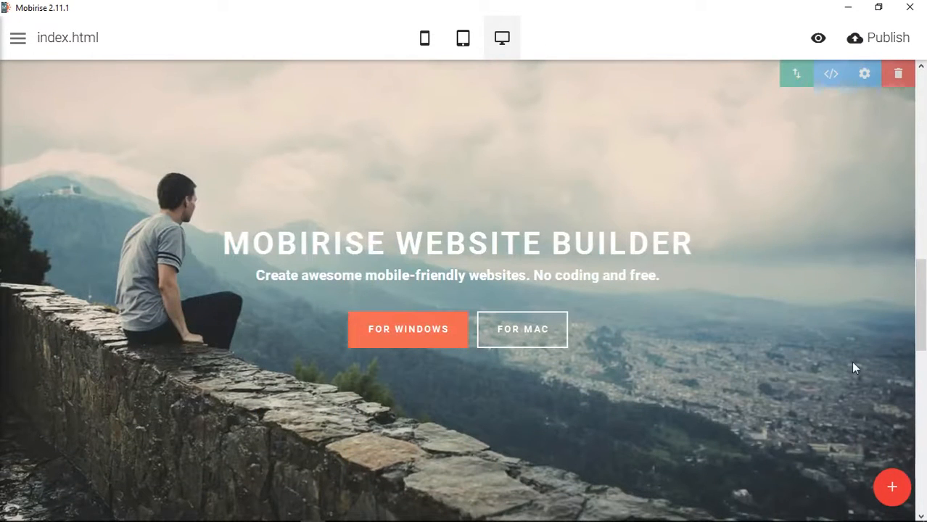
click(522, 329)
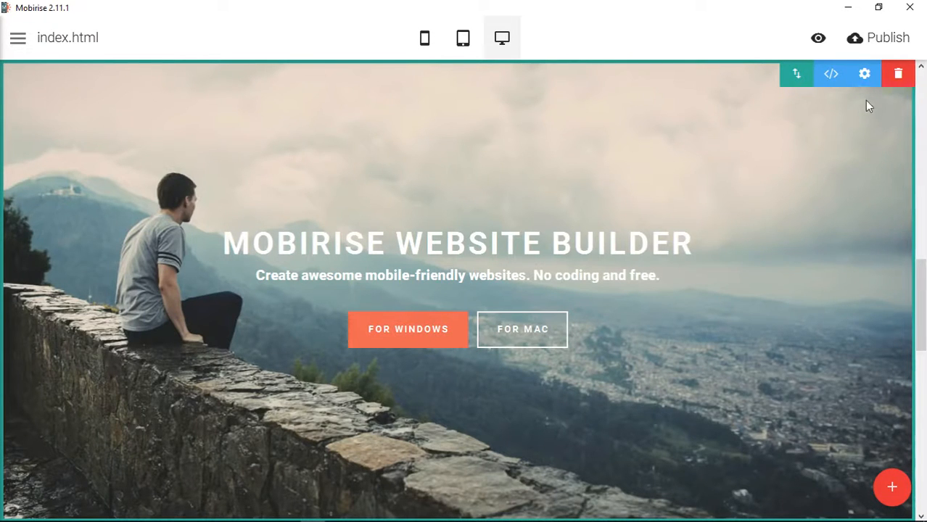
Replace the new hero block's background with the Wide-Visions-Sample14 snowy mountain panorama
click(865, 73)
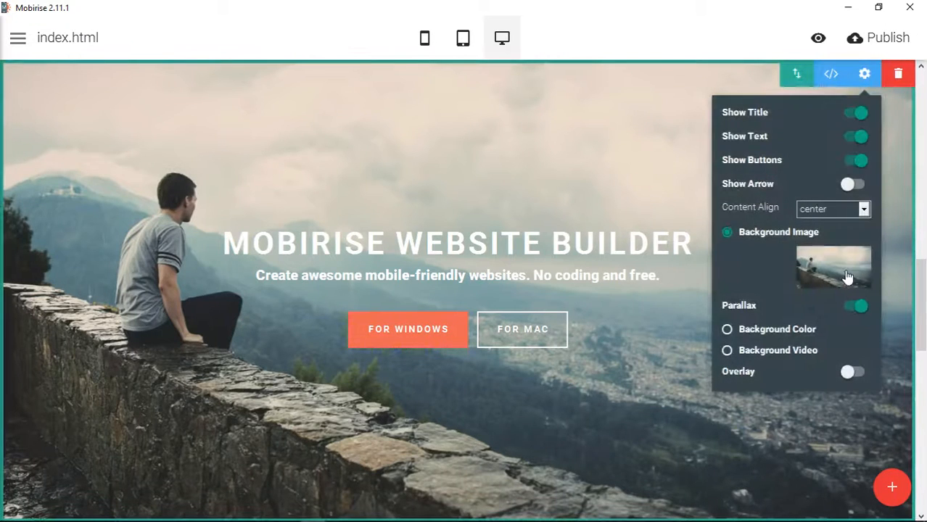
click(830, 268)
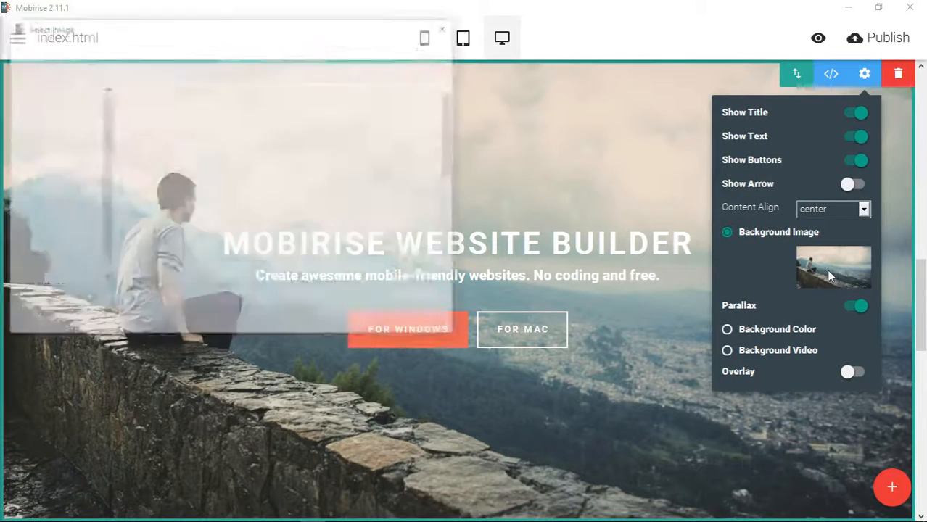
click(827, 268)
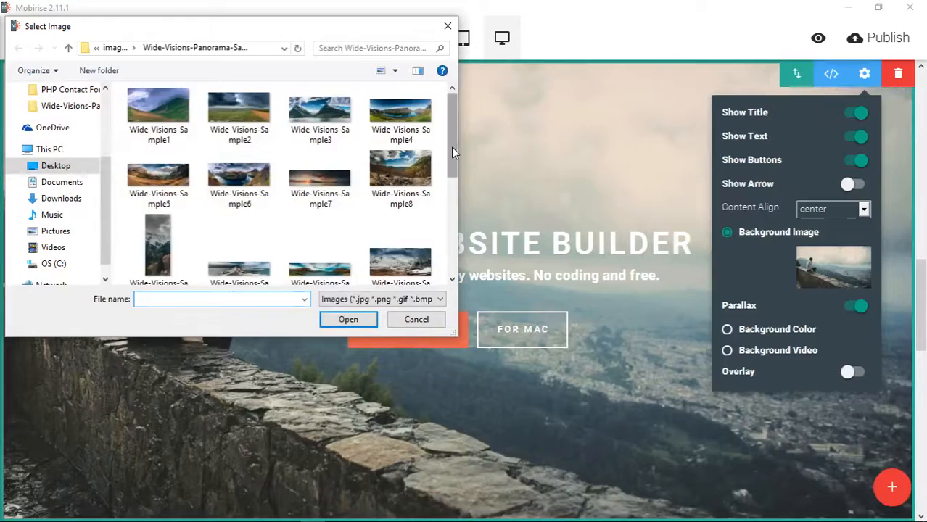
scroll(down, 3)
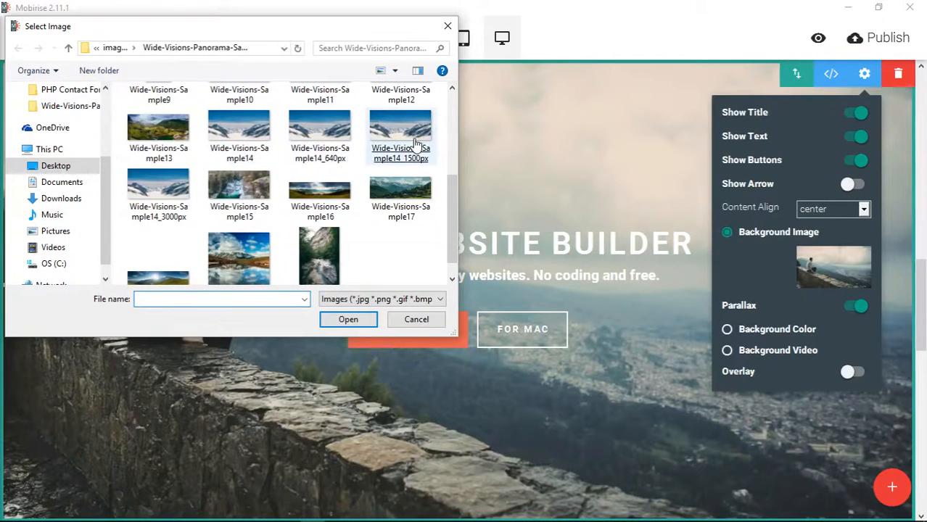
mouse_move(242, 140)
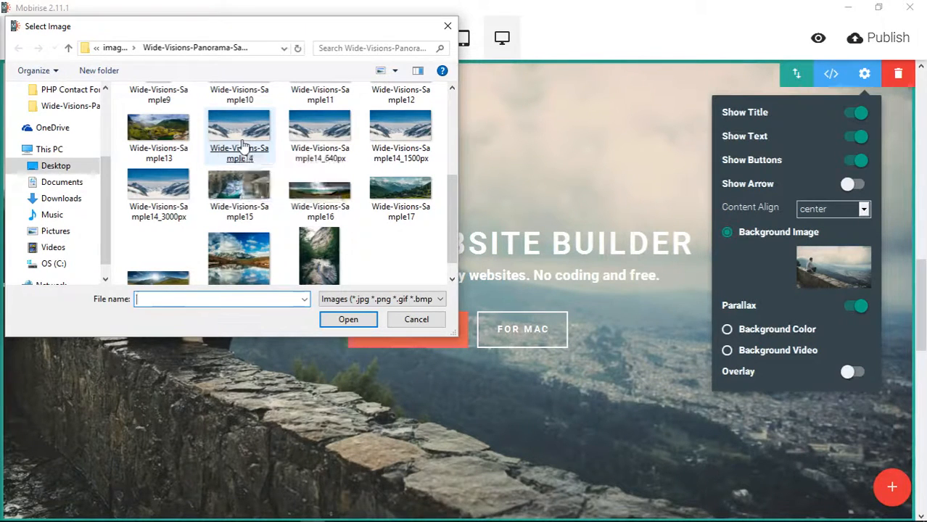
click(415, 320)
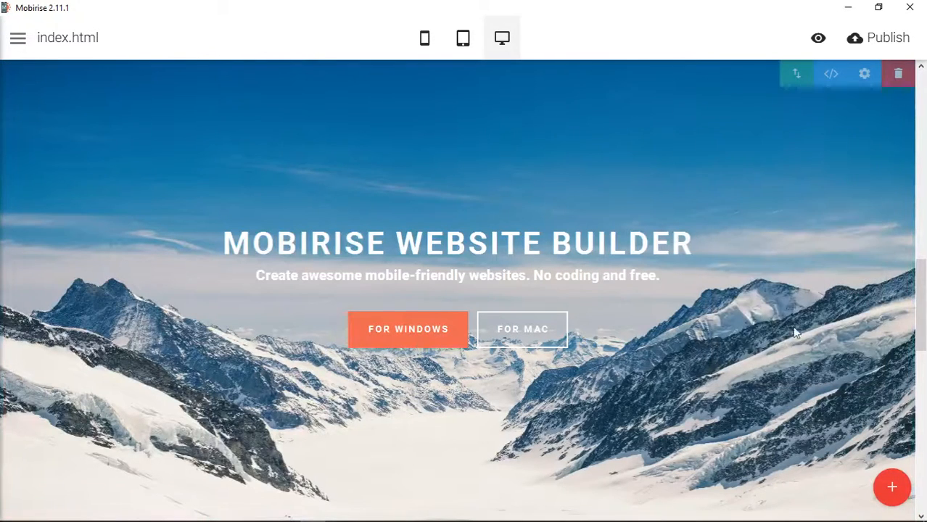
mouse_move(803, 245)
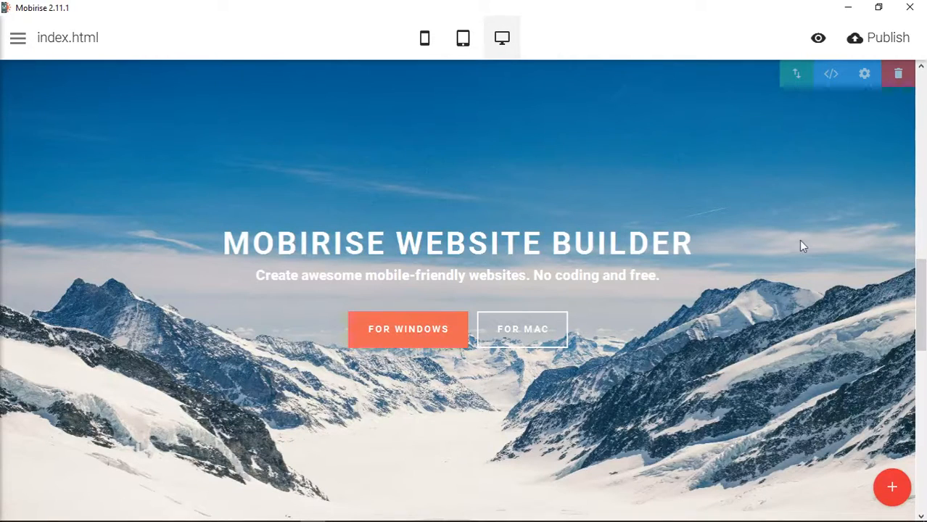
mouse_move(837, 248)
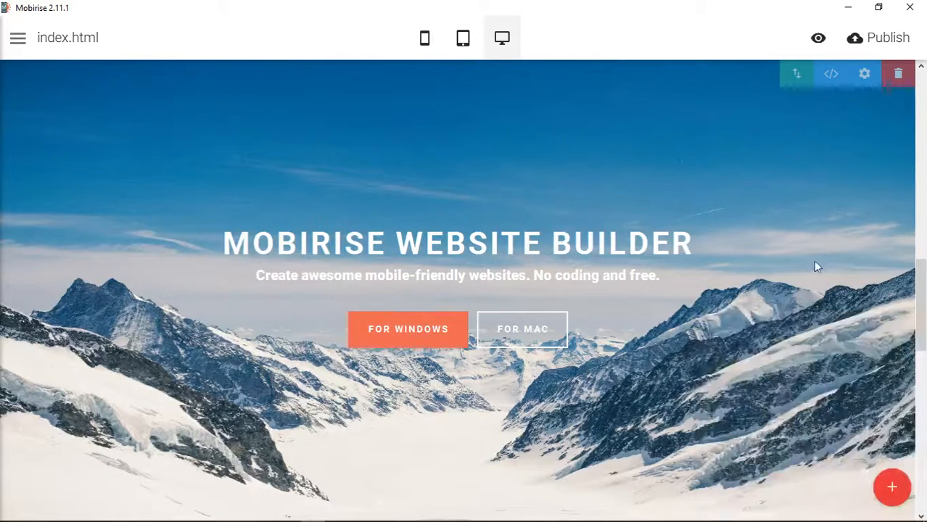
mouse_move(811, 261)
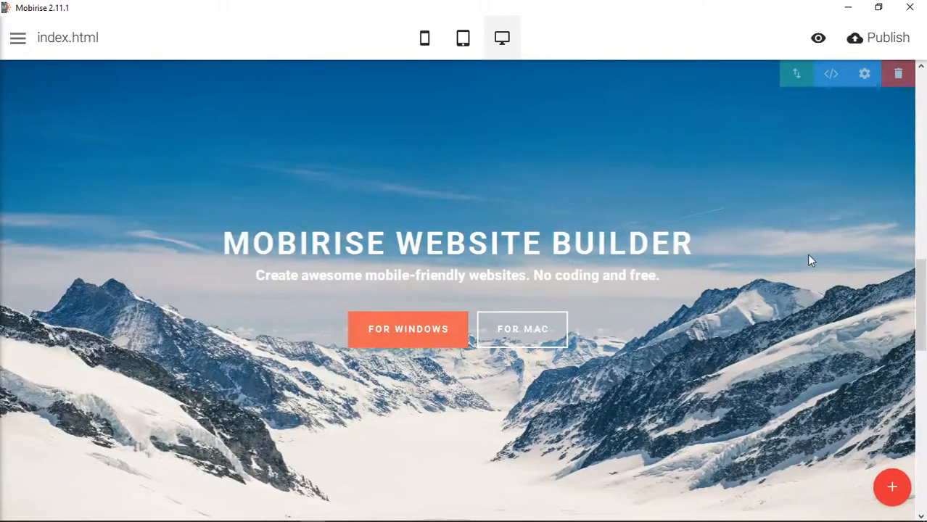
mouse_move(694, 210)
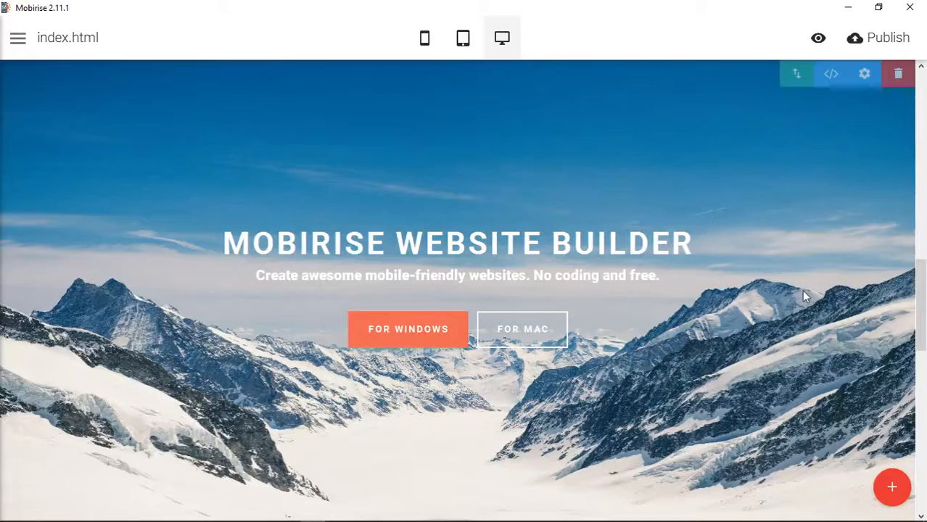
mouse_move(859, 449)
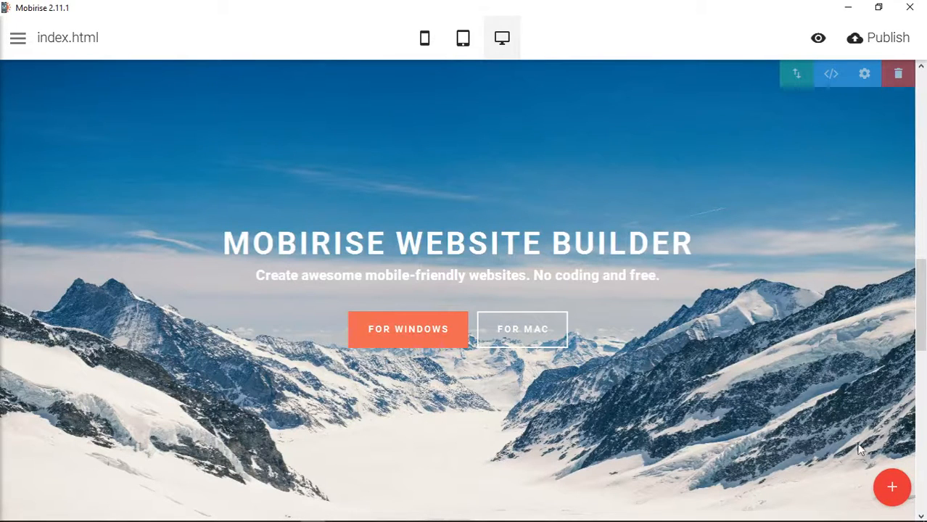
click(891, 488)
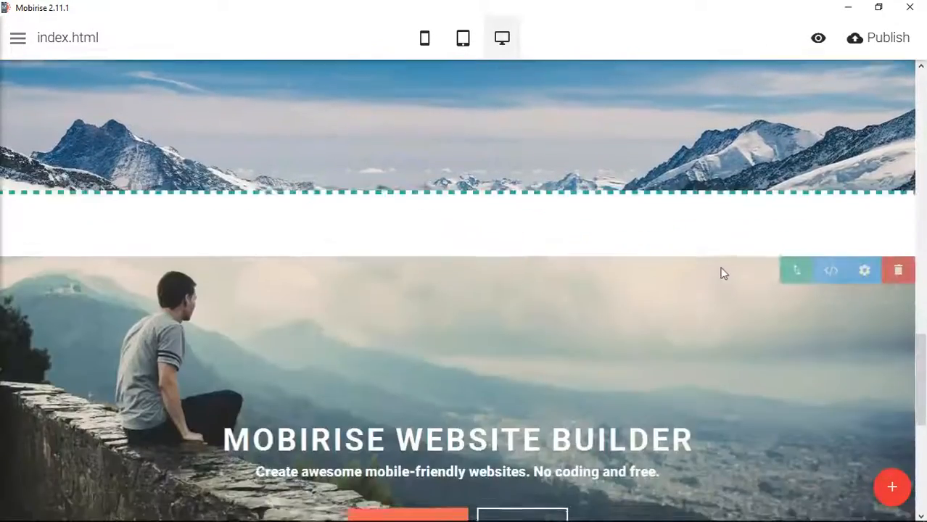
Bring up the panorama image picker for the man-on-wall hero block's background
scroll(down, 3)
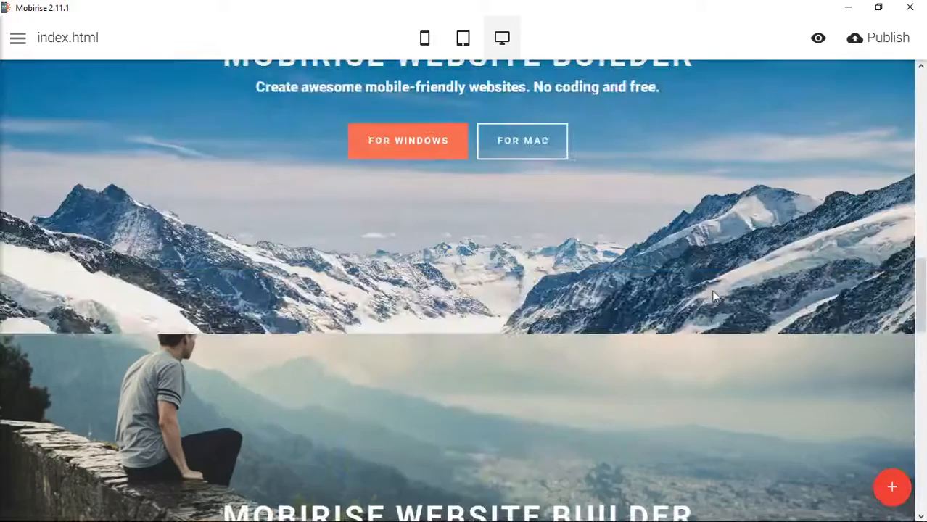
scroll(down, 3)
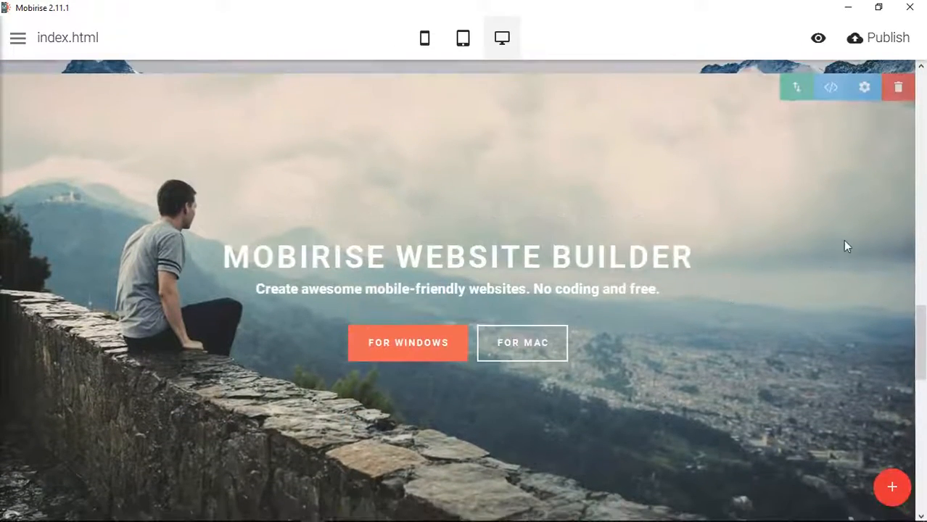
click(865, 87)
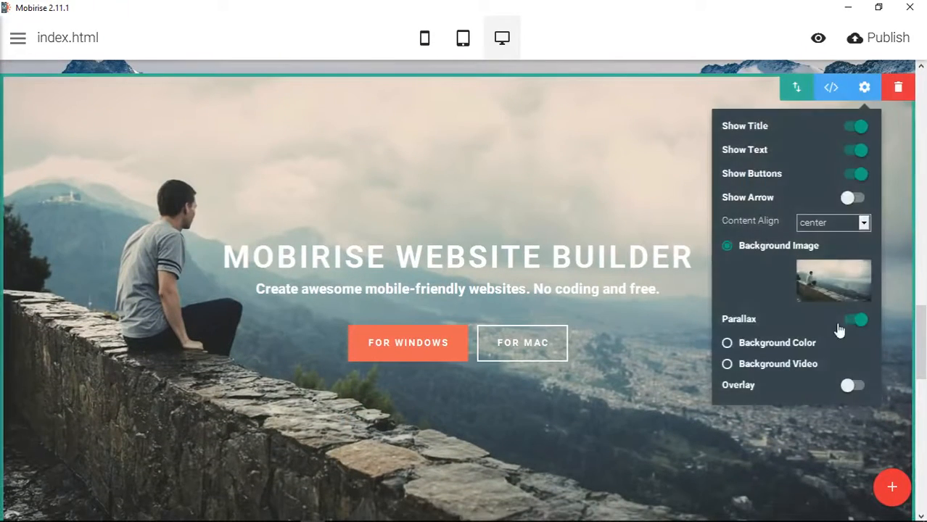
click(832, 282)
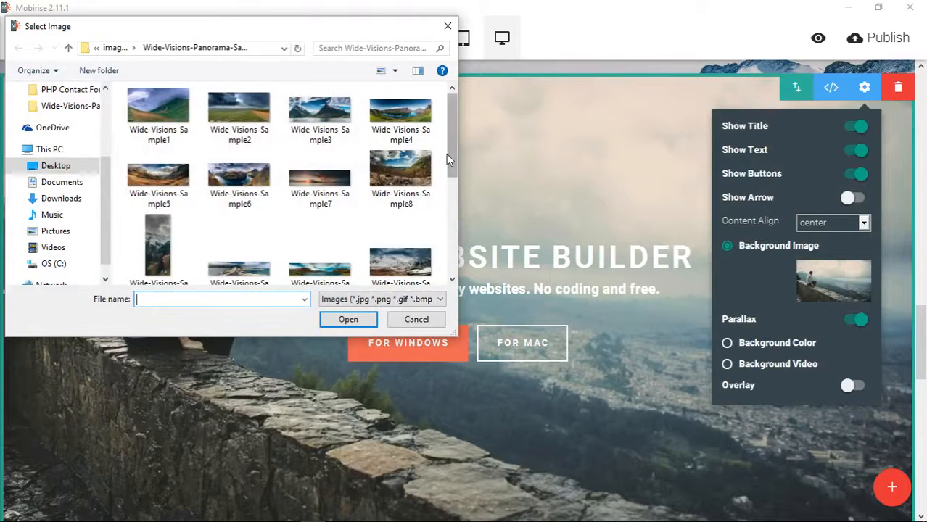
scroll(down, 3)
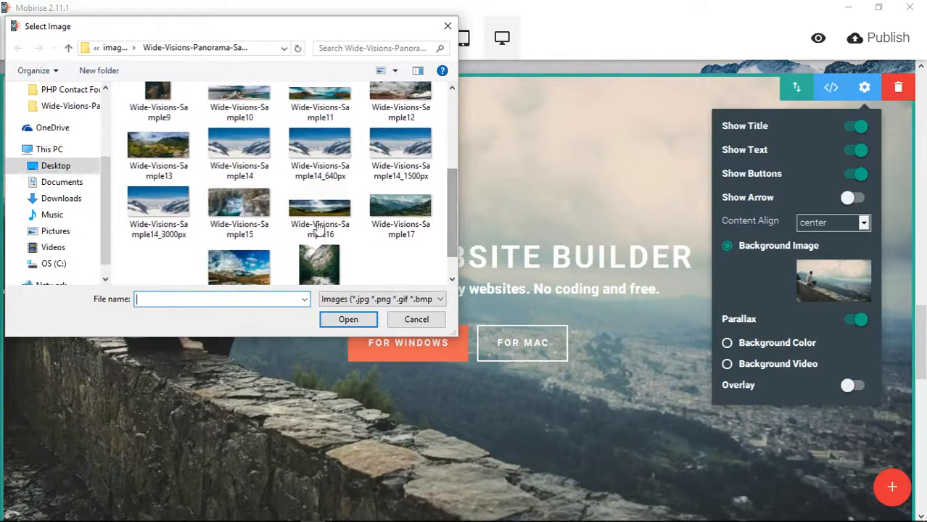
mouse_move(158, 210)
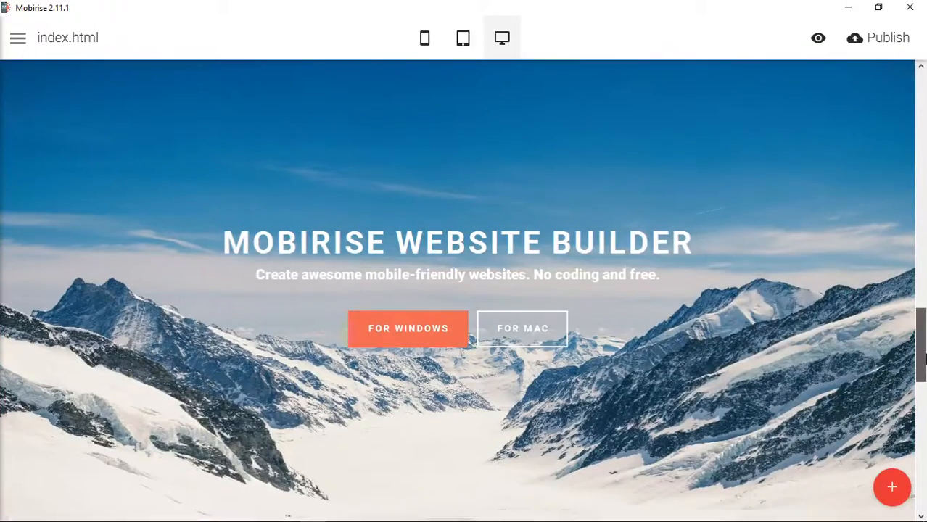
scroll(down, 3)
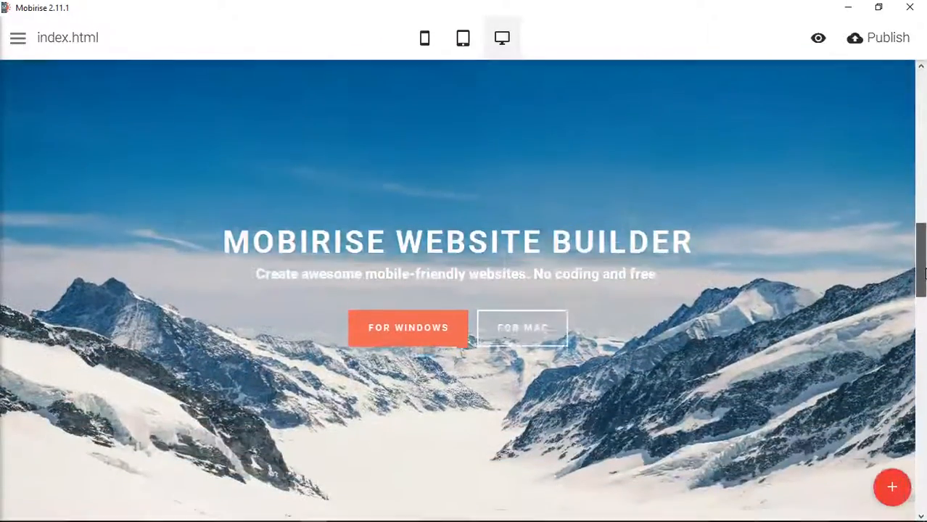
scroll(down, 3)
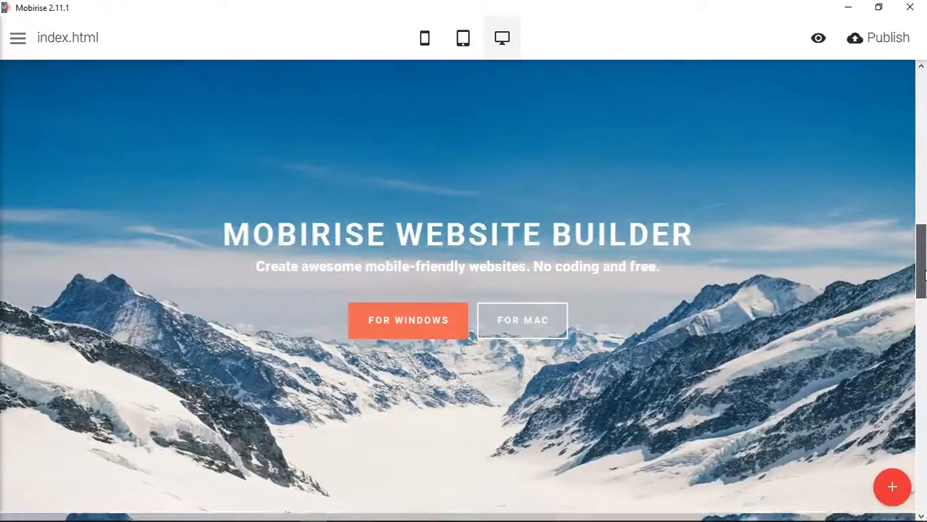
scroll(down, 3)
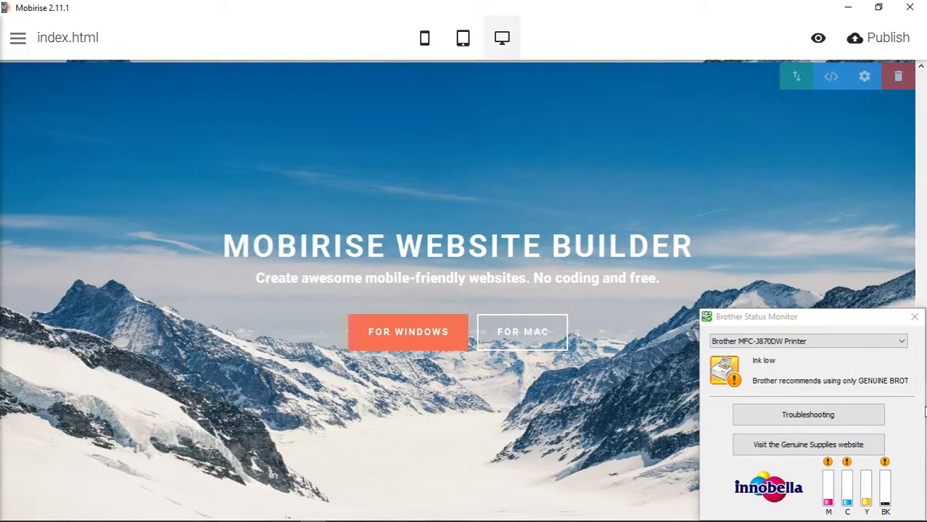
click(911, 316)
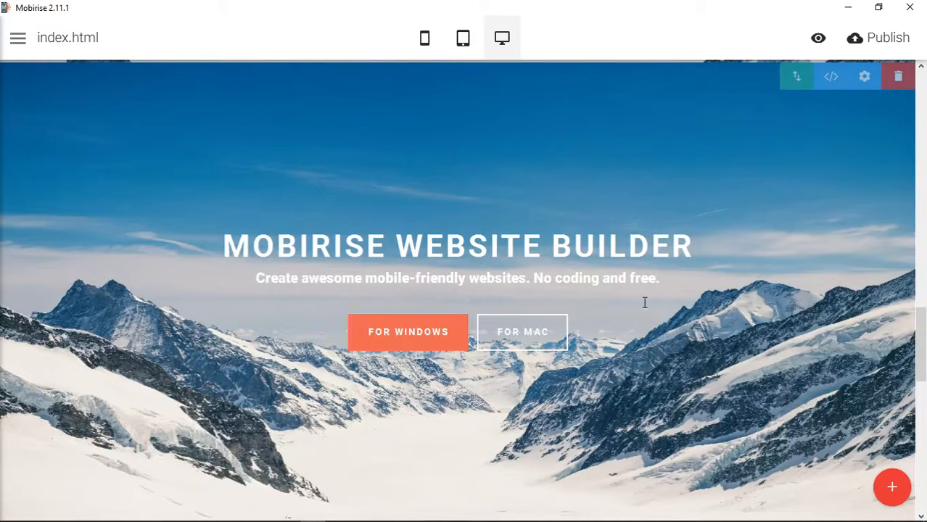
mouse_move(737, 299)
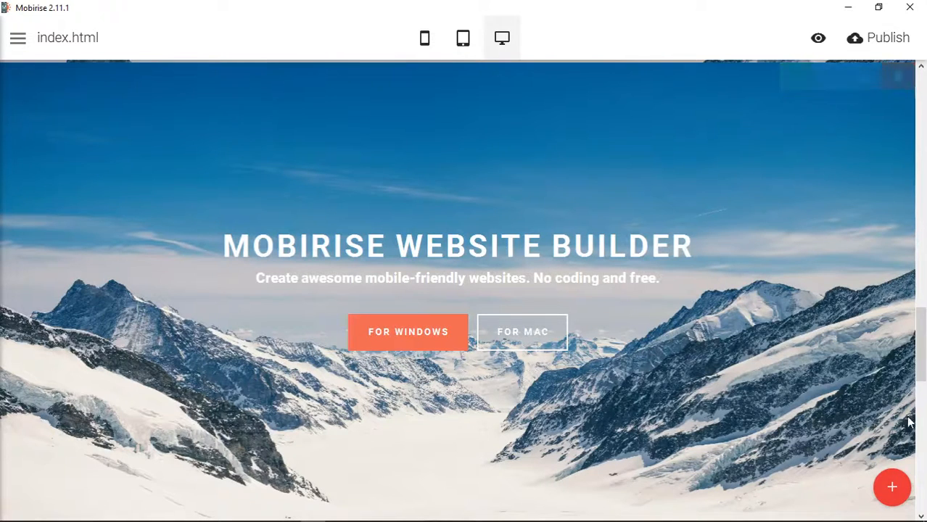
click(865, 77)
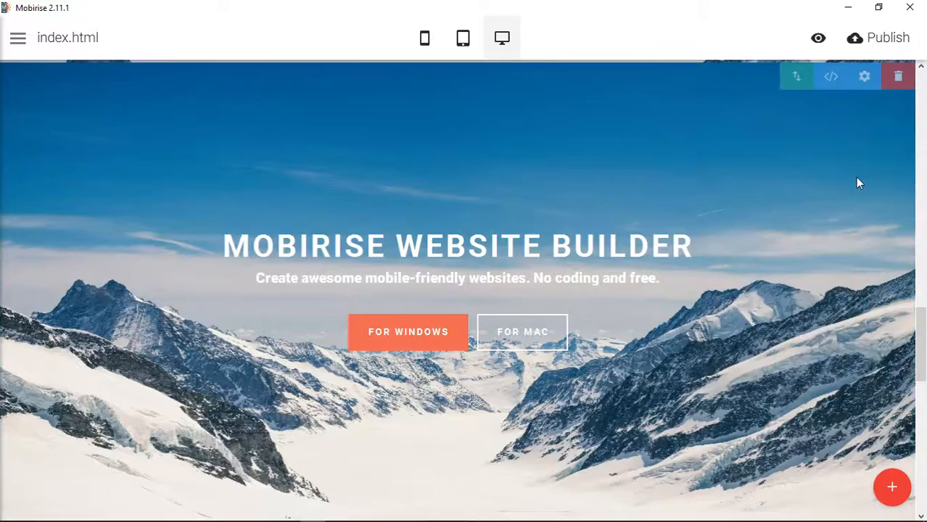
scroll(down, 3)
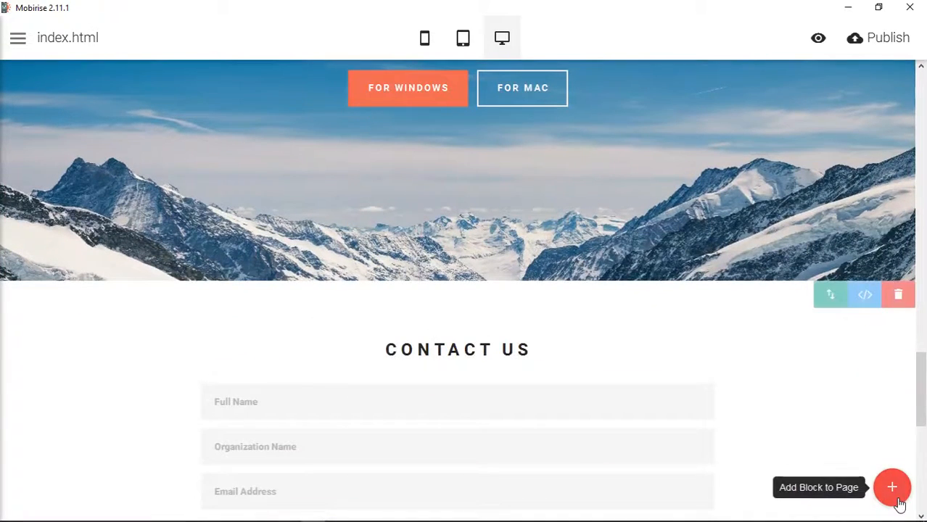
Browse the Wide-Visions panorama folder in the Select Image dialog for the stone-wall block
click(892, 487)
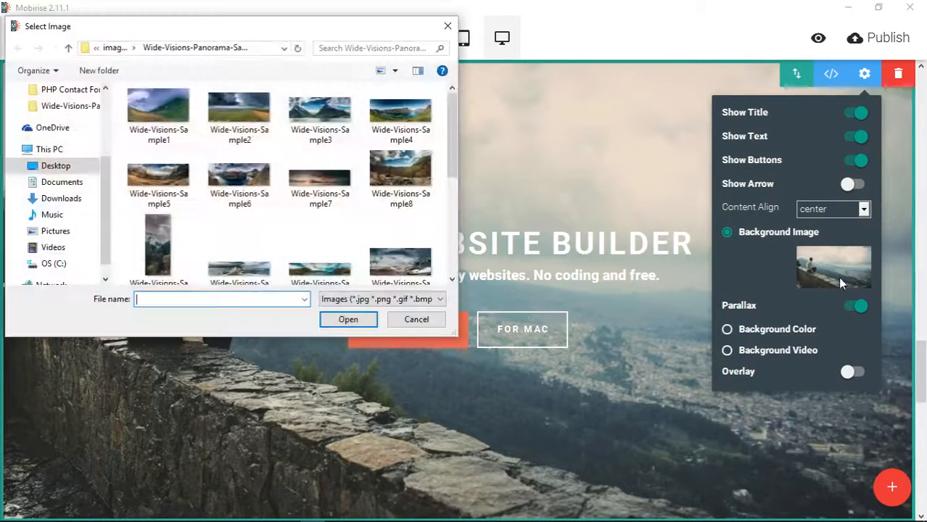
scroll(down, 3)
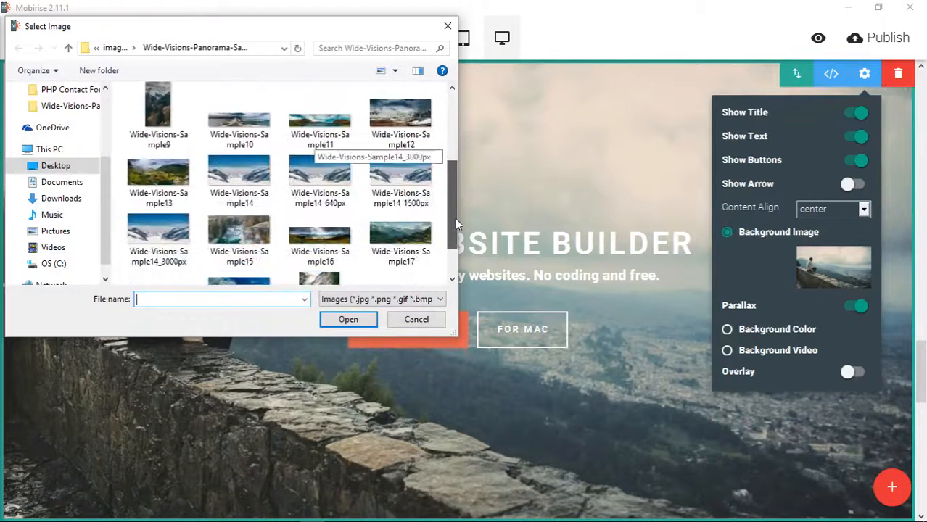
scroll(down, 3)
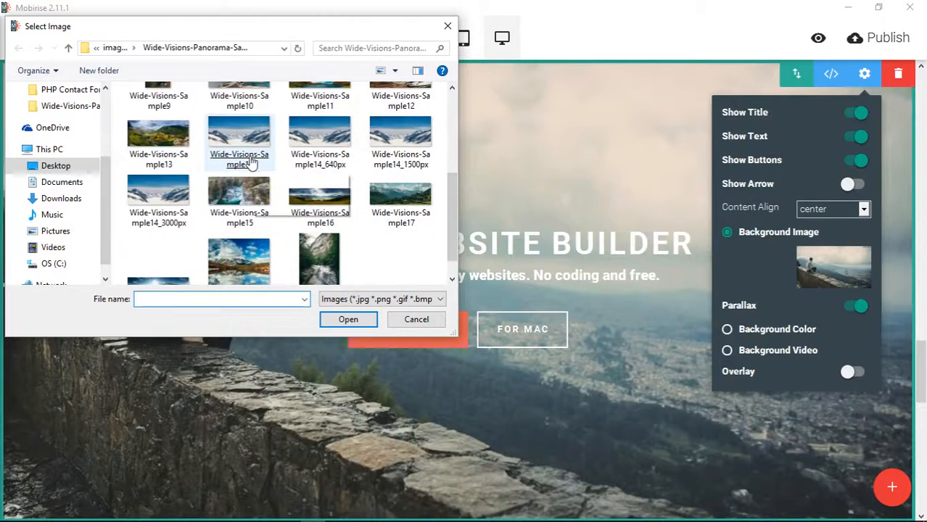
mouse_move(250, 161)
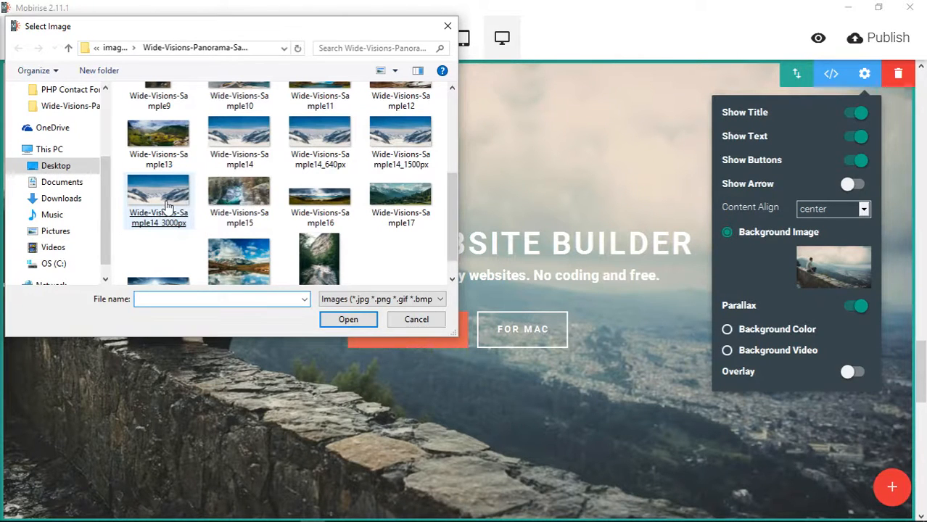
Compare the 3000px and 1500px Sample14 files and set Wide-Visions-Sample14_1500px as the background
click(218, 299)
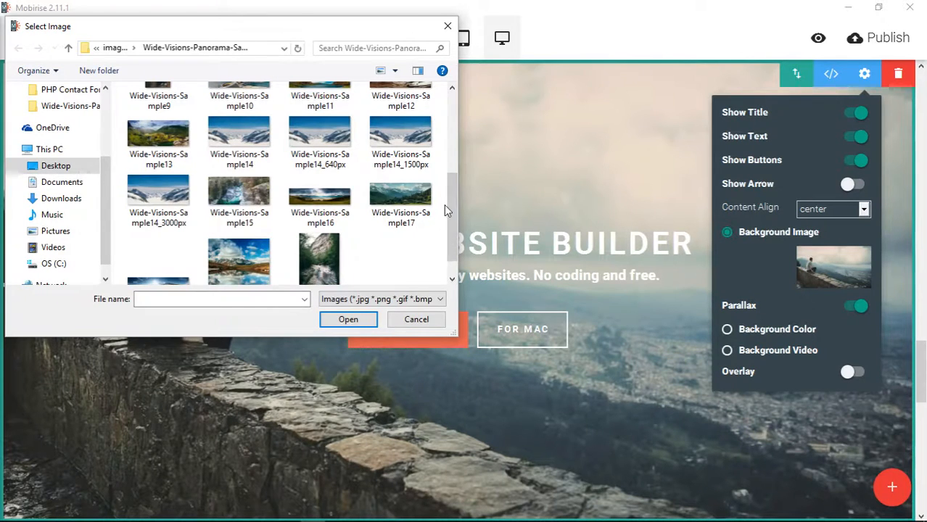
click(400, 134)
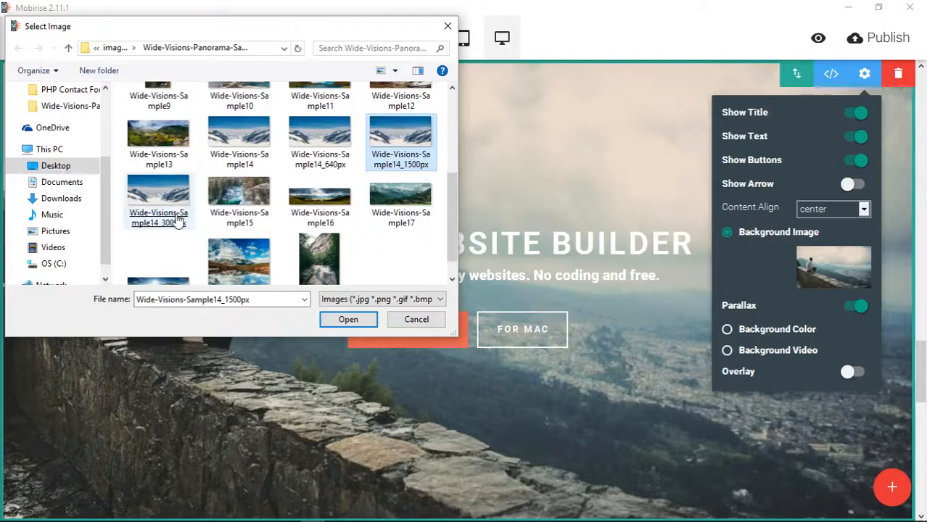
click(158, 196)
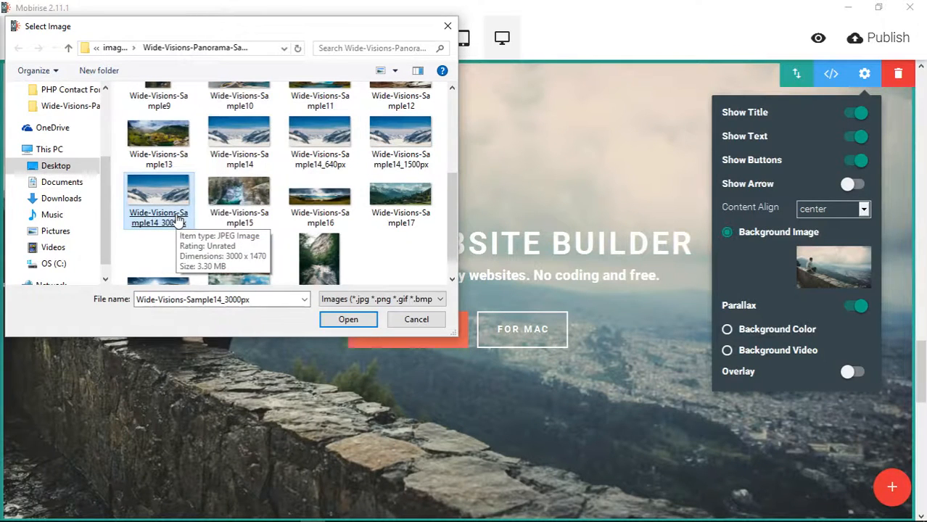
click(400, 137)
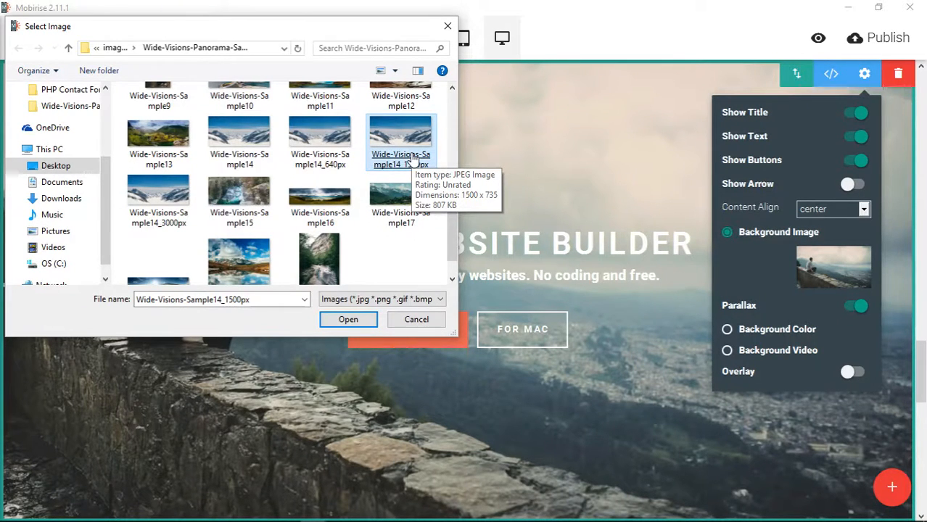
click(348, 319)
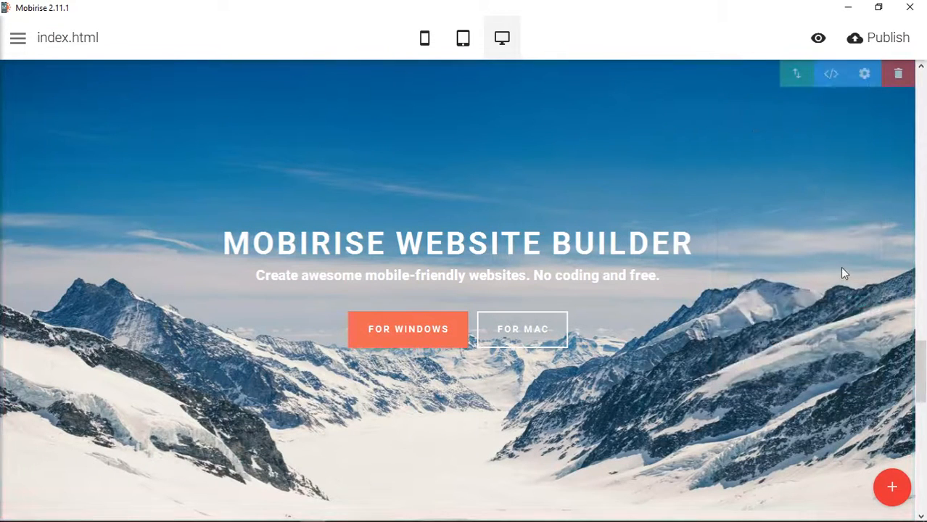
mouse_move(829, 249)
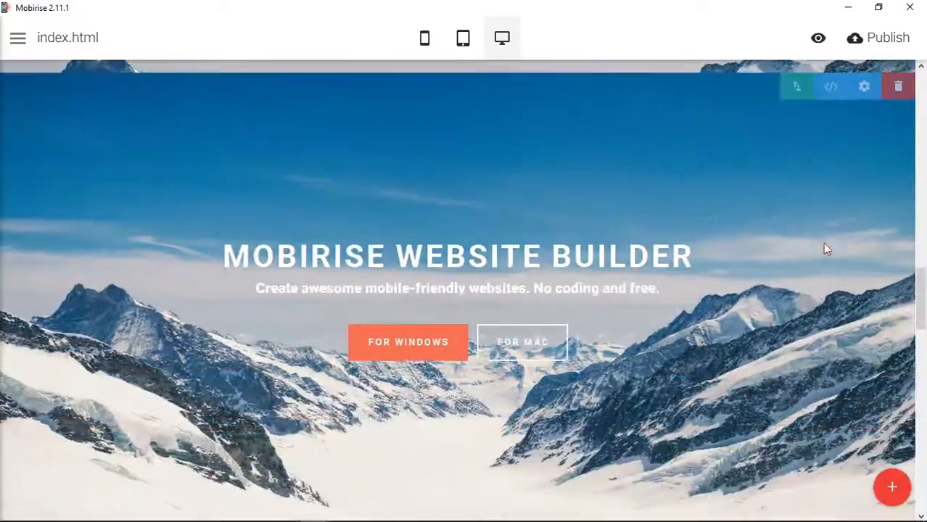
scroll(down, 3)
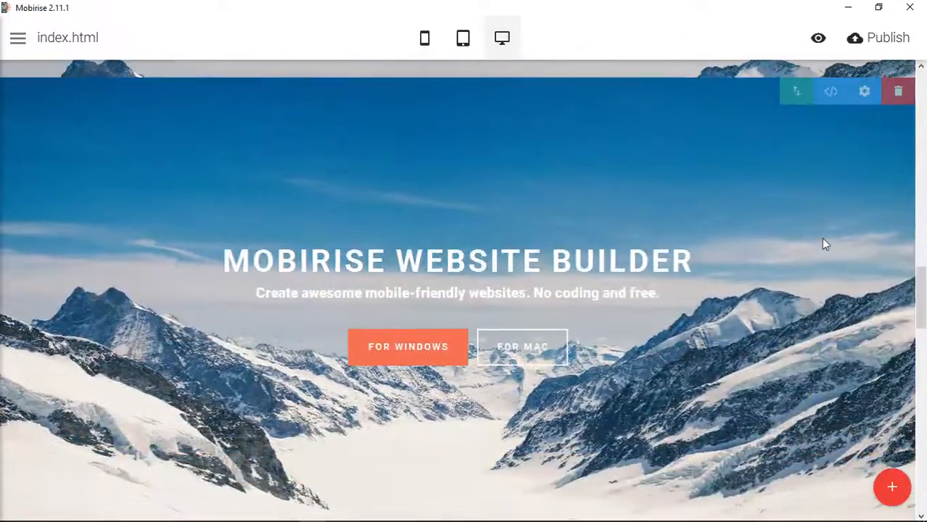
scroll(down, 3)
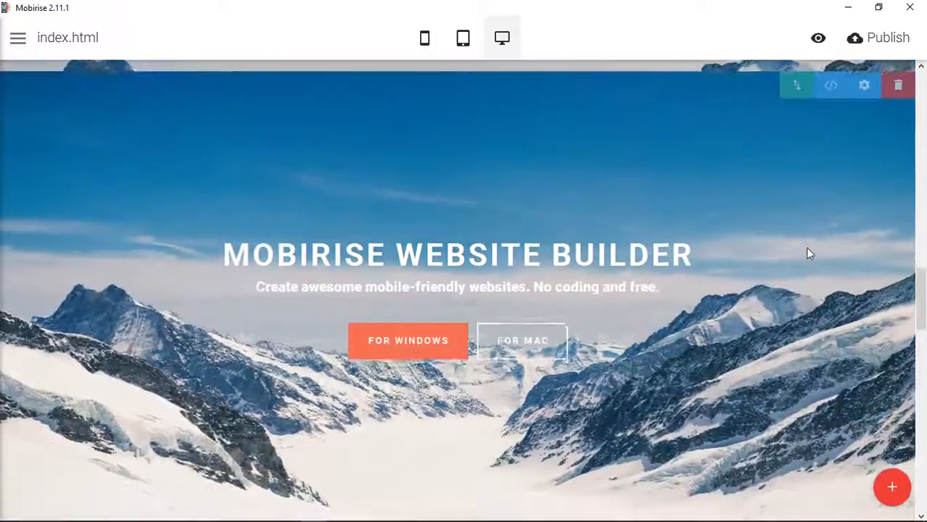
scroll(down, 3)
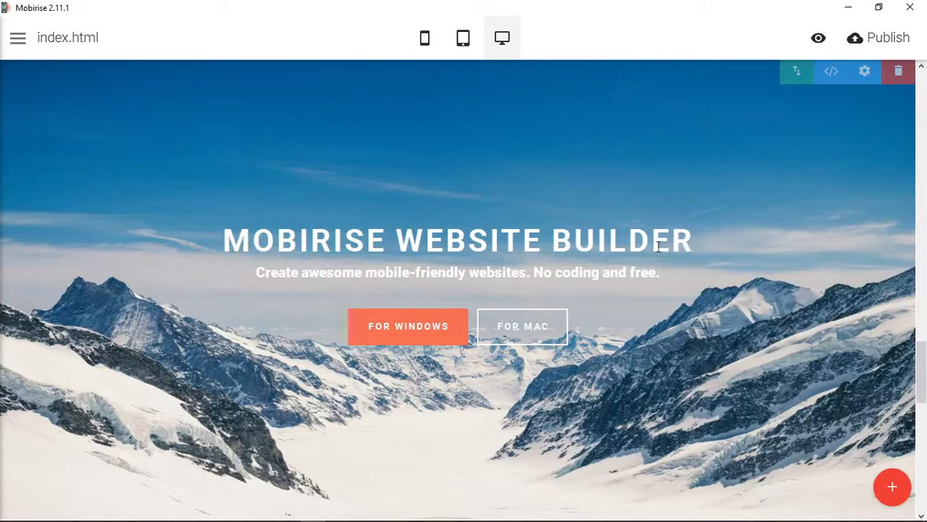
mouse_move(867, 342)
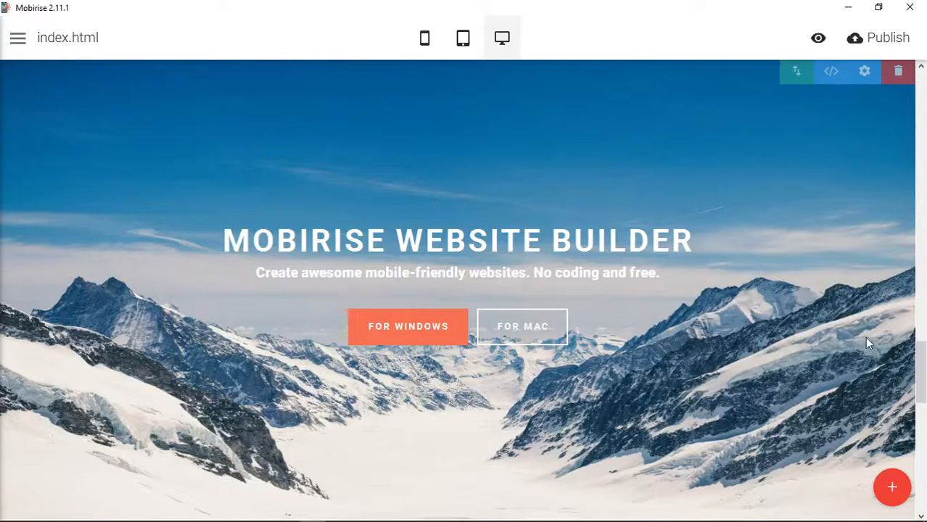
mouse_move(679, 441)
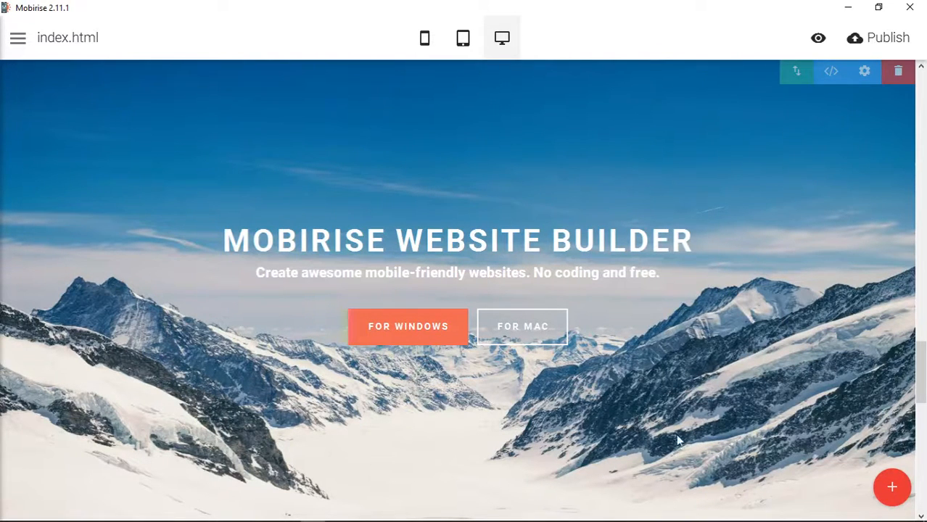
mouse_move(113, 367)
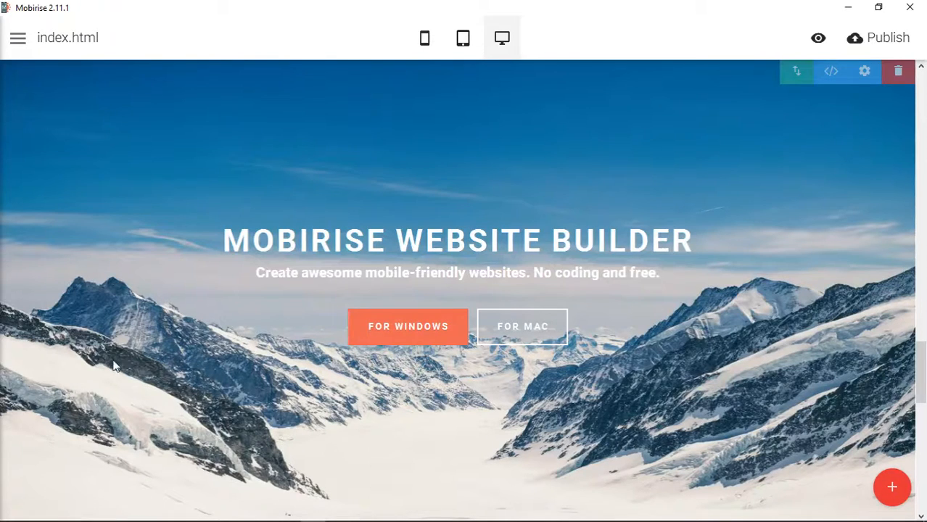
mouse_move(729, 476)
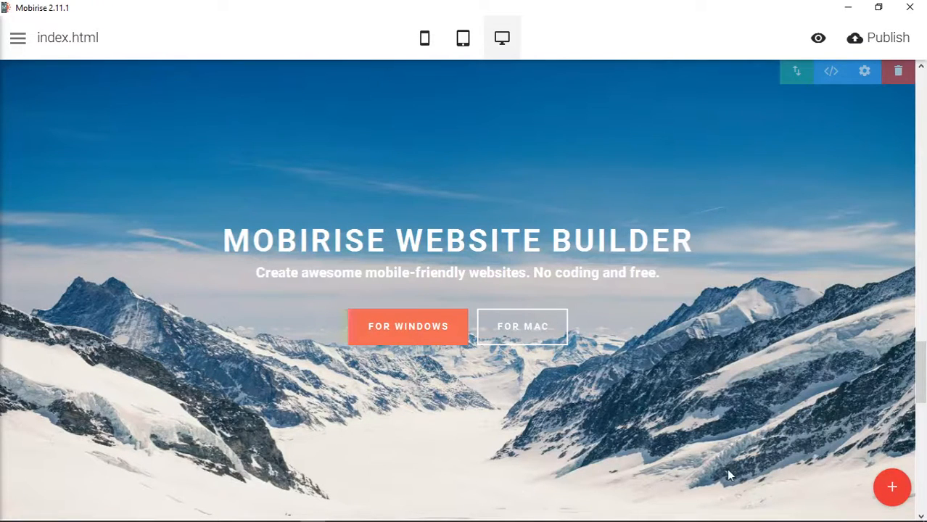
scroll(down, 3)
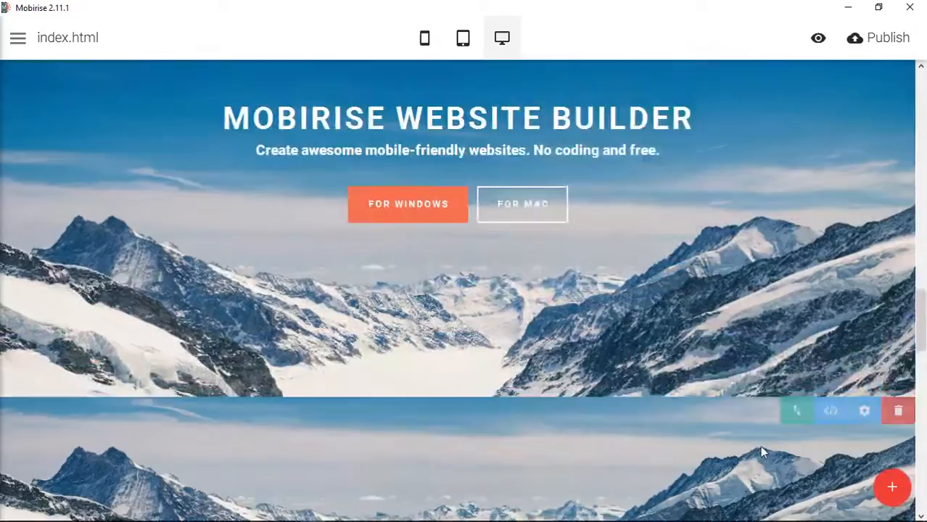
scroll(up, 3)
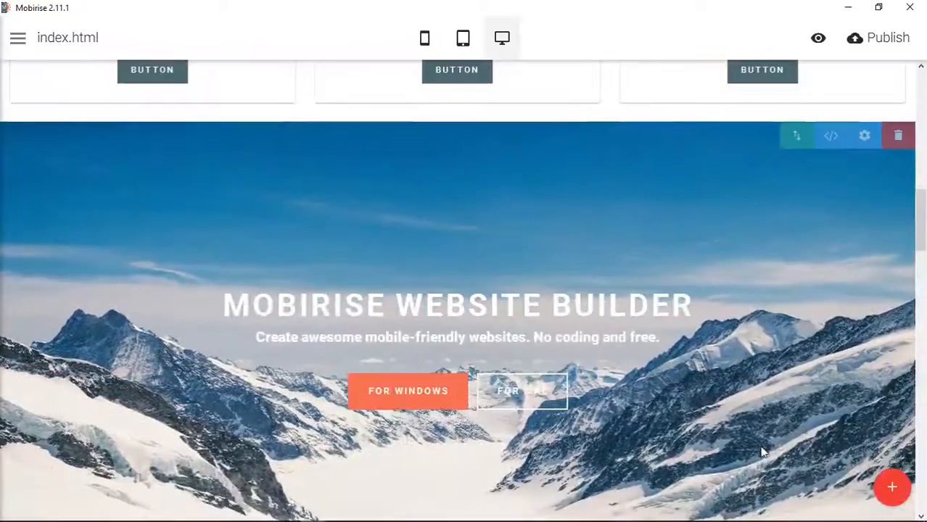
scroll(down, 3)
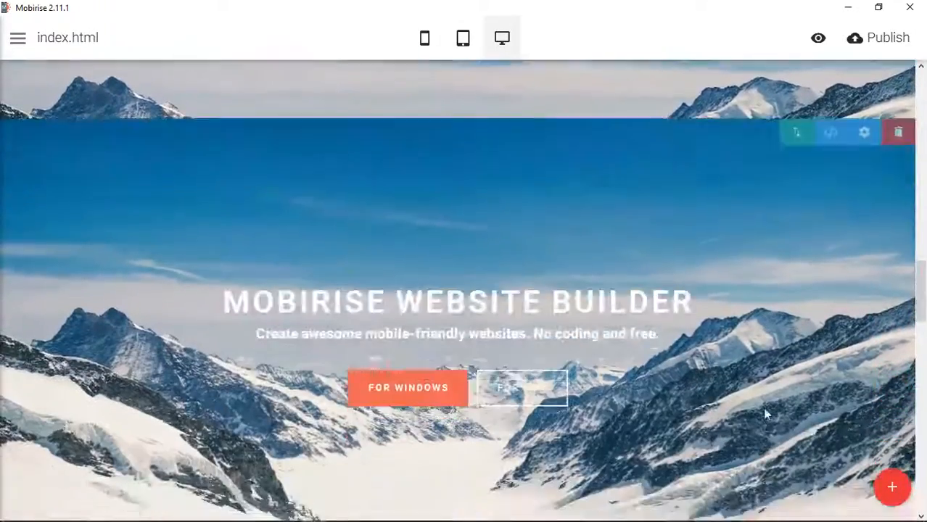
scroll(down, 3)
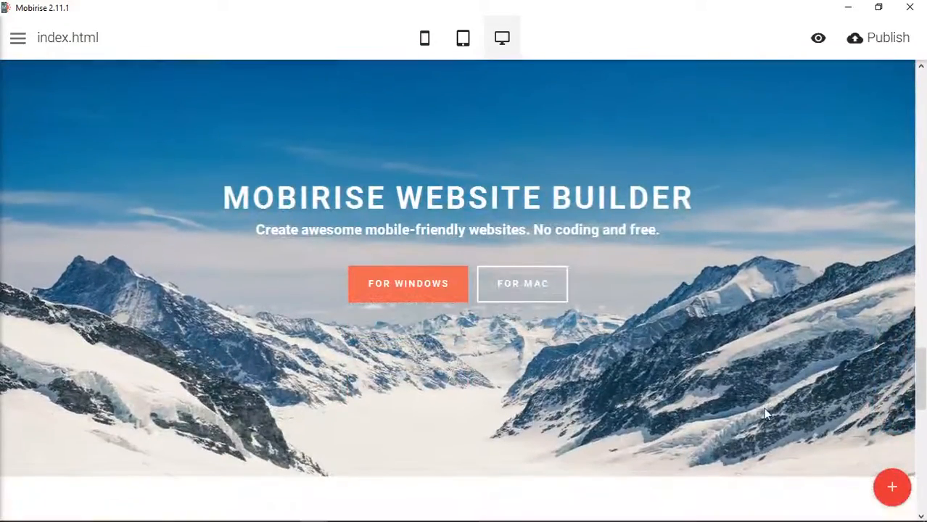
scroll(down, 3)
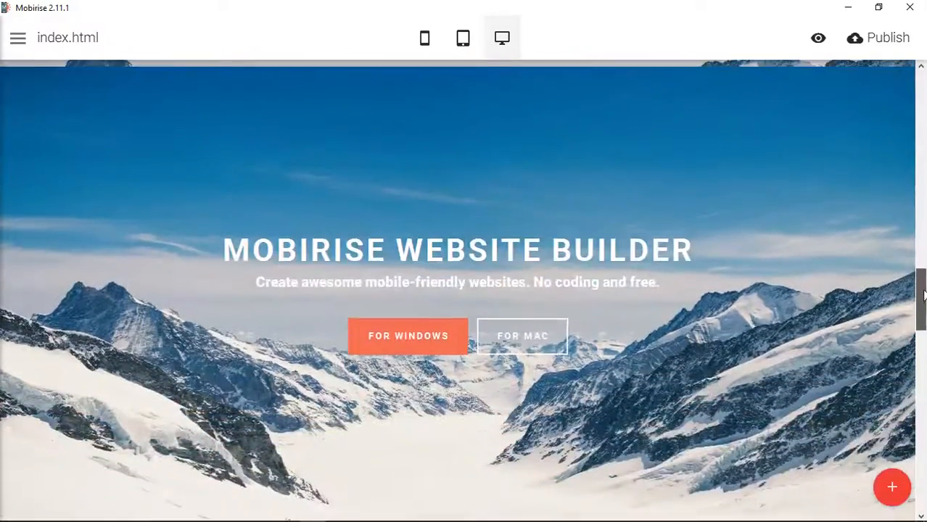
scroll(down, 3)
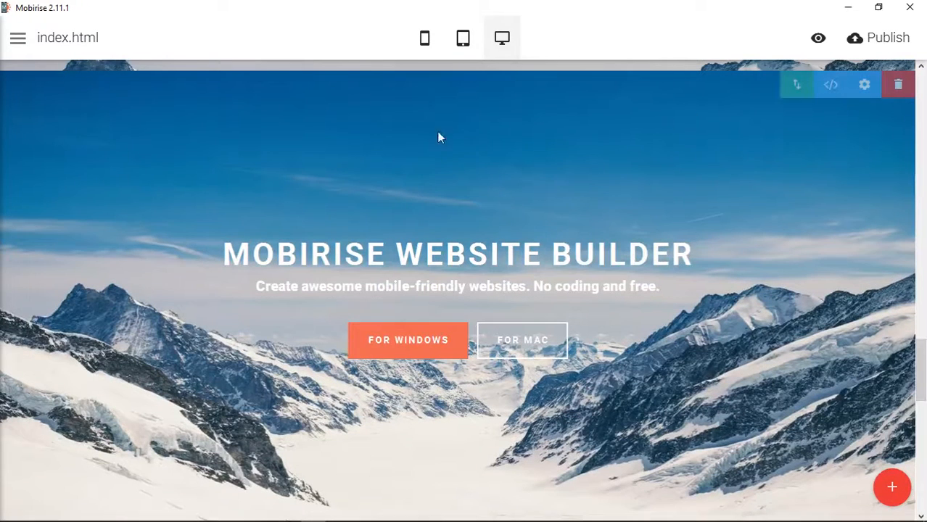
mouse_move(658, 189)
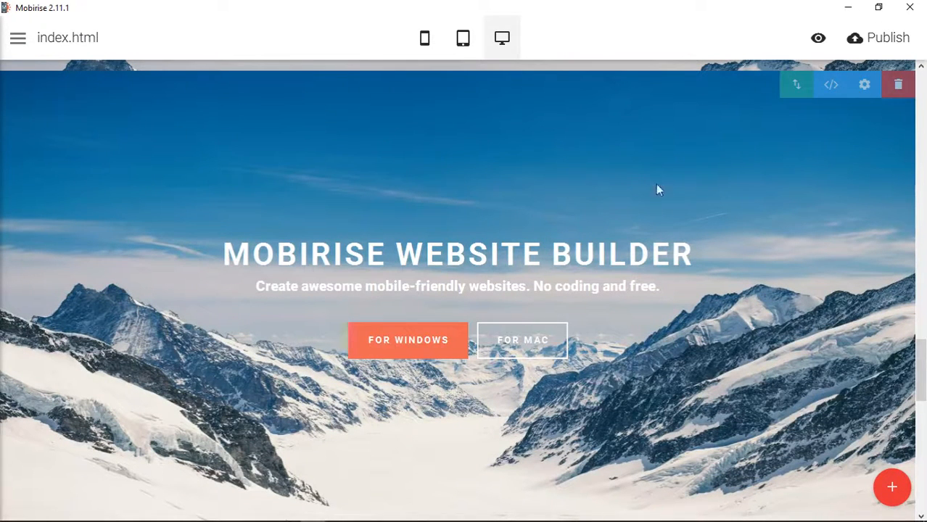
mouse_move(779, 162)
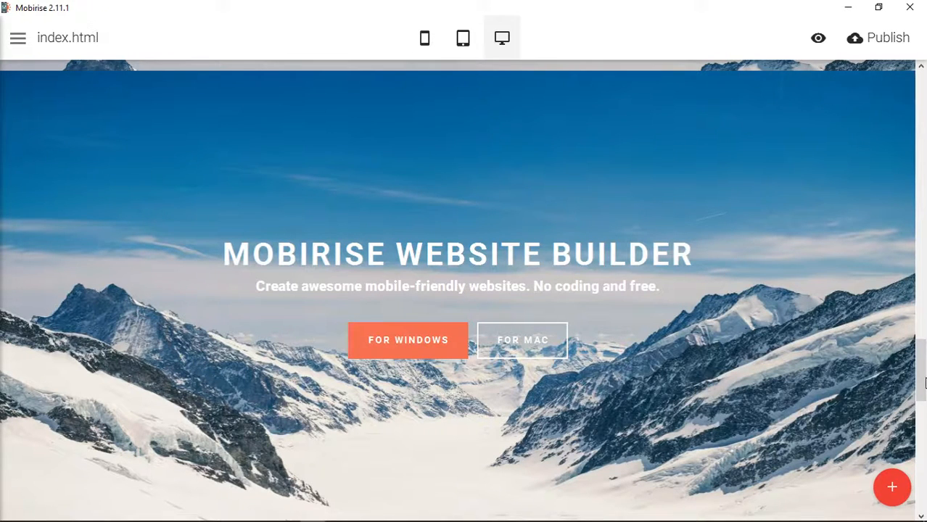
scroll(down, 3)
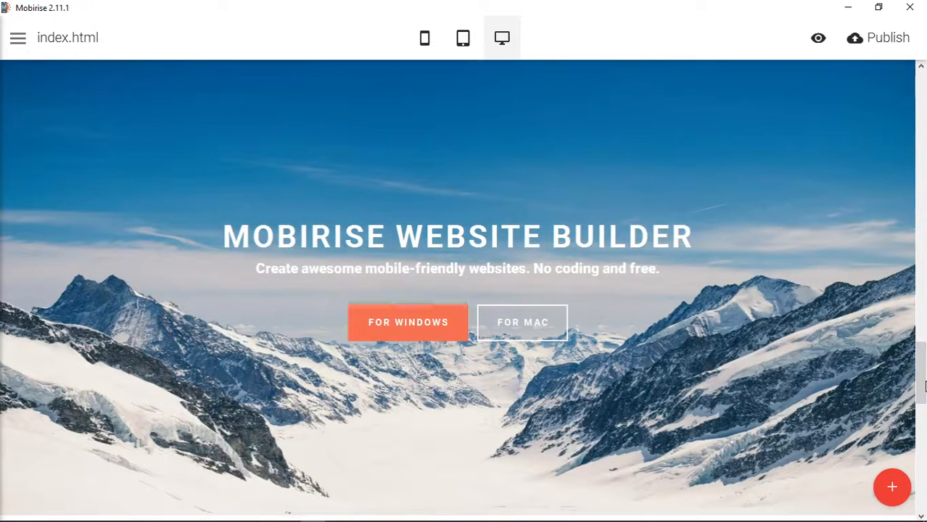
mouse_move(859, 401)
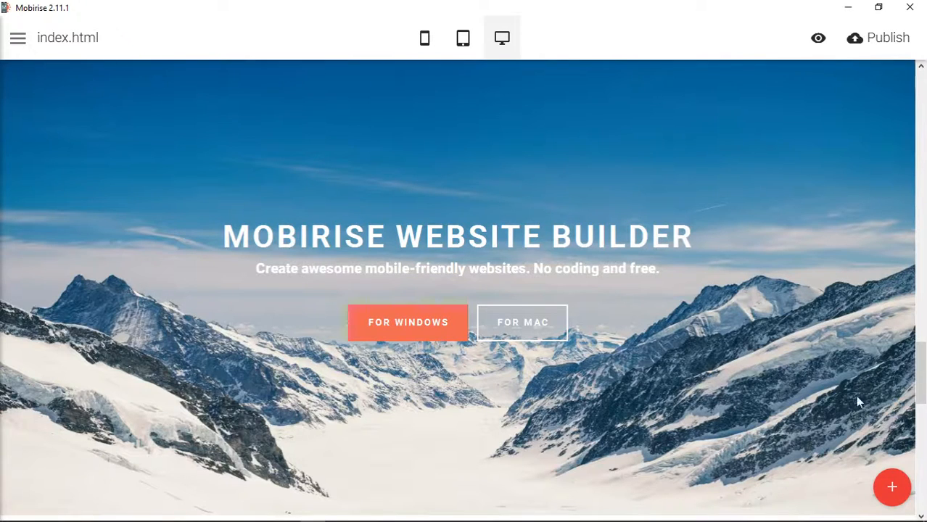
Swap the top hero block's man-on-wall background for the snowy mountain panorama
click(891, 488)
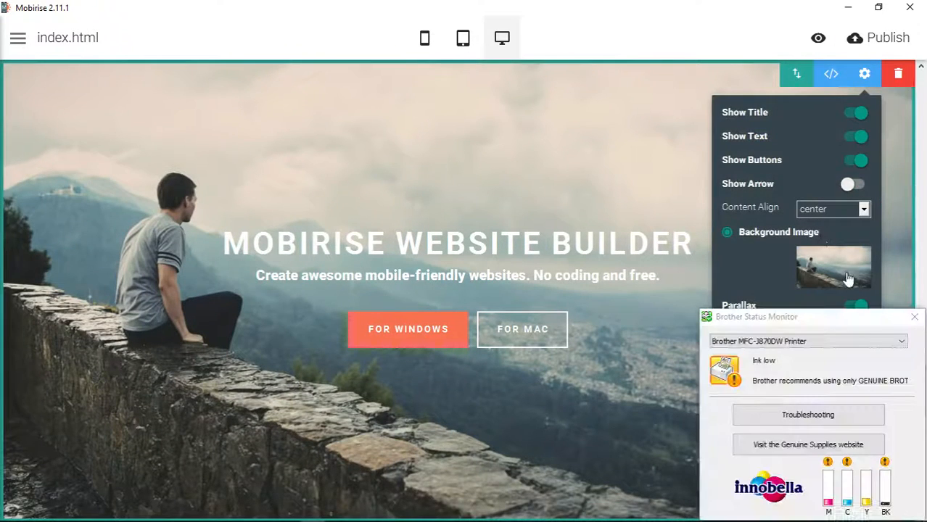
click(830, 269)
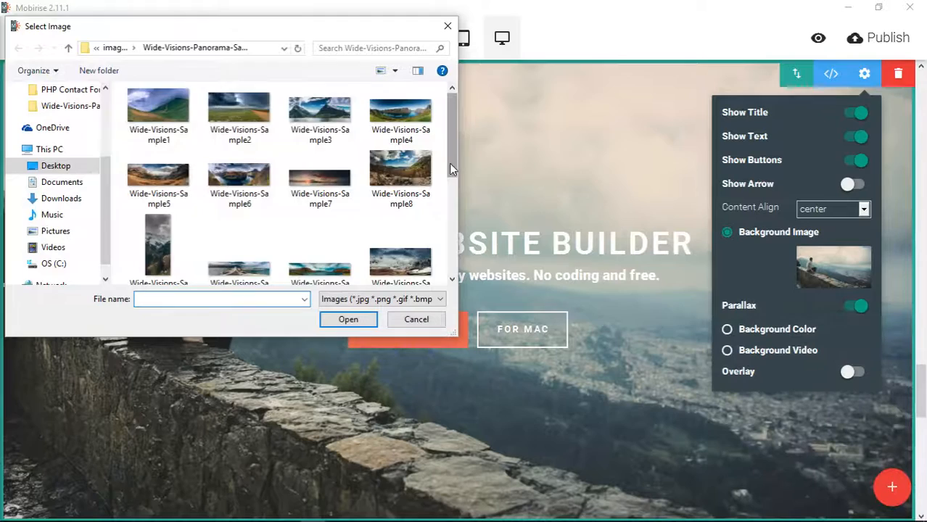
click(415, 320)
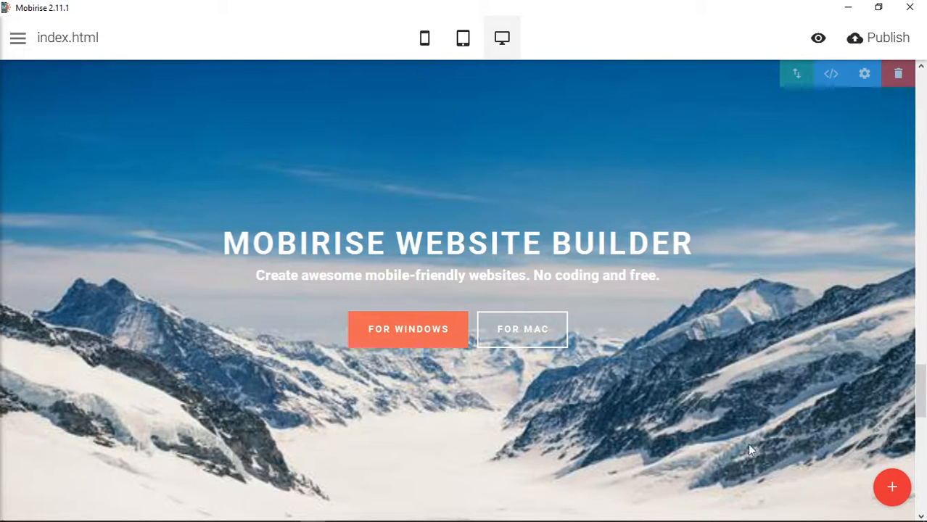
mouse_move(763, 288)
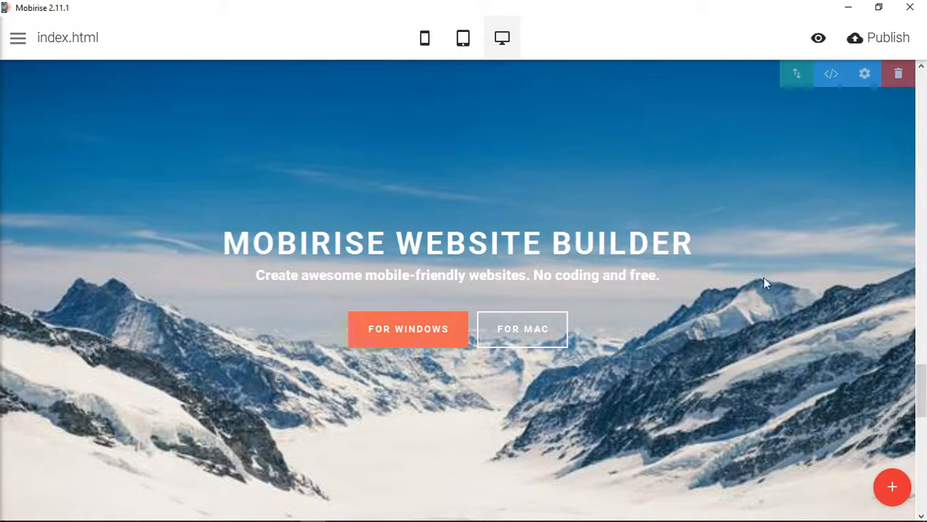
mouse_move(119, 365)
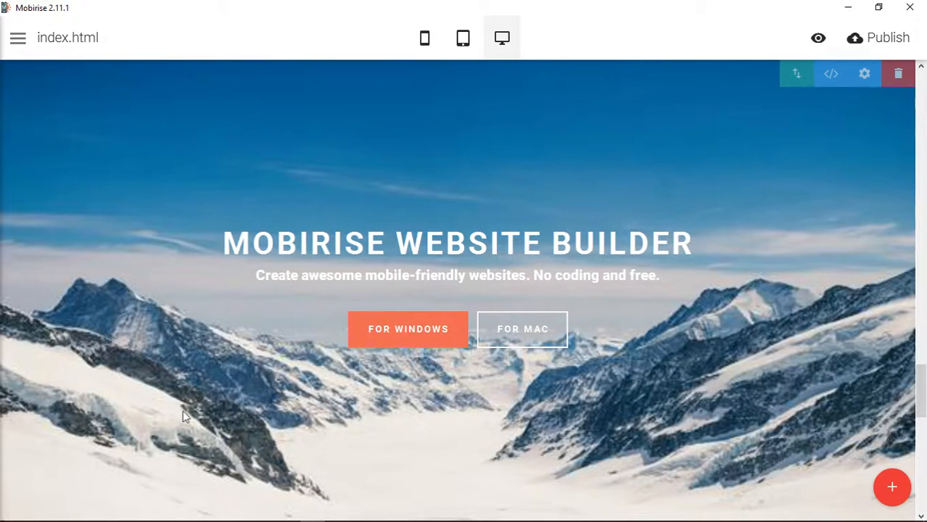
mouse_move(220, 155)
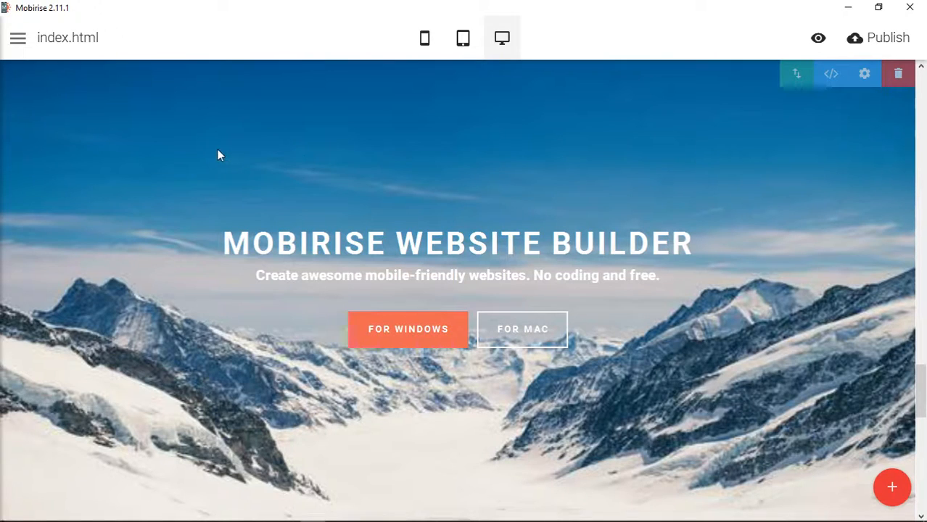
mouse_move(265, 197)
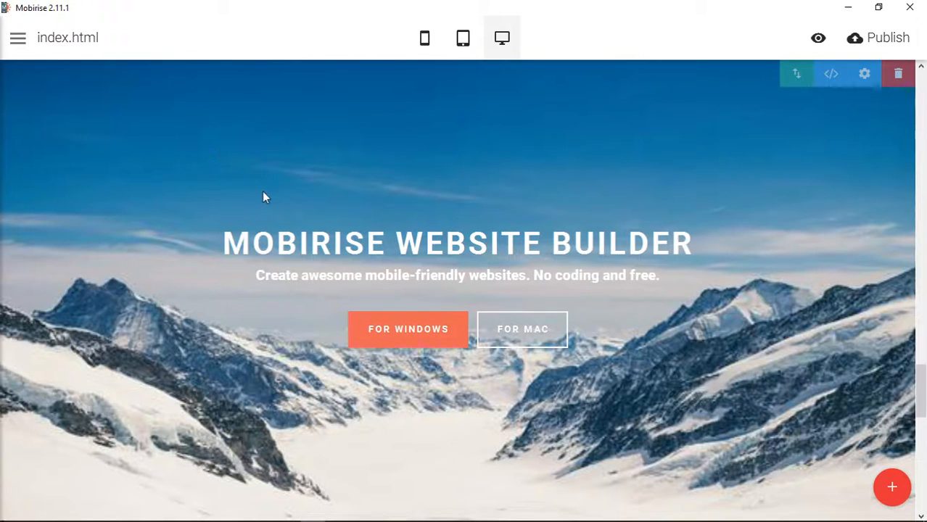
mouse_move(601, 406)
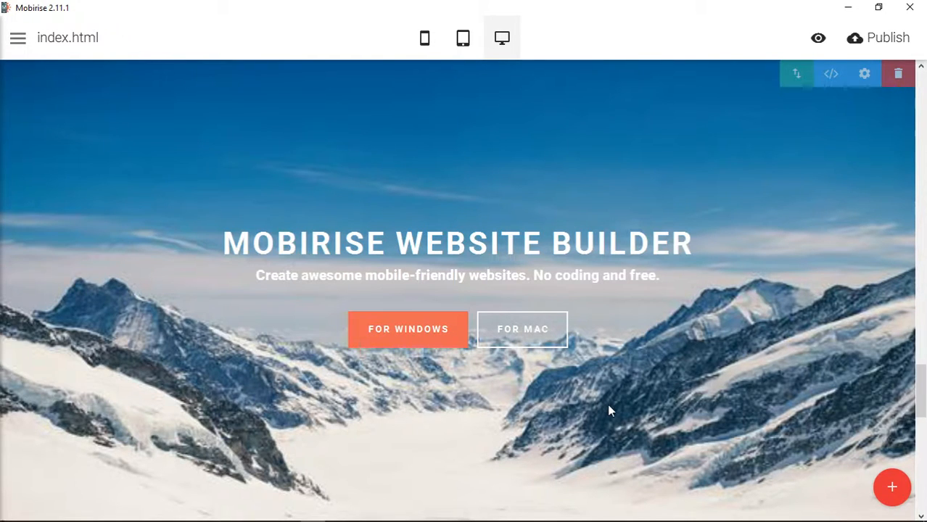
mouse_move(3, 78)
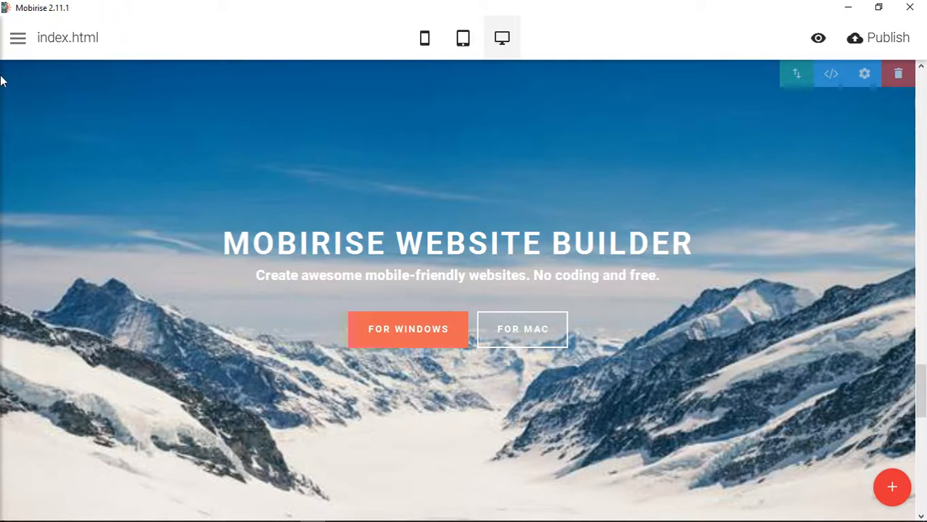
mouse_move(878, 38)
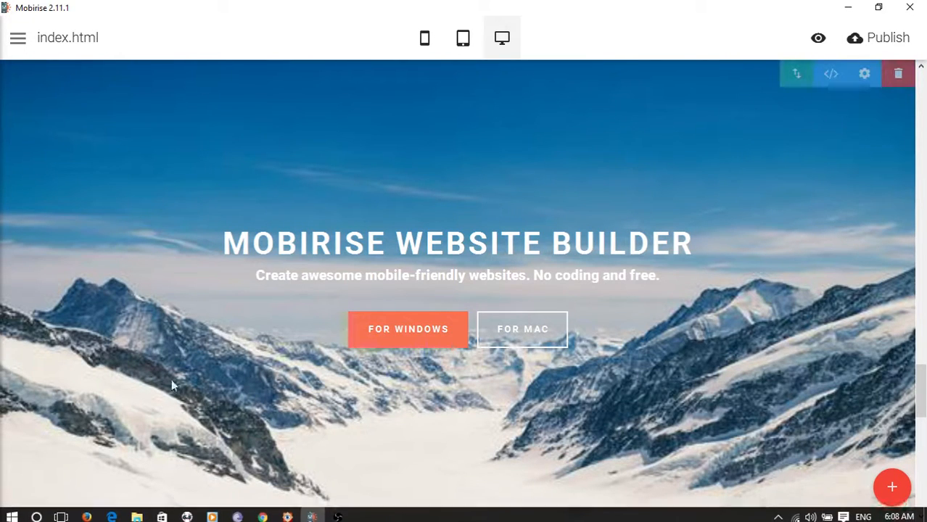
mouse_move(370, 271)
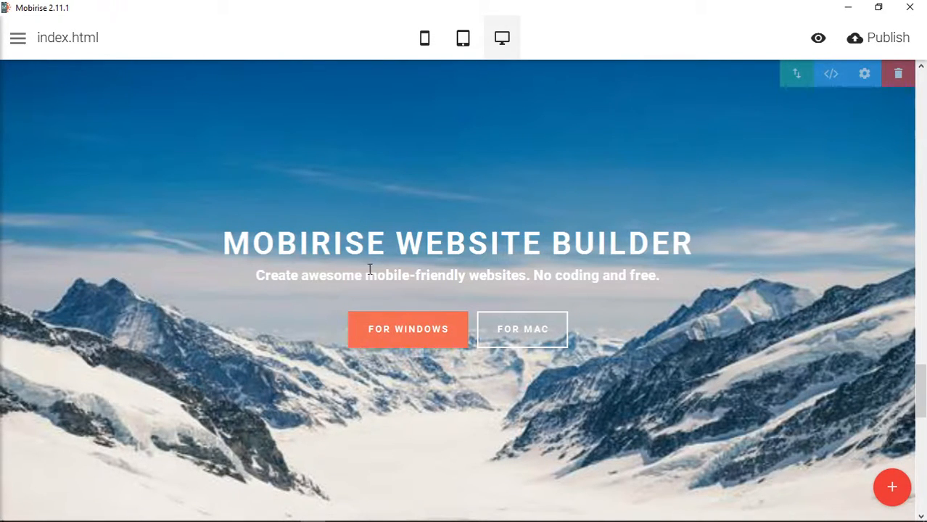
mouse_move(558, 172)
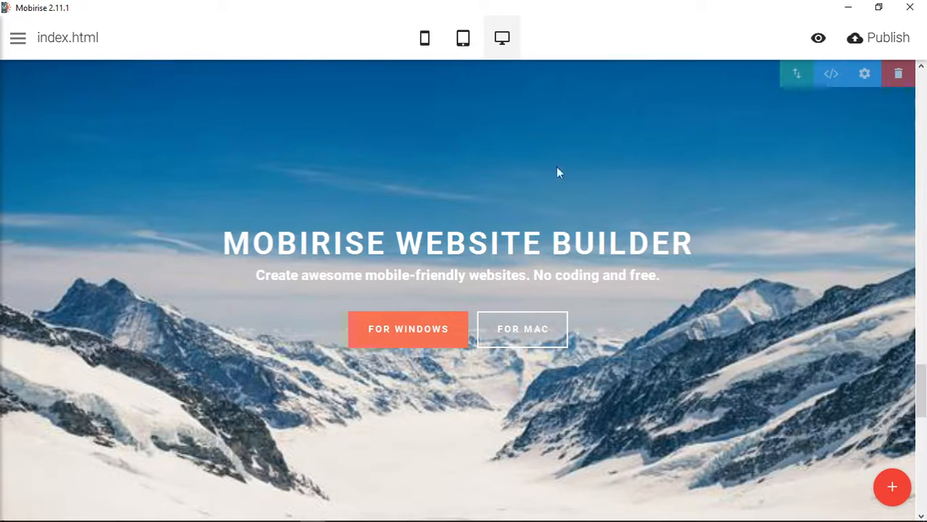
mouse_move(746, 360)
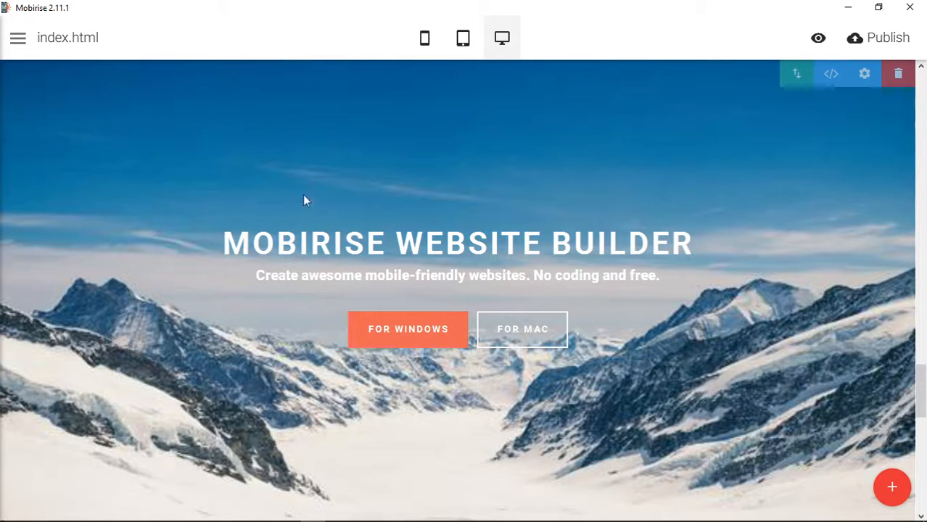
mouse_move(760, 143)
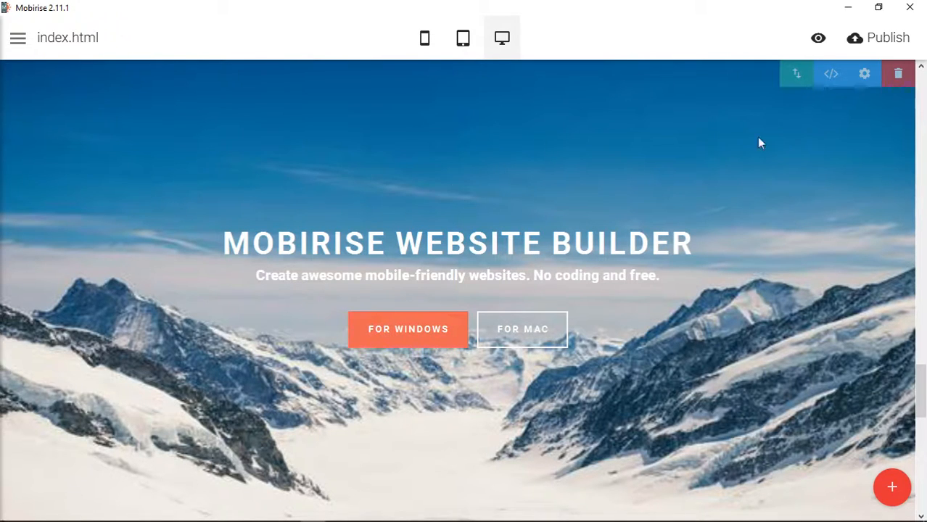
mouse_move(694, 322)
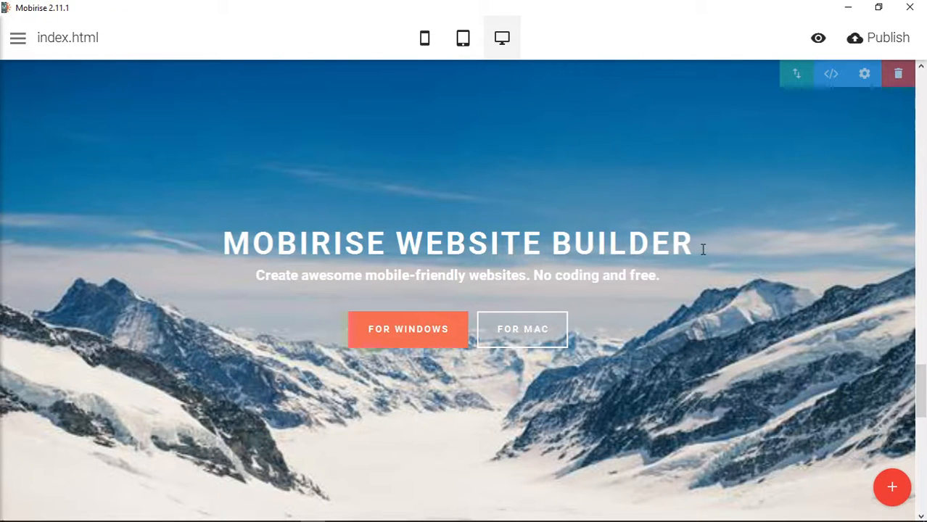
mouse_move(708, 253)
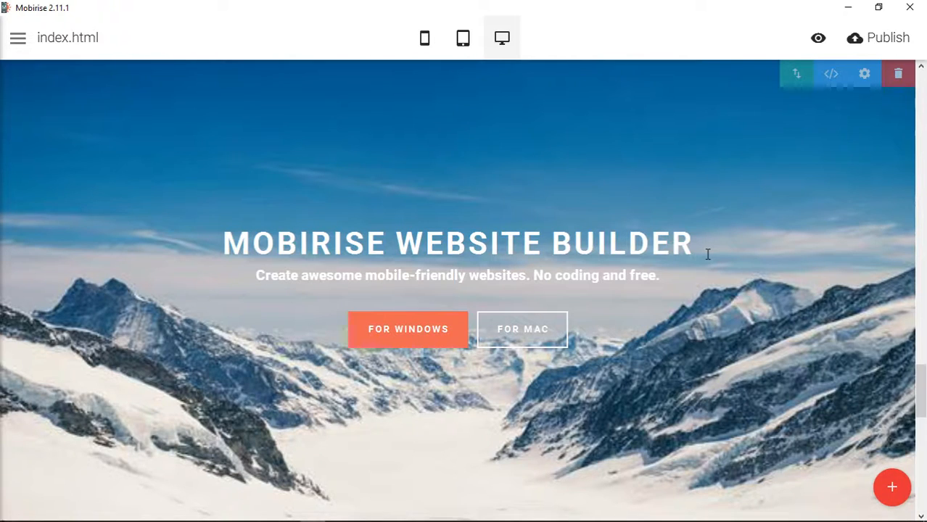
mouse_move(716, 224)
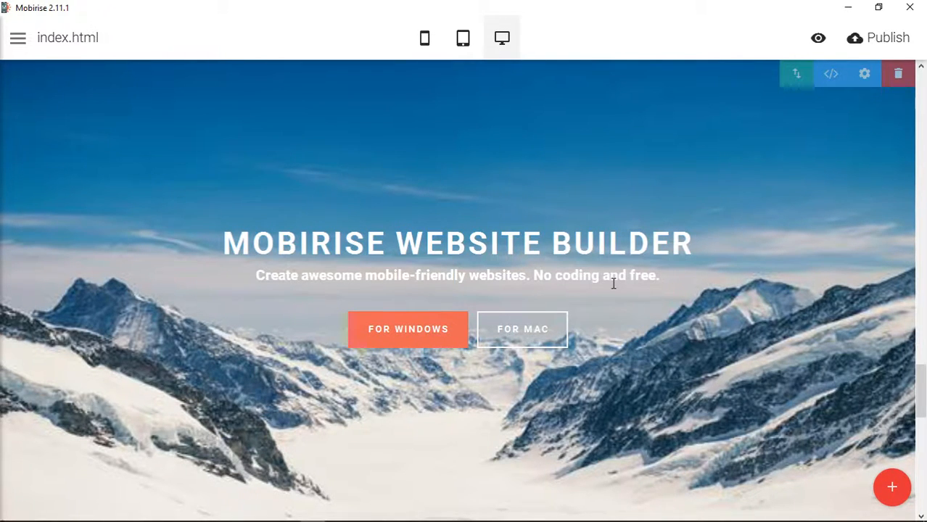
mouse_move(496, 148)
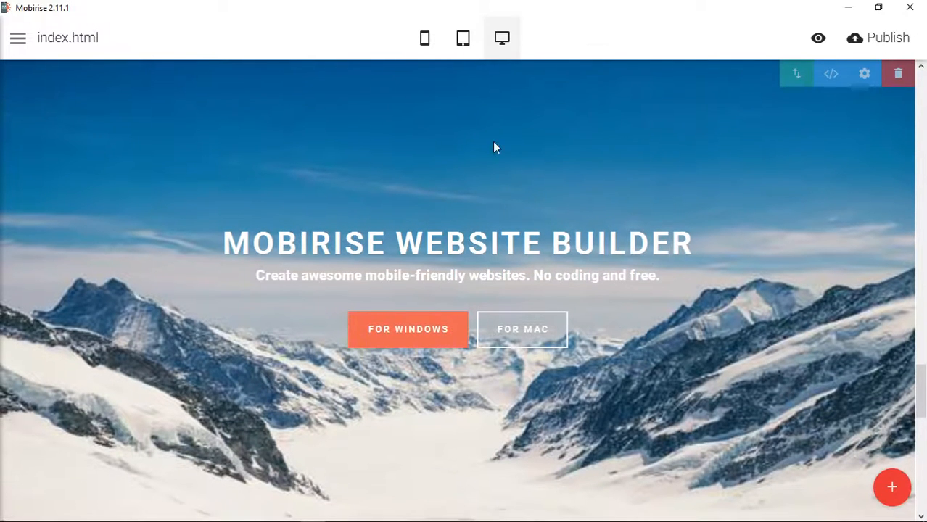
mouse_move(561, 136)
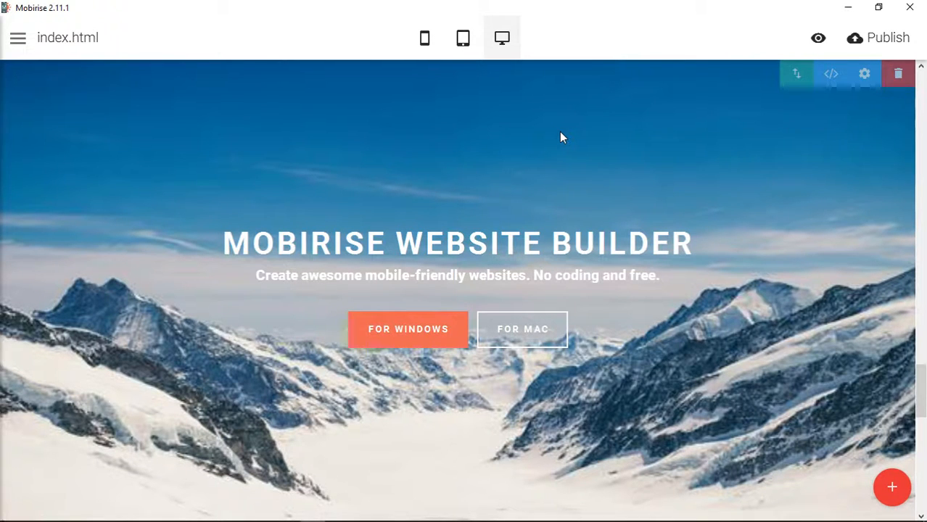
mouse_move(728, 383)
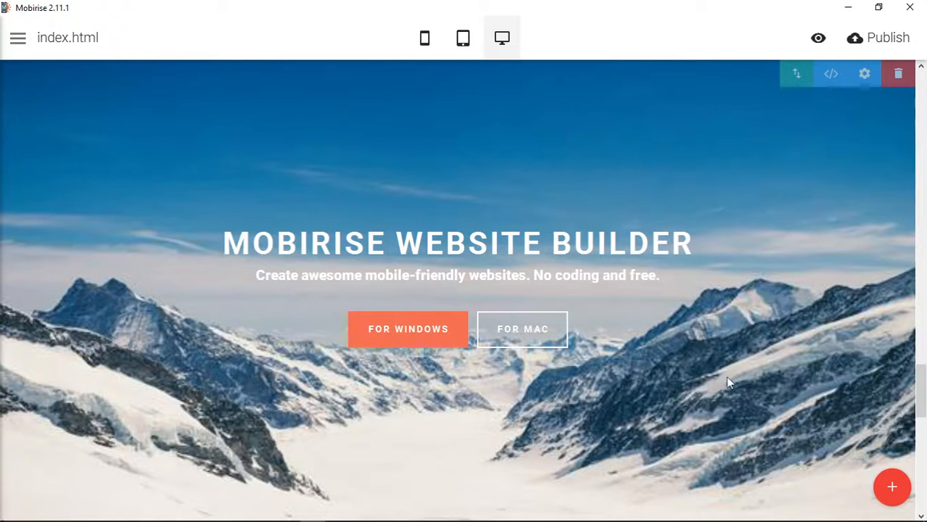
scroll(up, 3)
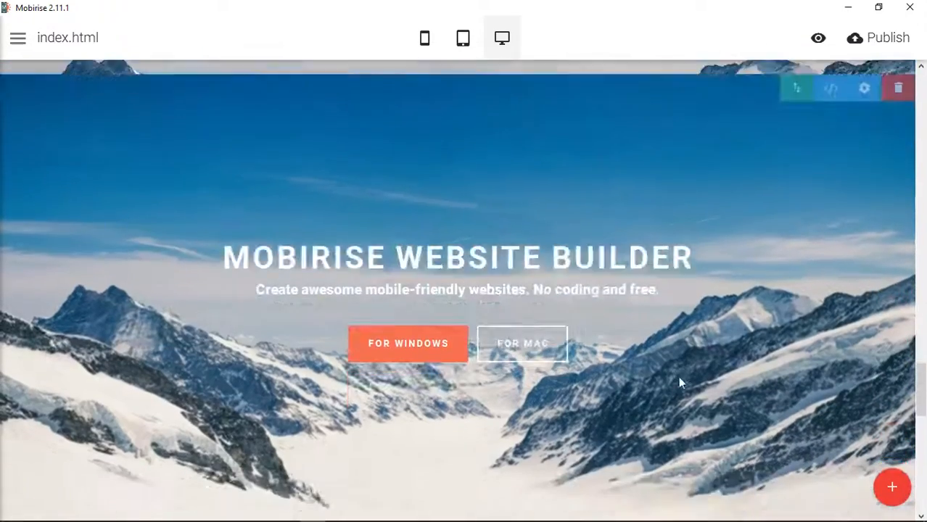
scroll(down, 3)
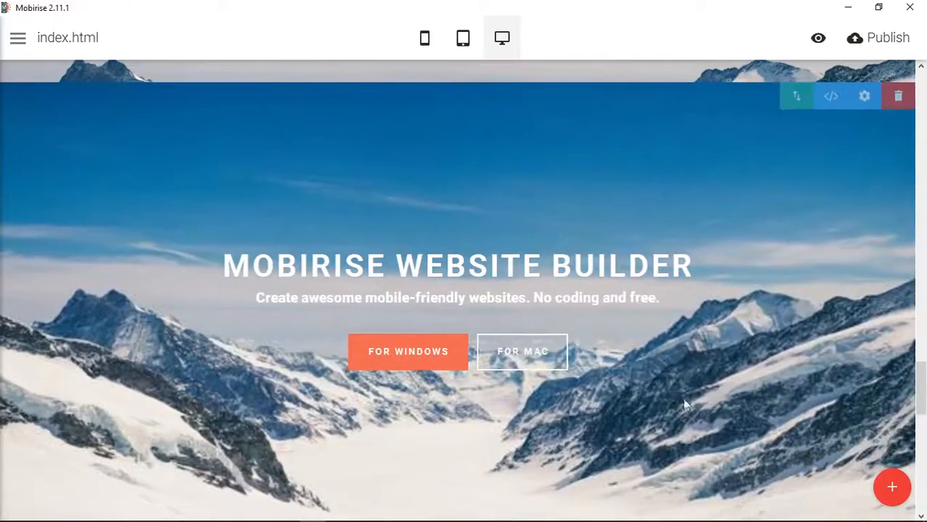
mouse_move(683, 383)
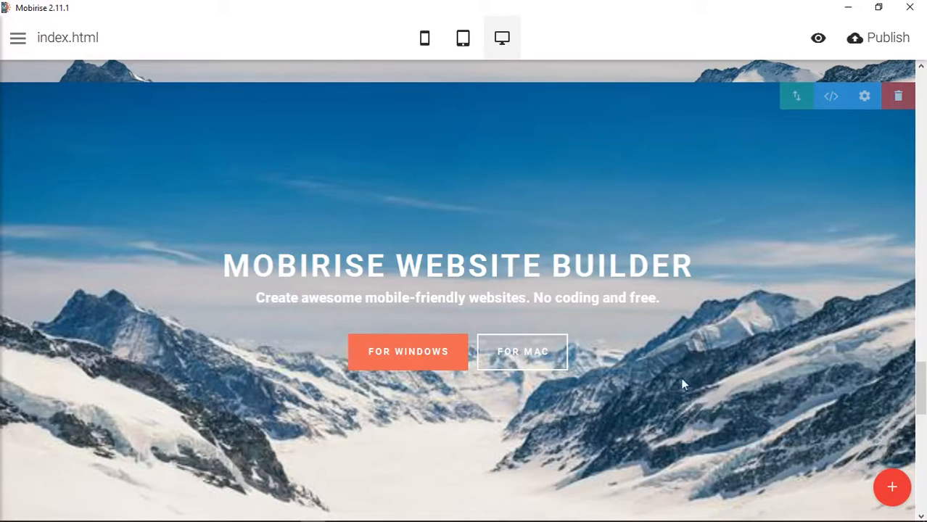
mouse_move(647, 403)
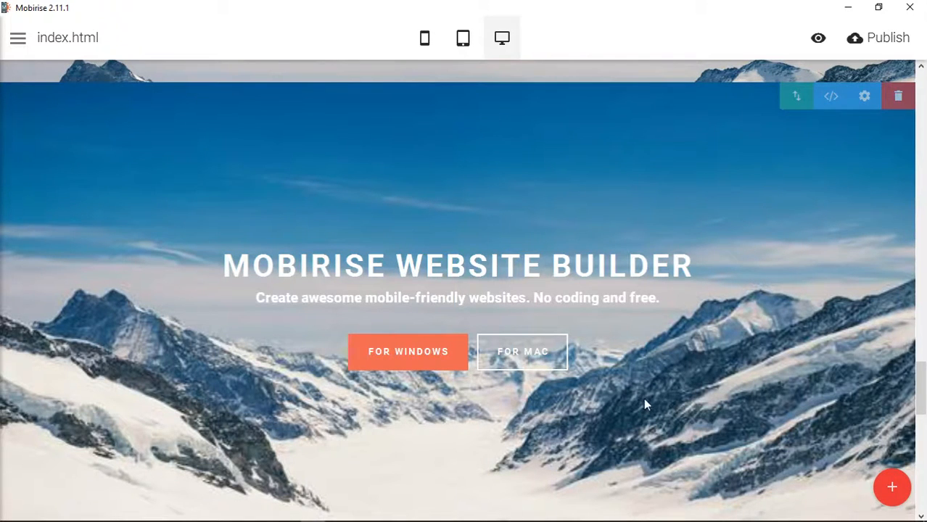
mouse_move(697, 415)
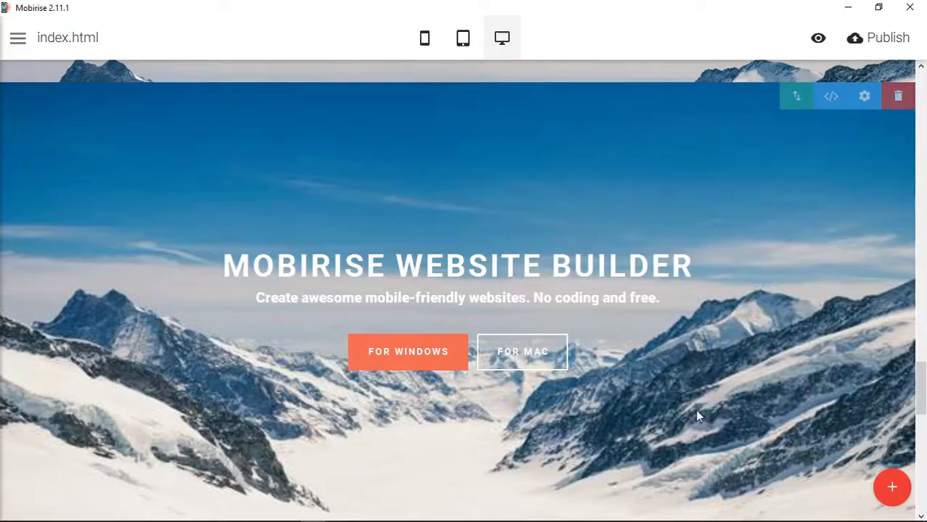
click(891, 487)
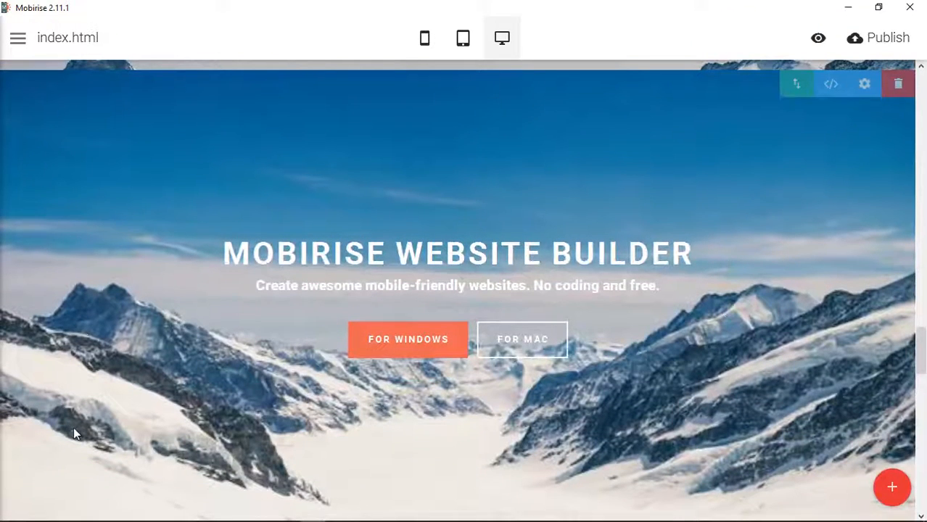
mouse_move(159, 119)
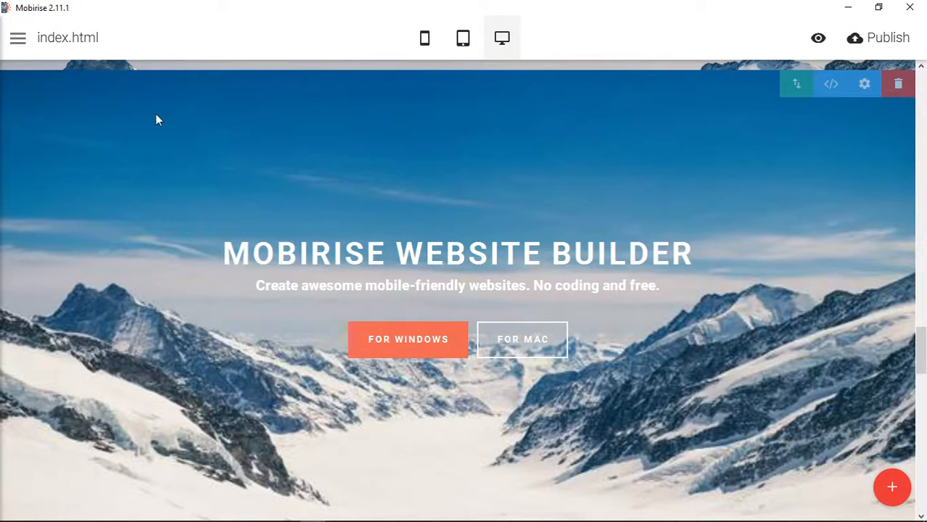
mouse_move(835, 299)
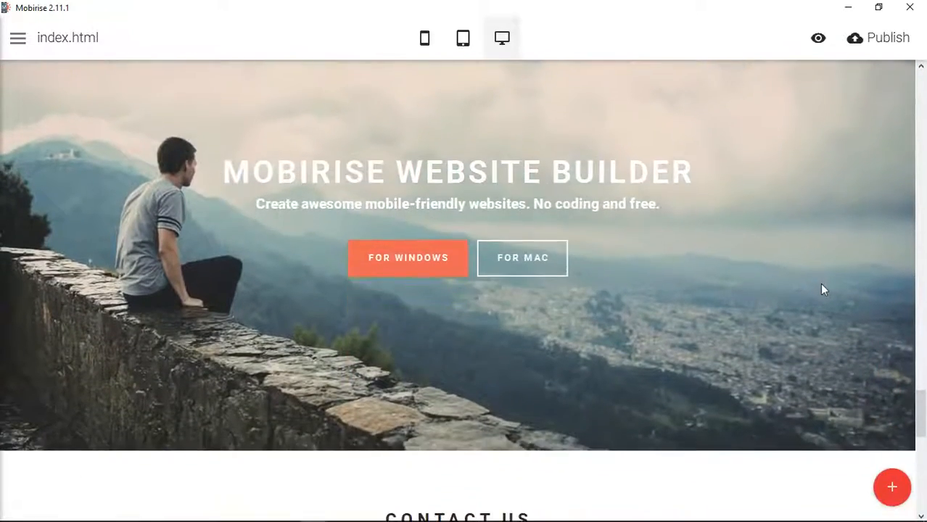
click(864, 71)
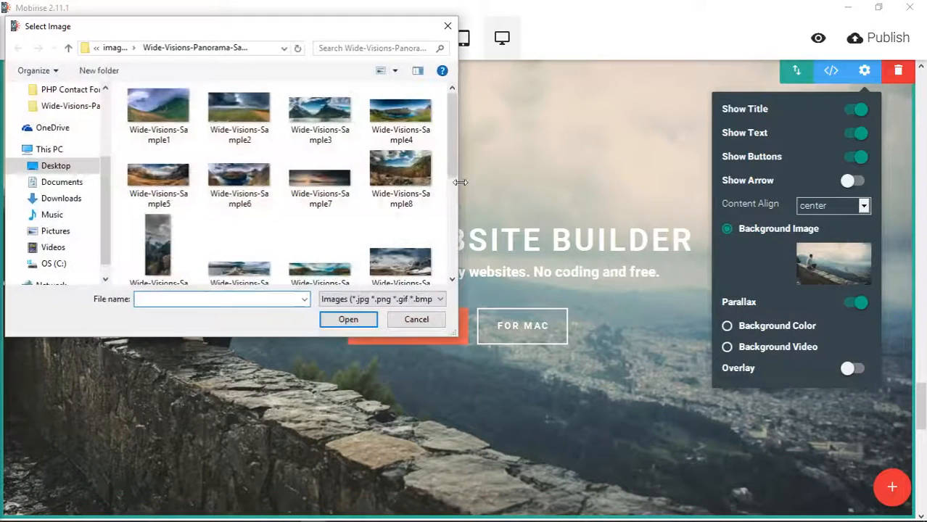
scroll(down, 3)
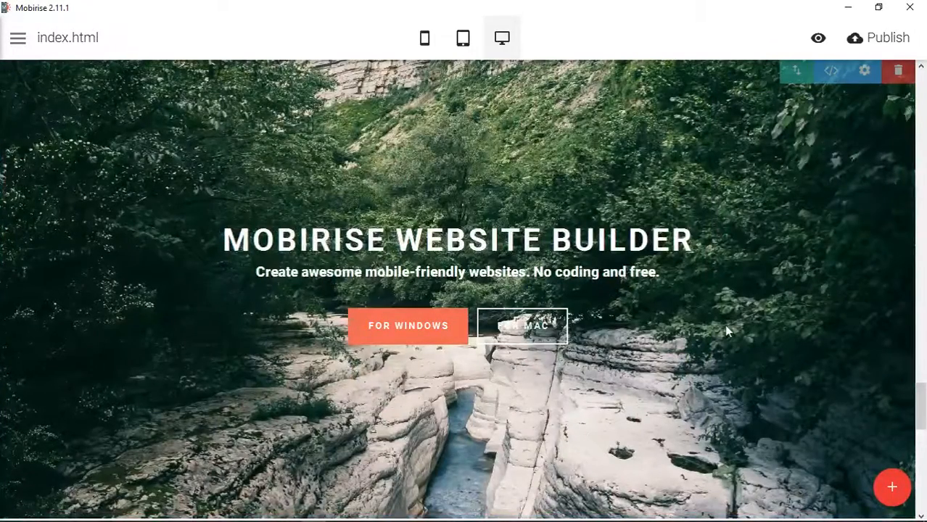
mouse_move(790, 323)
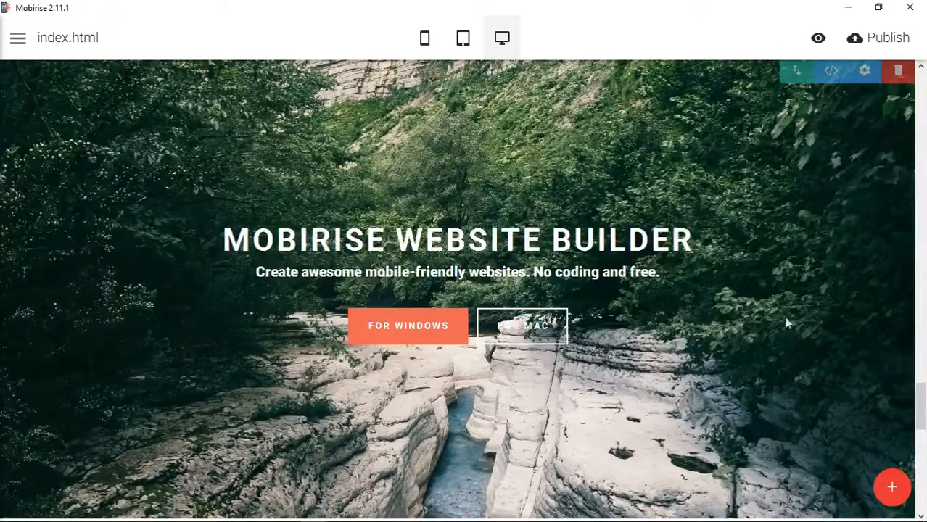
mouse_move(790, 316)
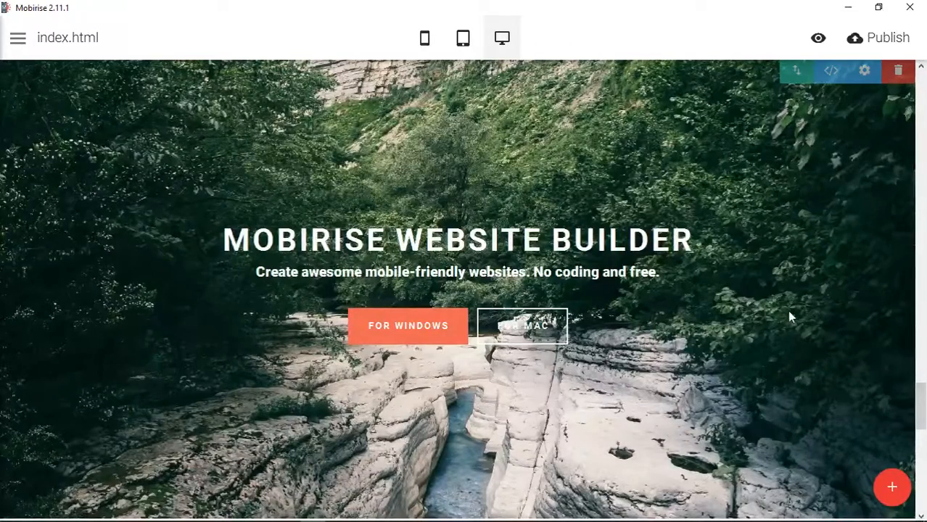
mouse_move(785, 316)
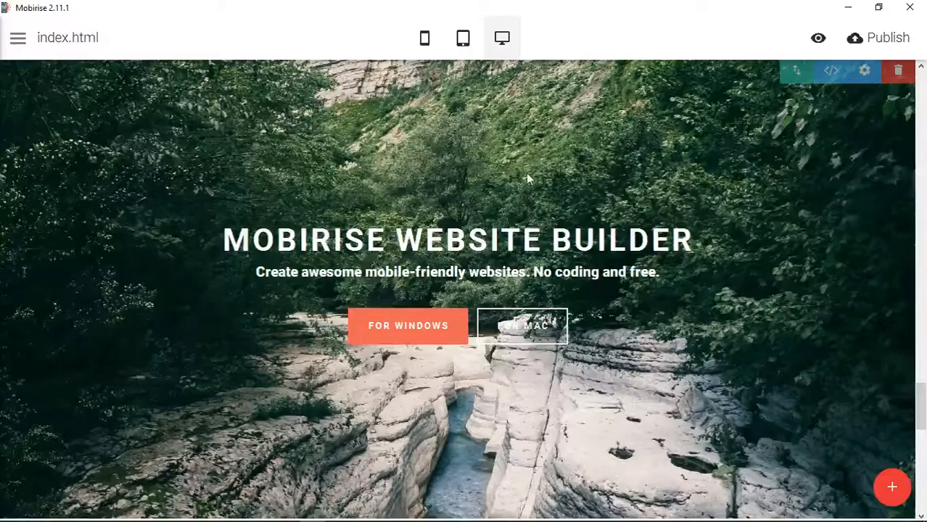
mouse_move(868, 72)
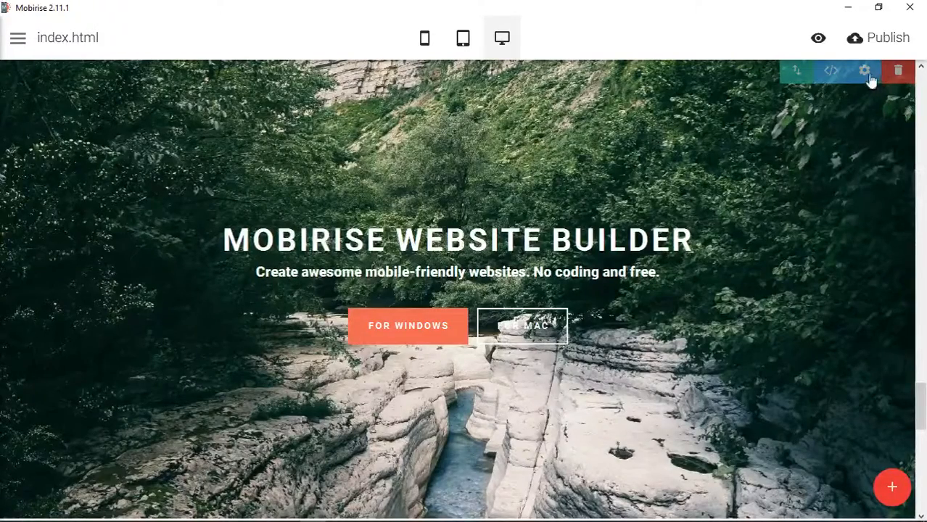
click(864, 70)
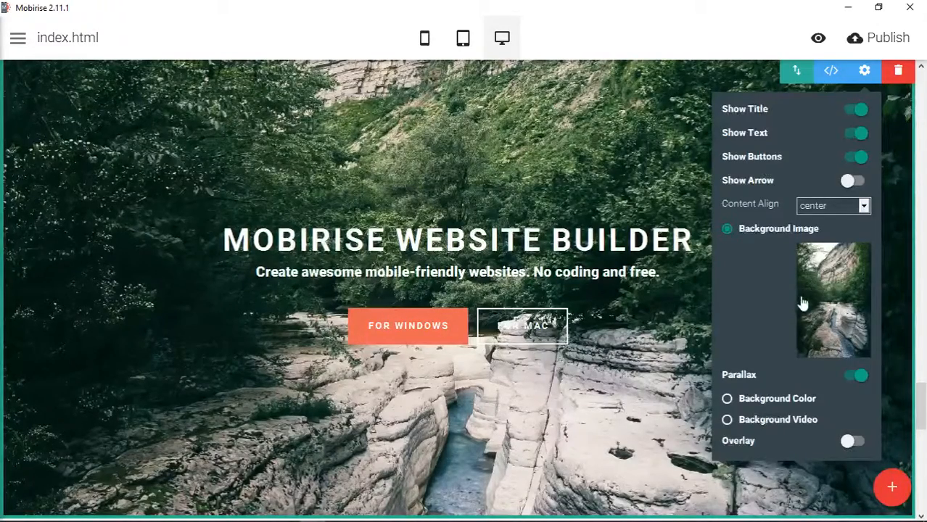
mouse_move(792, 293)
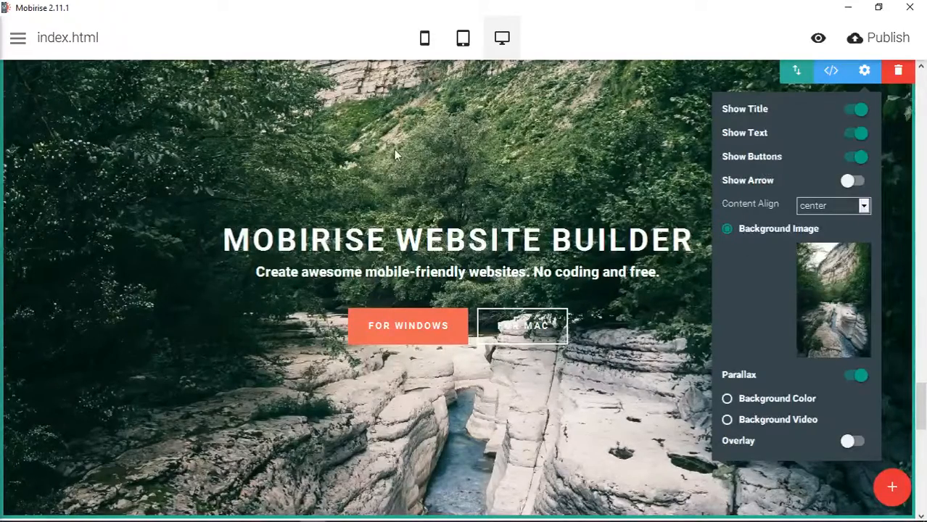
mouse_move(545, 178)
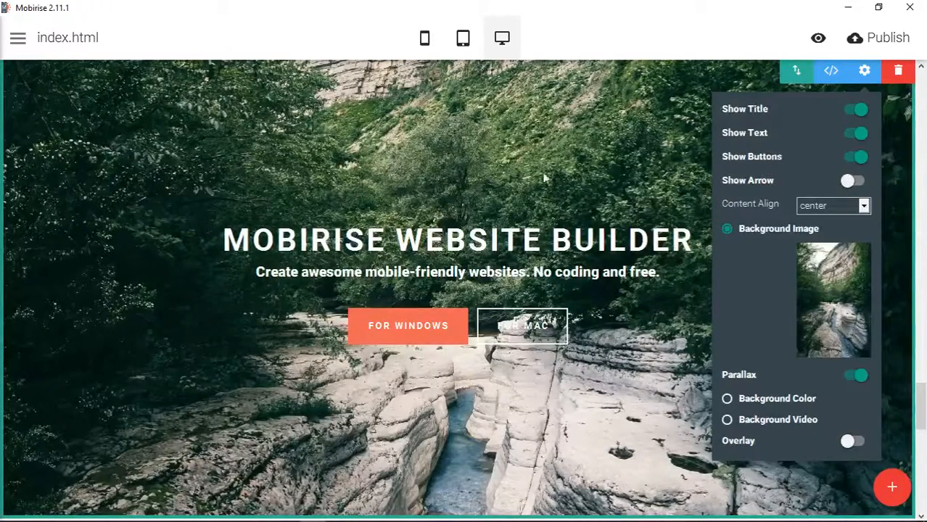
mouse_move(859, 248)
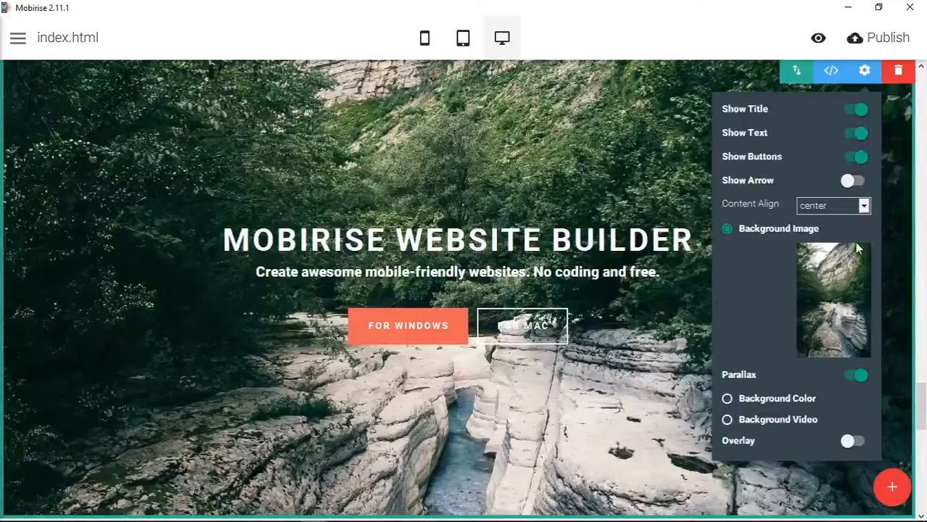
mouse_move(871, 343)
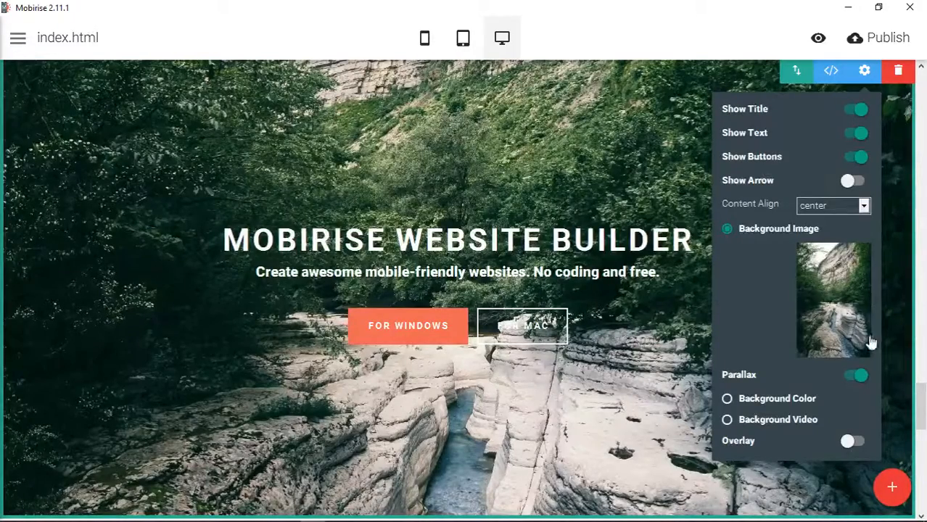
mouse_move(873, 359)
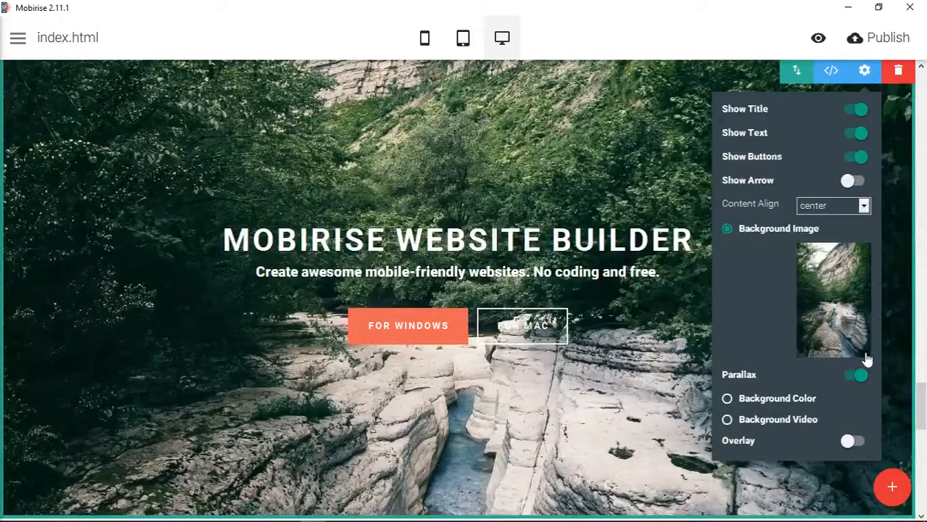
mouse_move(662, 438)
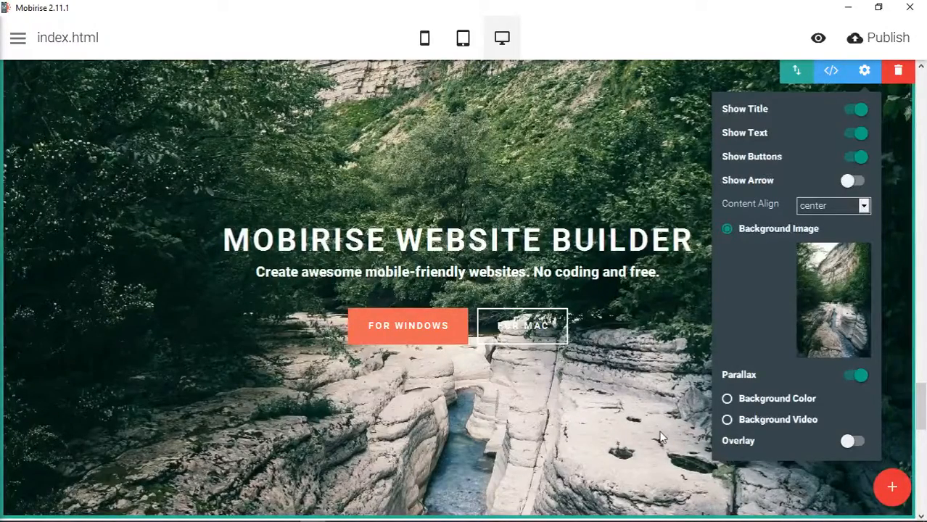
mouse_move(862, 325)
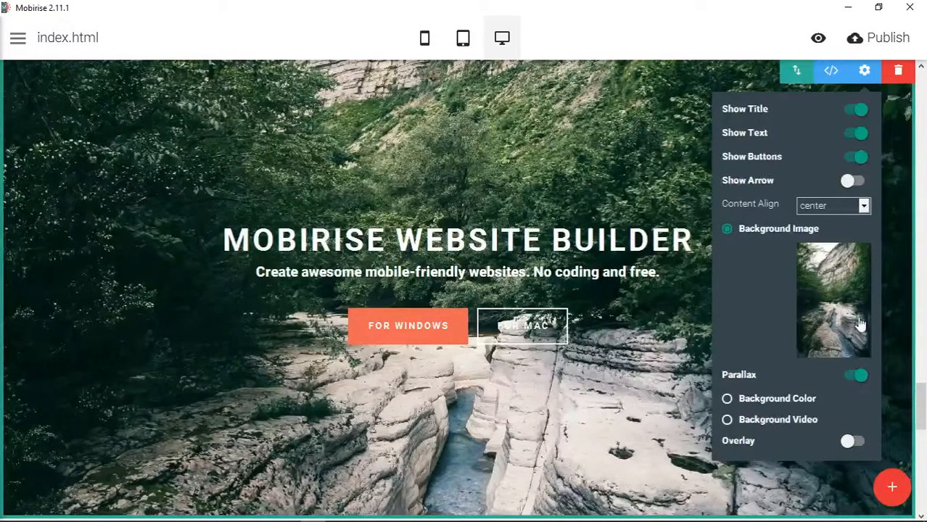
mouse_move(793, 269)
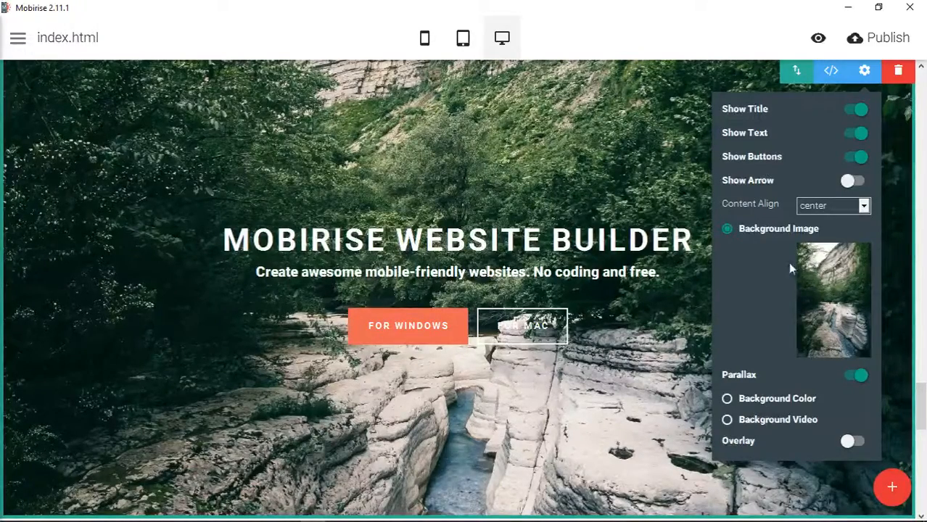
mouse_move(831, 271)
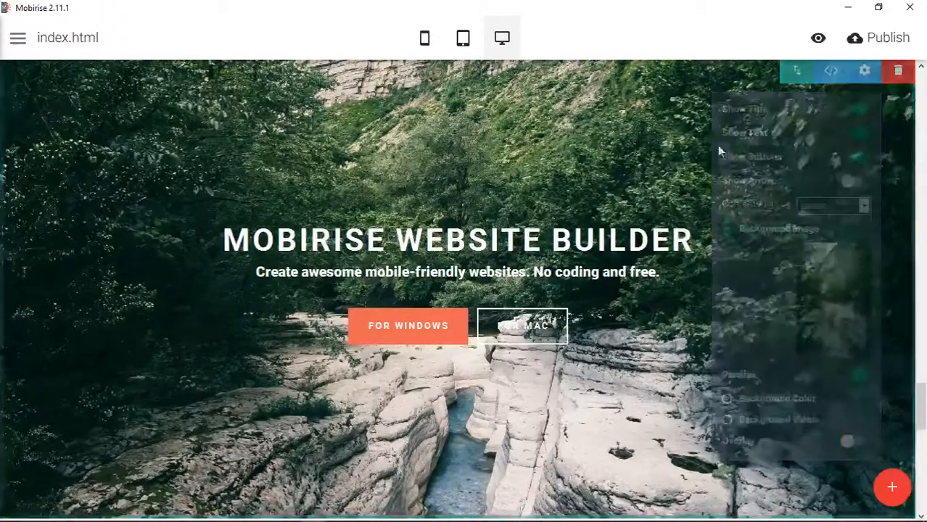
click(464, 38)
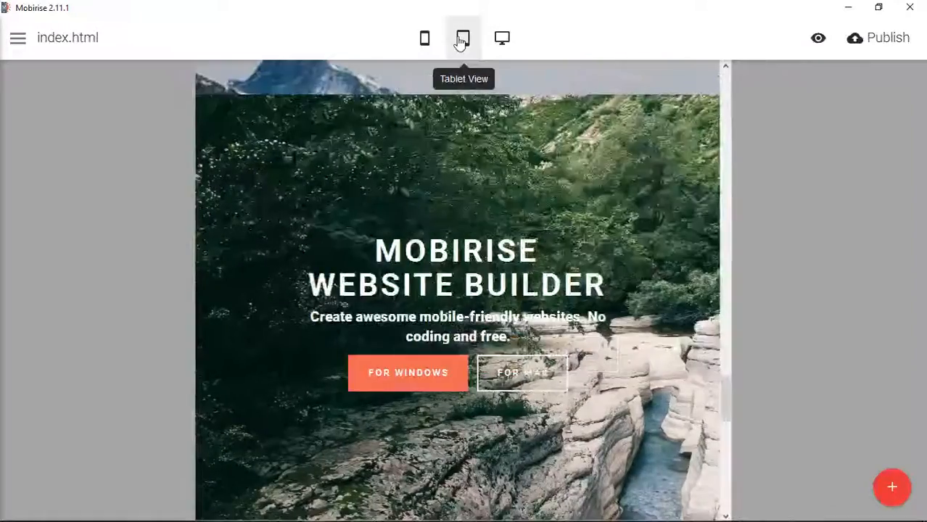
click(464, 38)
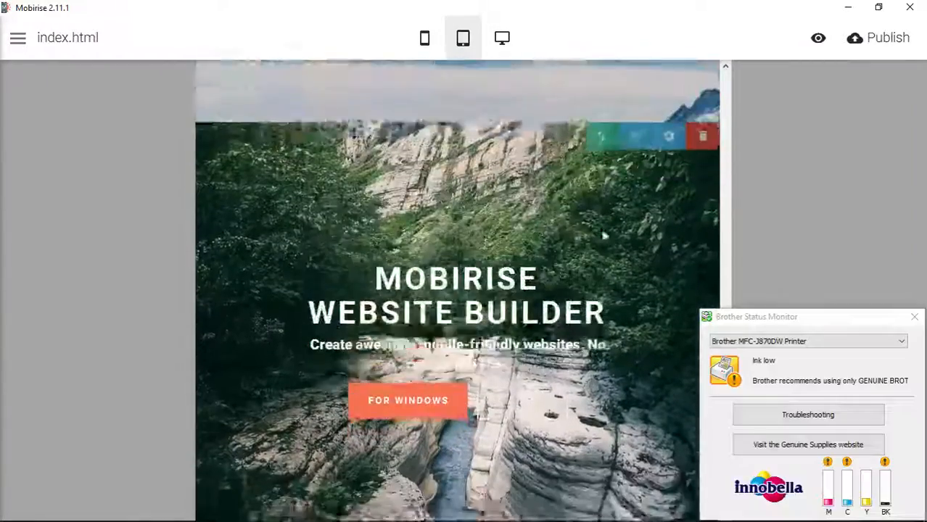
click(424, 38)
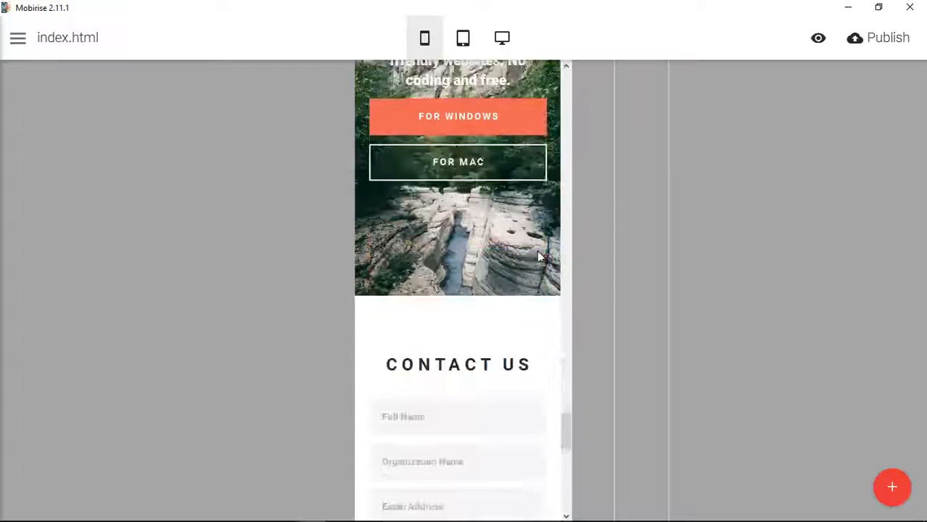
scroll(up, 3)
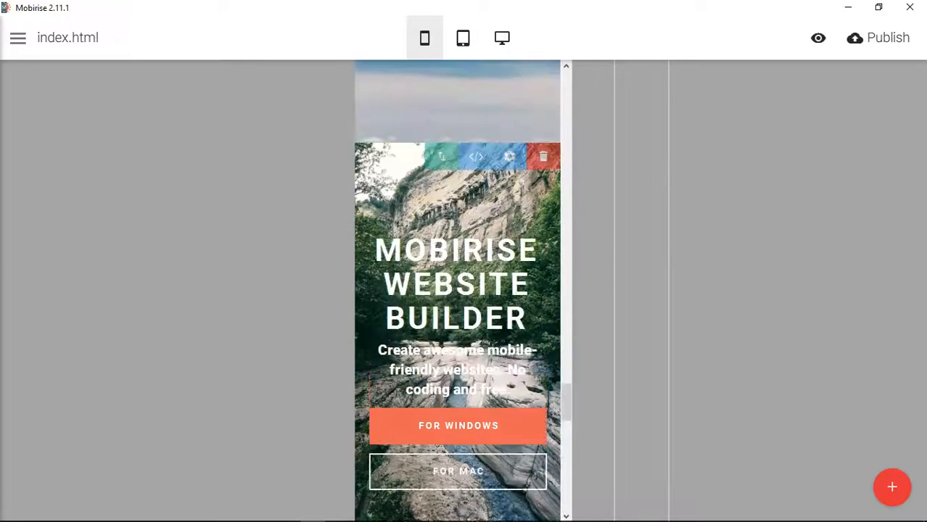
scroll(down, 3)
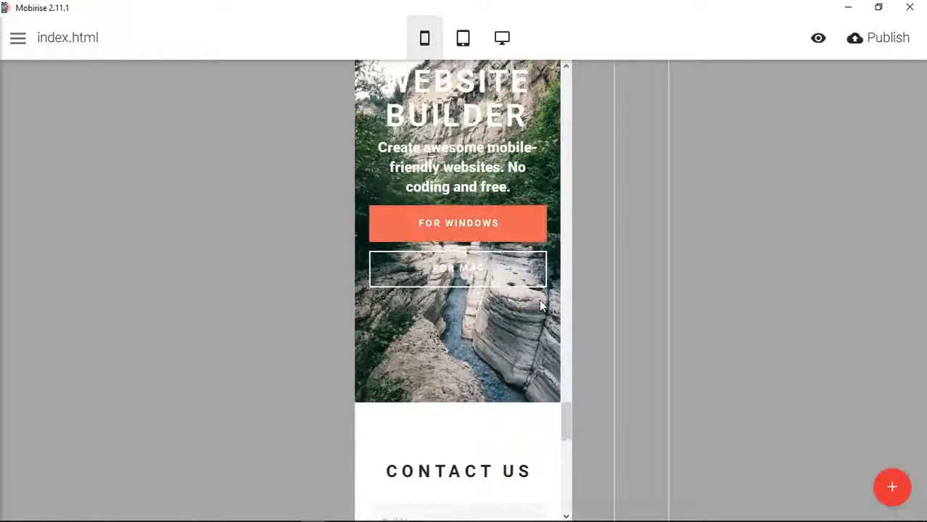
click(502, 38)
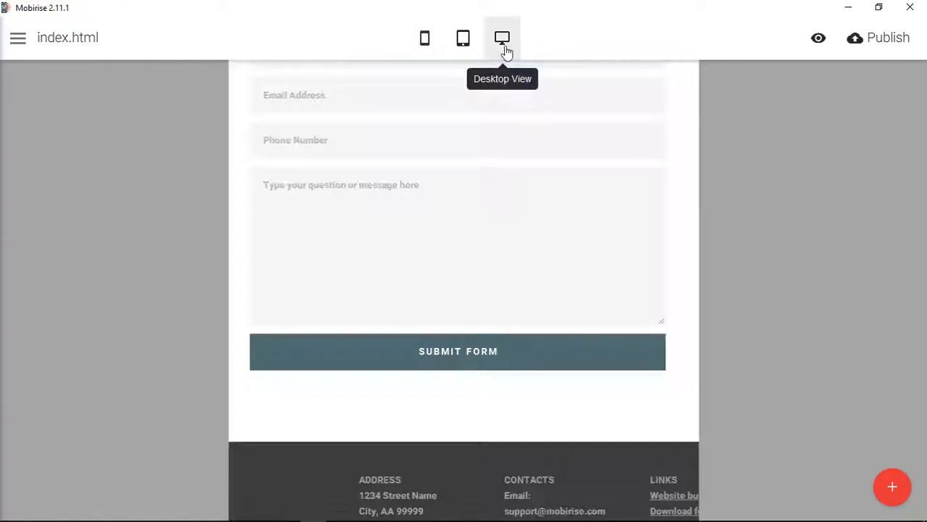
click(502, 38)
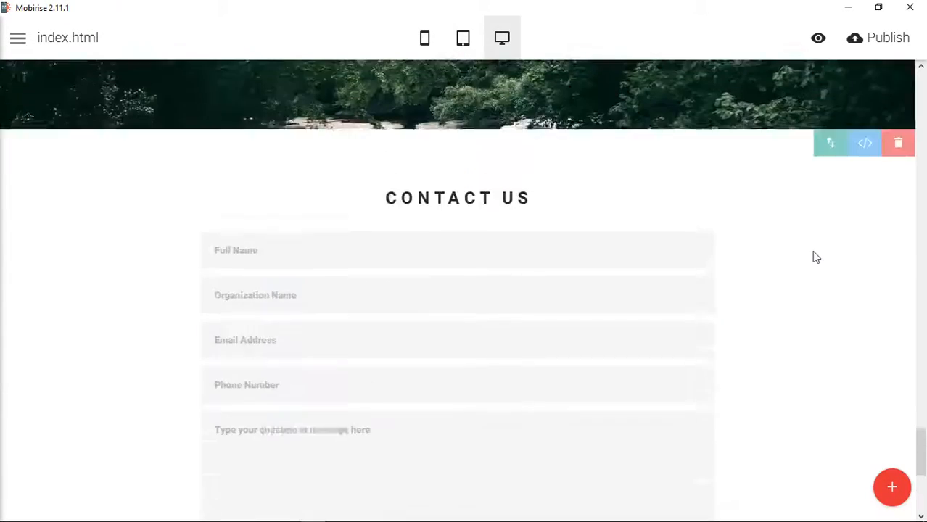
scroll(up, 3)
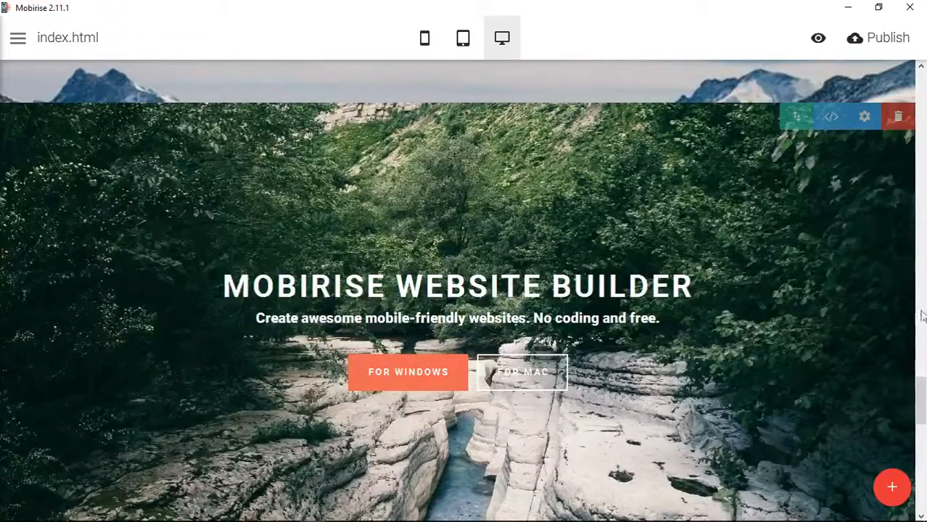
scroll(down, 3)
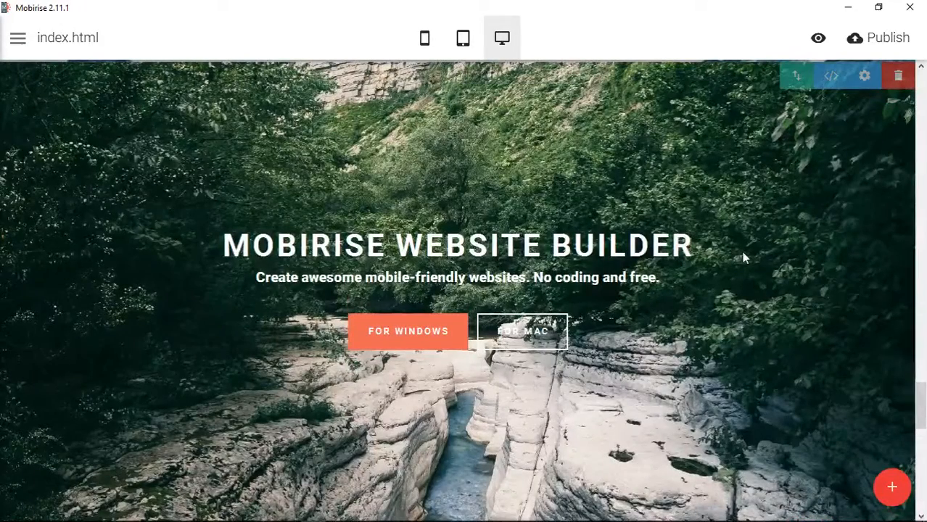
mouse_move(738, 278)
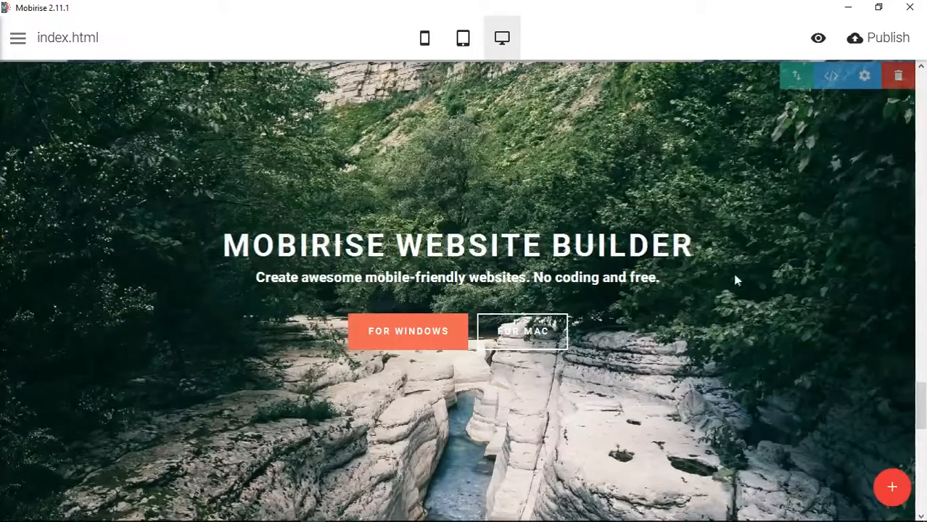
mouse_move(612, 137)
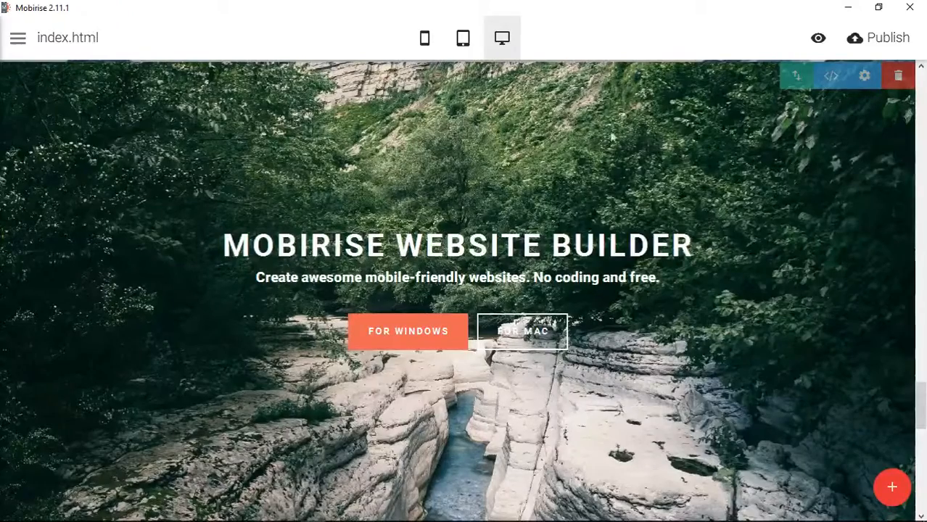
mouse_move(693, 179)
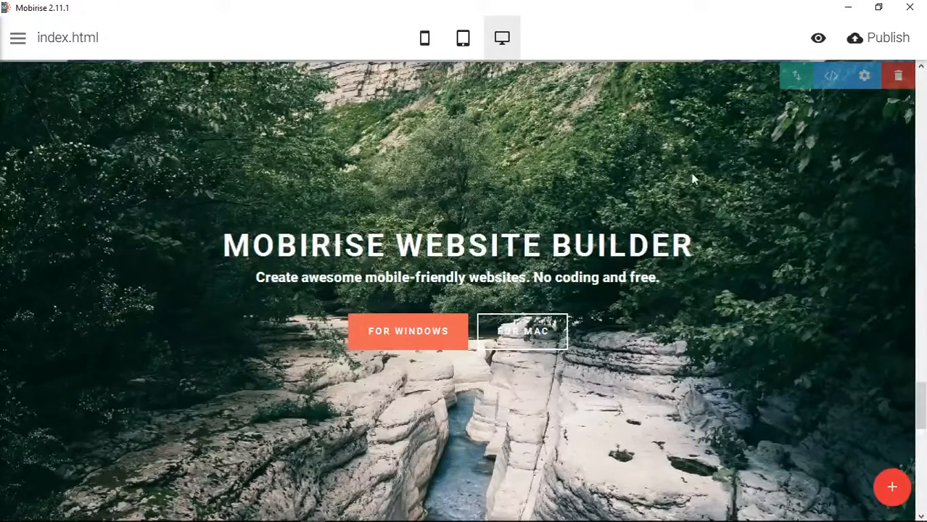
mouse_move(685, 496)
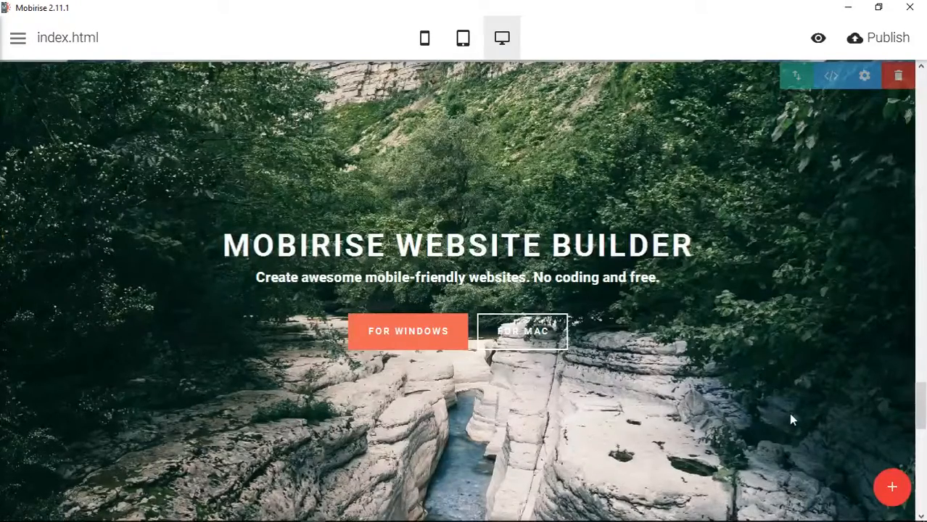
mouse_move(517, 73)
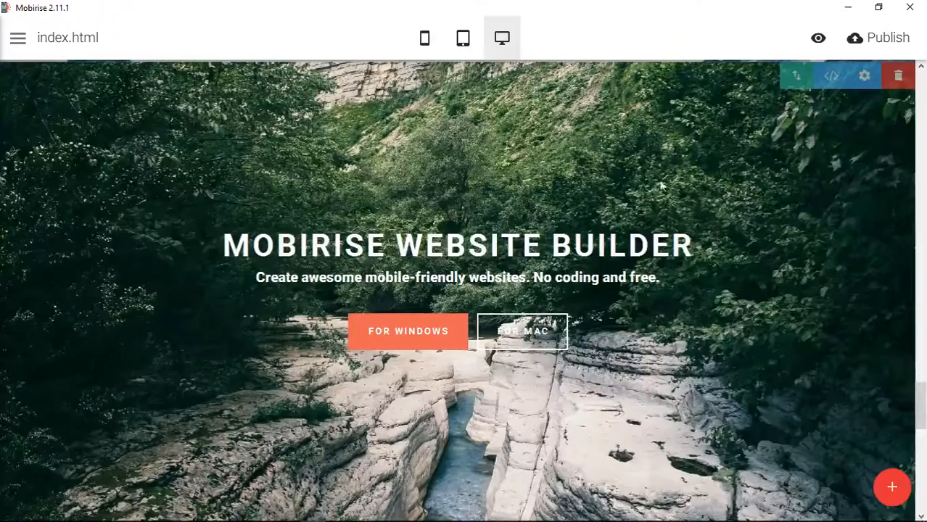
mouse_move(755, 264)
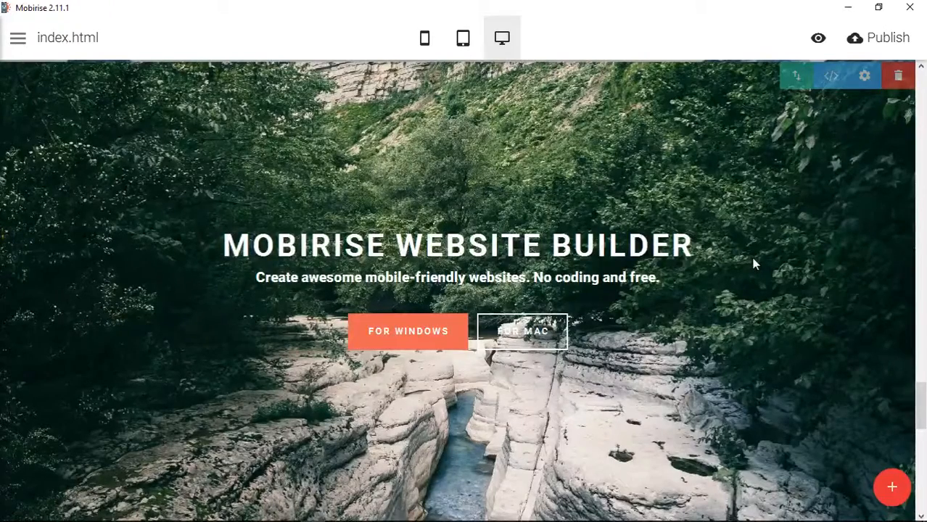
mouse_move(738, 125)
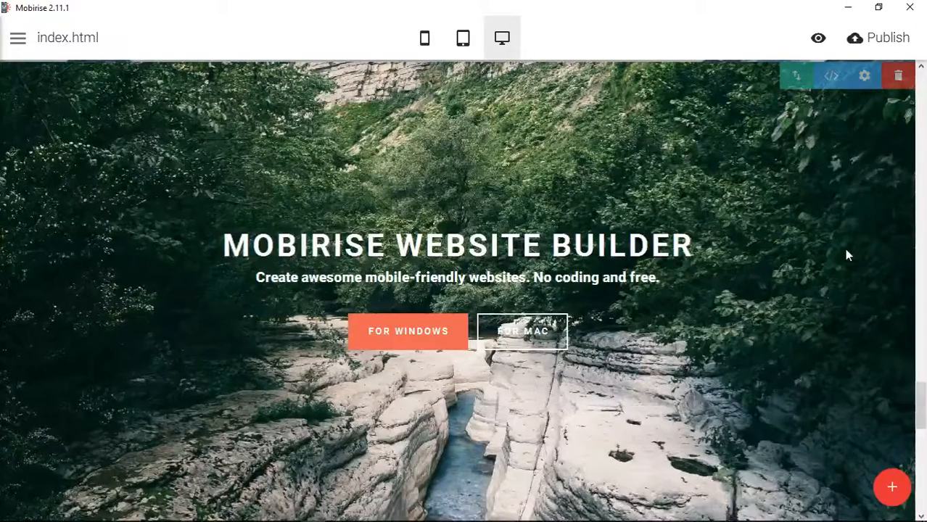
mouse_move(865, 75)
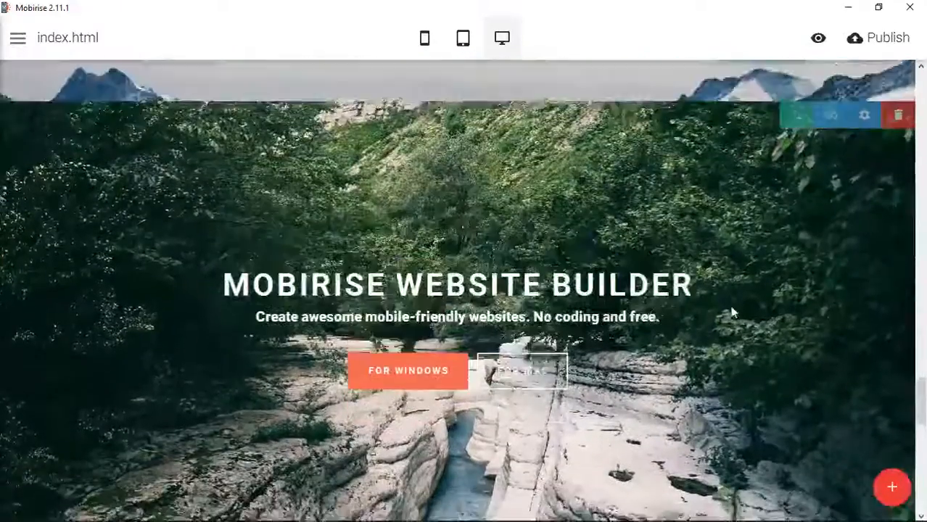
click(865, 131)
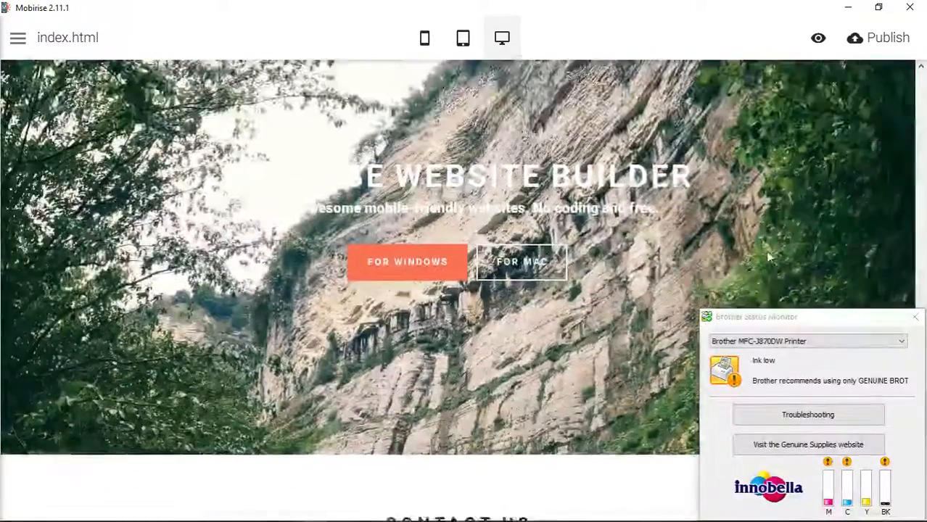
click(911, 316)
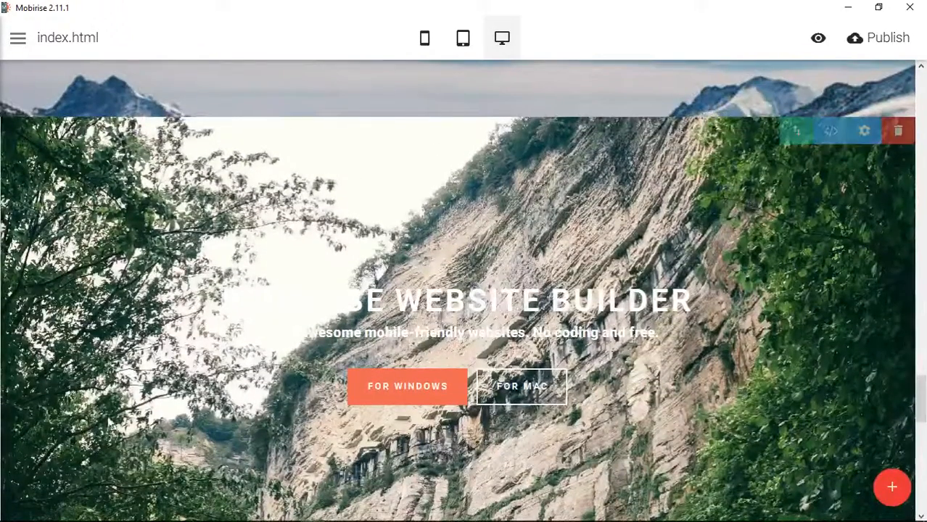
scroll(down, 3)
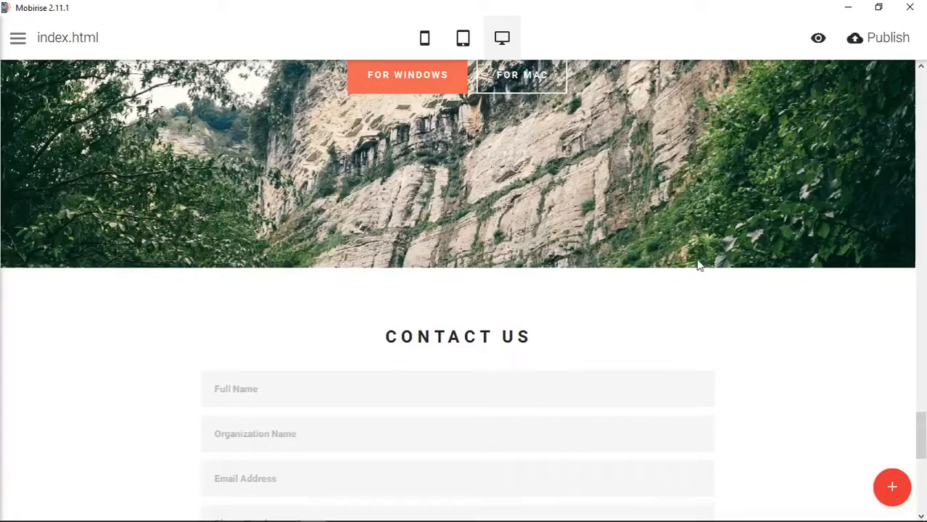
scroll(up, 3)
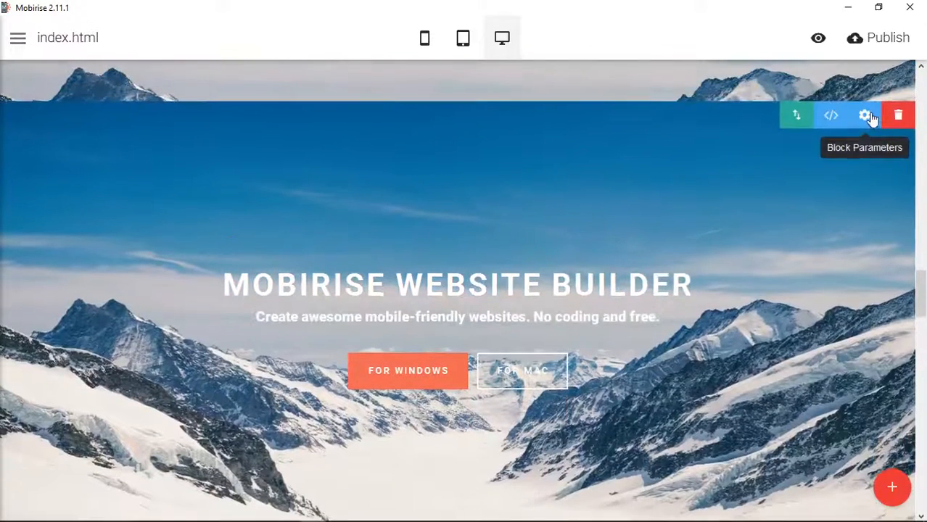
Turn parallax on for the snowy-mountain block's landscape background and scroll to the canyon header
click(865, 115)
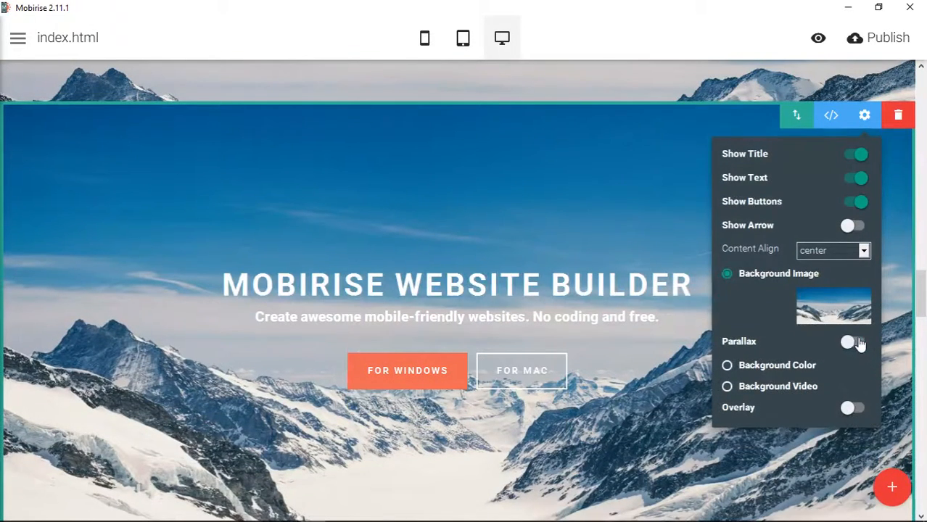
click(856, 342)
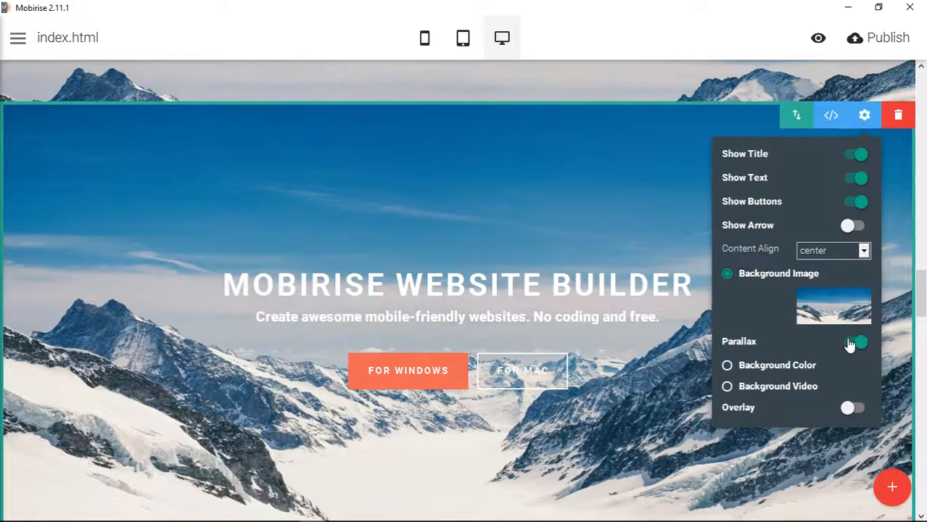
click(854, 342)
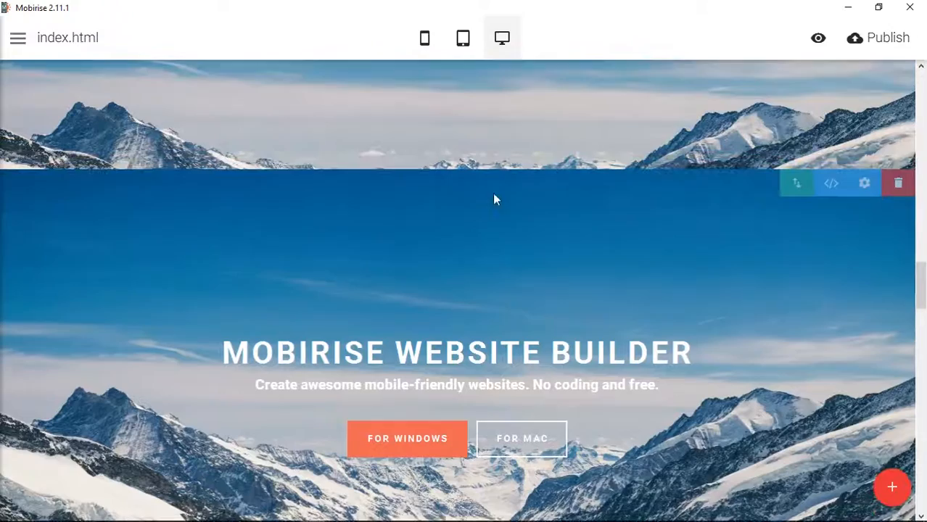
scroll(down, 3)
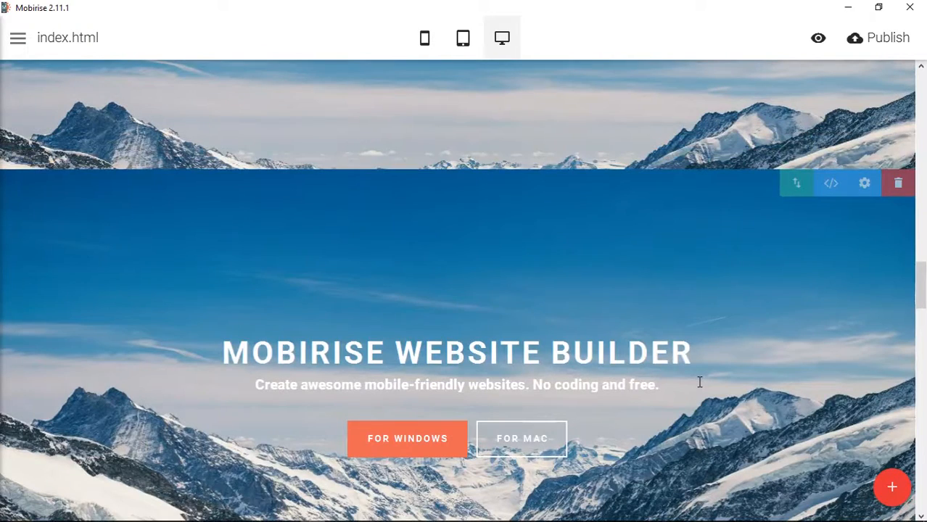
mouse_move(865, 183)
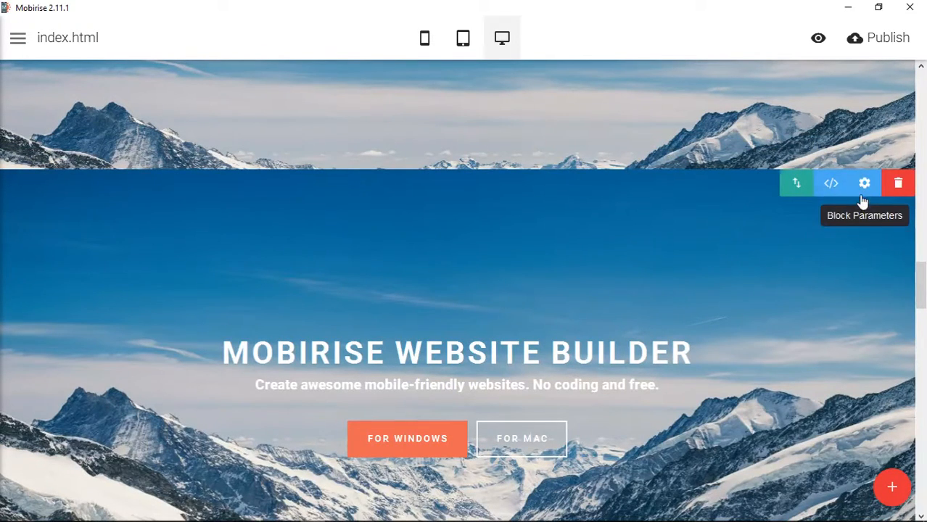
scroll(down, 3)
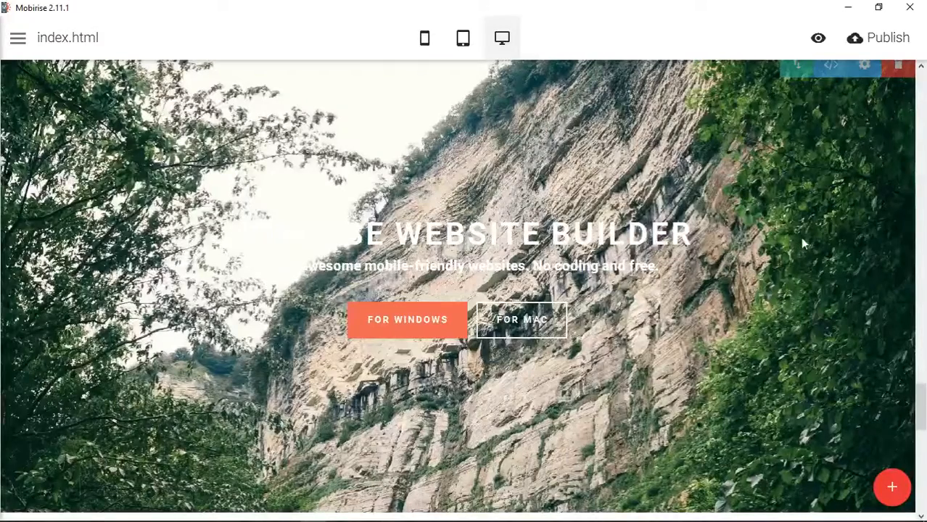
Turn parallax on for the forested canyon block's portrait background image
click(865, 64)
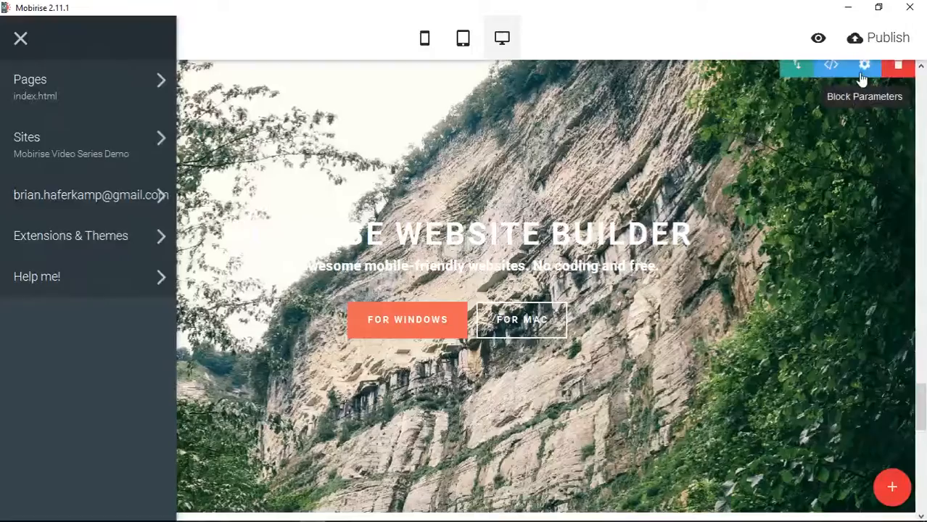
click(865, 62)
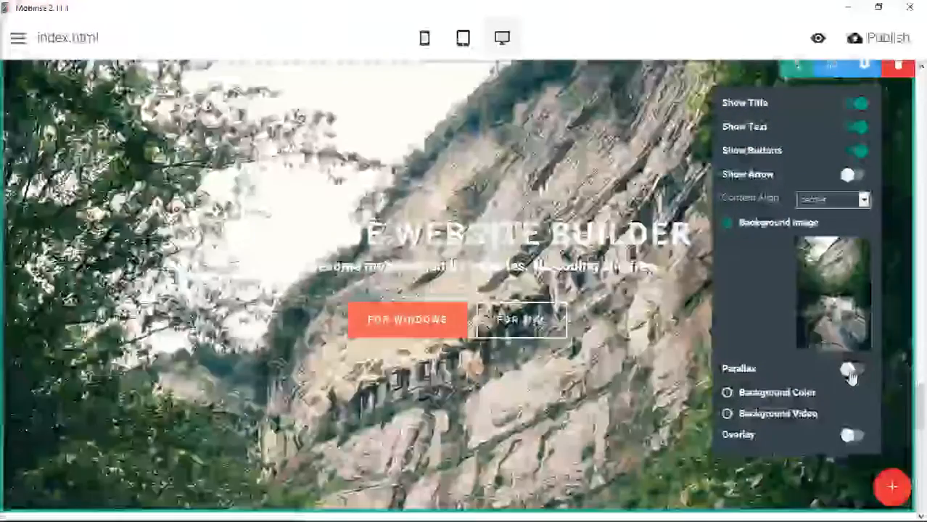
click(851, 370)
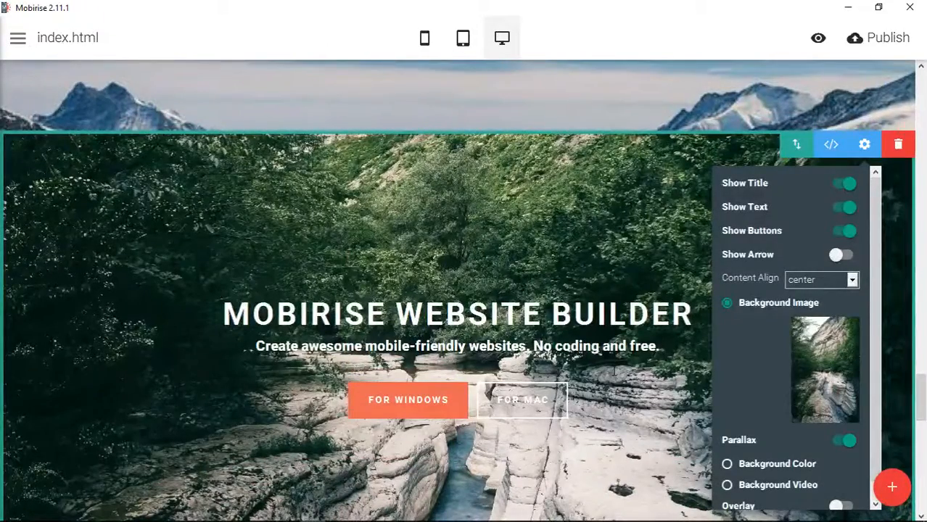
Switch parallax back off for the canyon hero block and close its settings
scroll(down, 3)
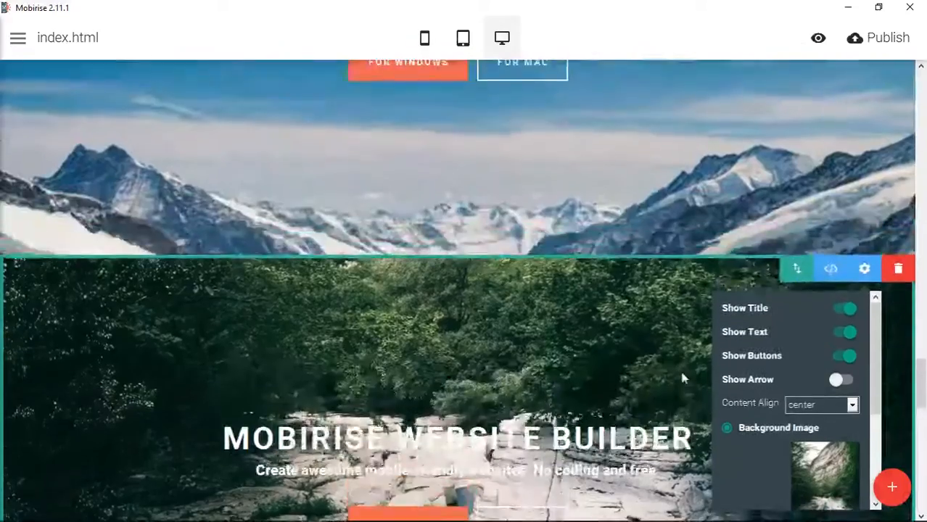
scroll(down, 3)
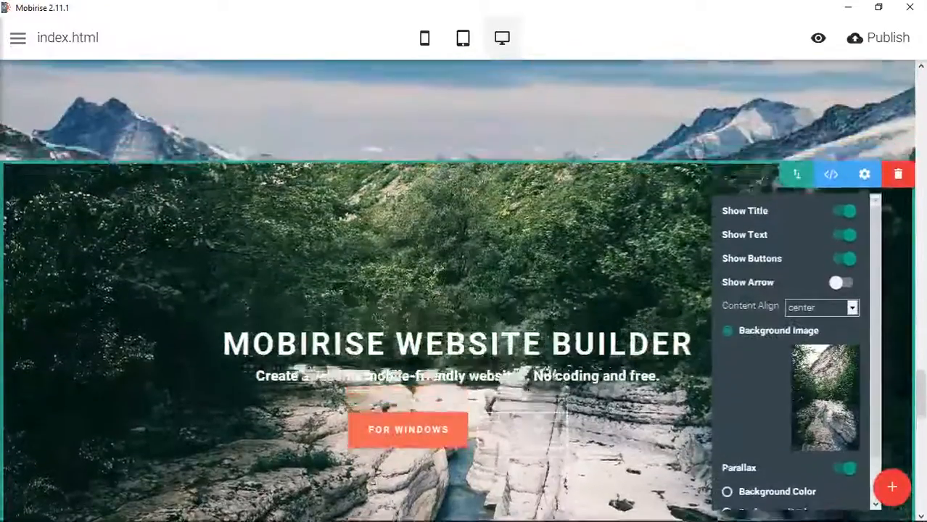
scroll(down, 3)
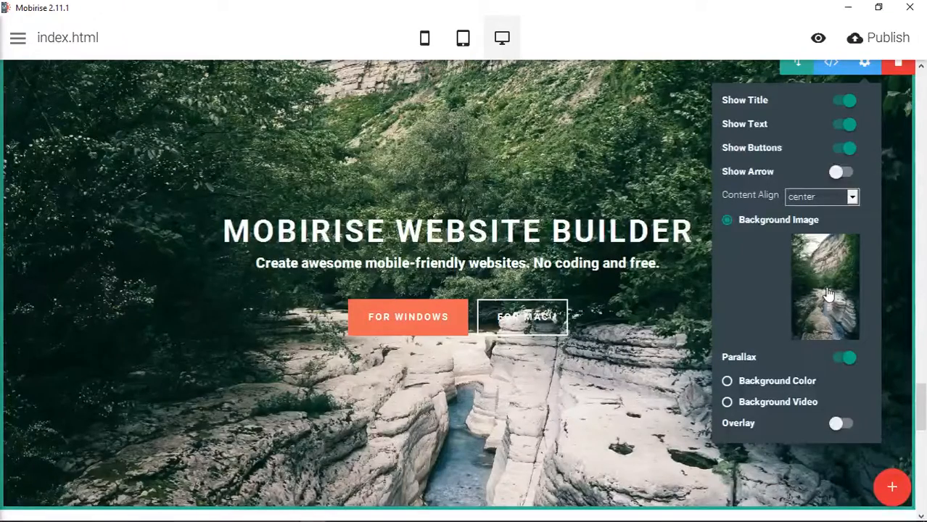
click(845, 356)
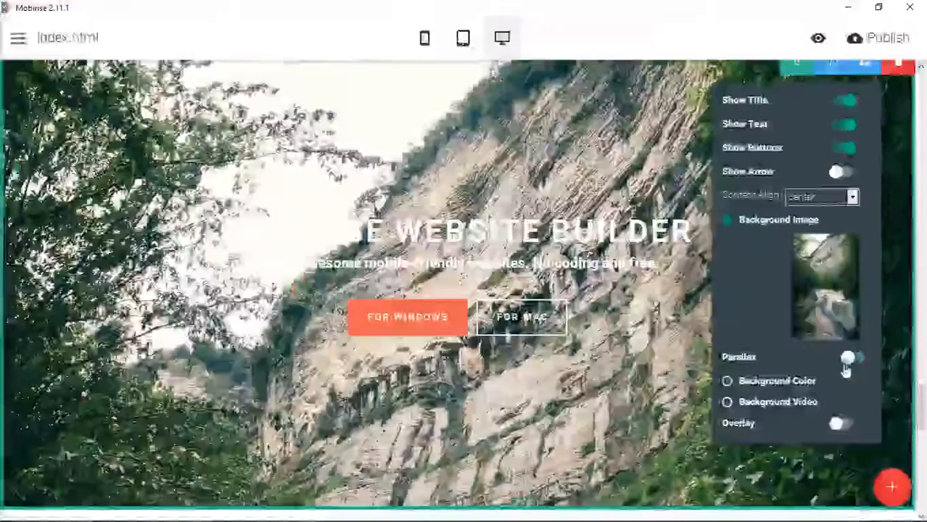
click(849, 357)
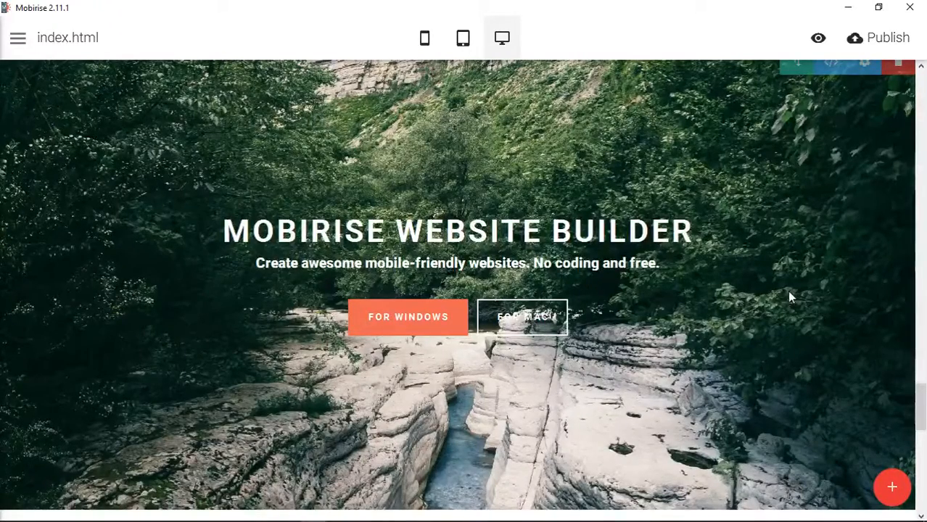
mouse_move(812, 271)
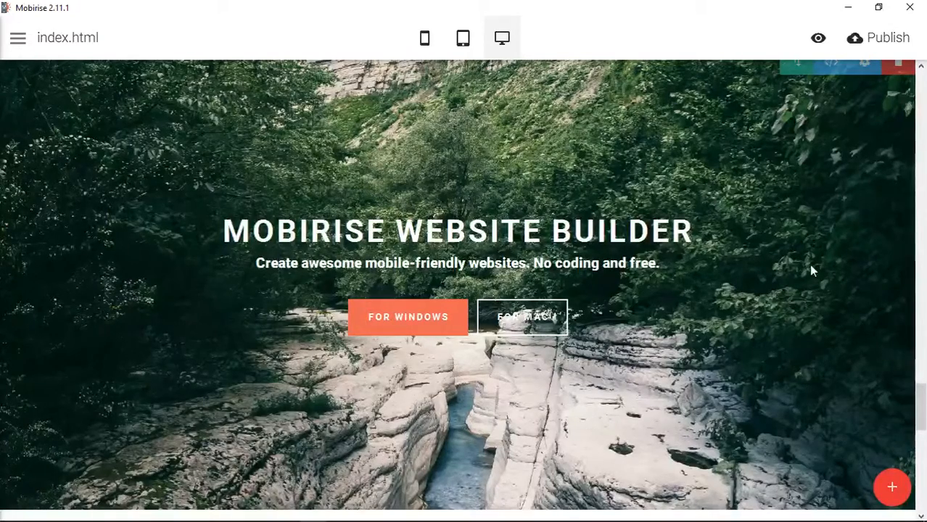
mouse_move(818, 273)
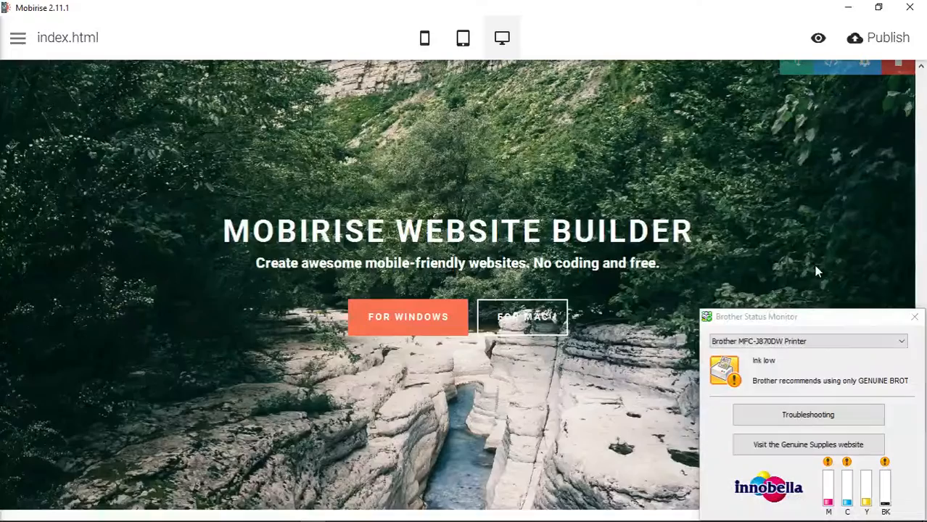
mouse_move(911, 316)
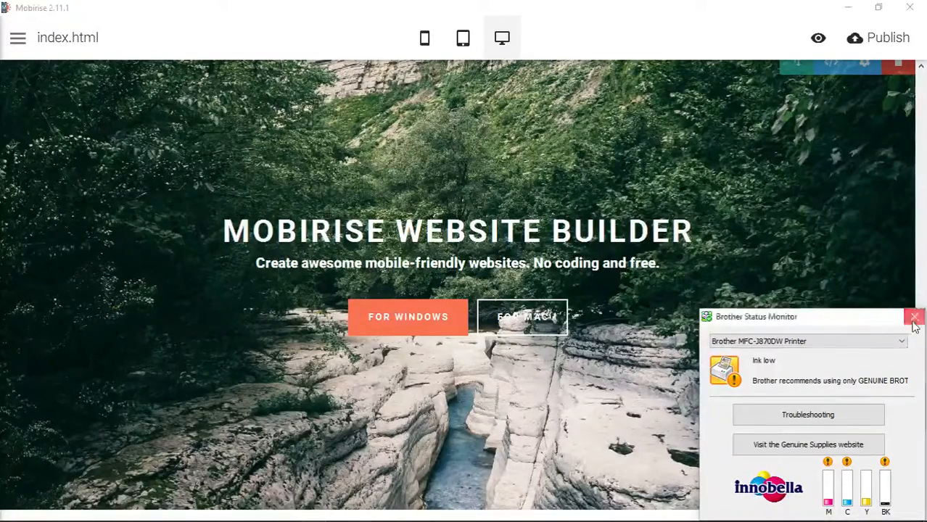
click(911, 316)
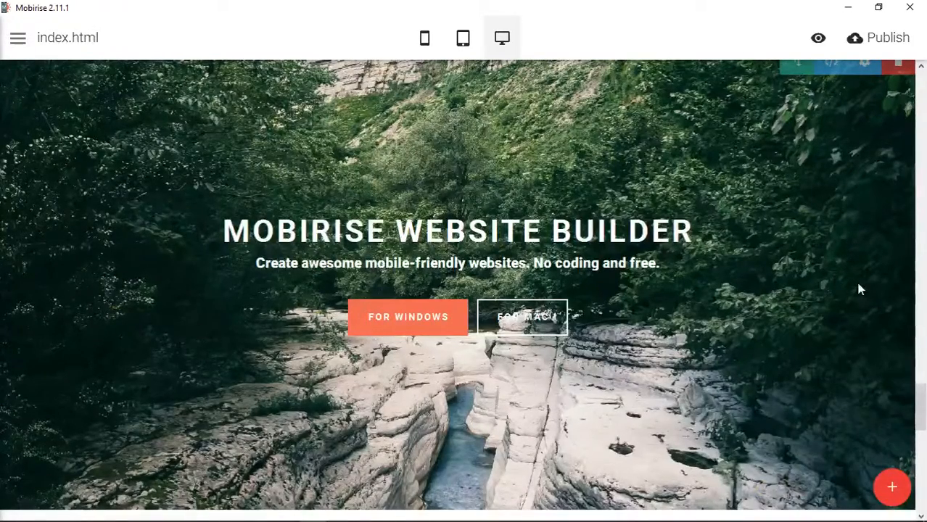